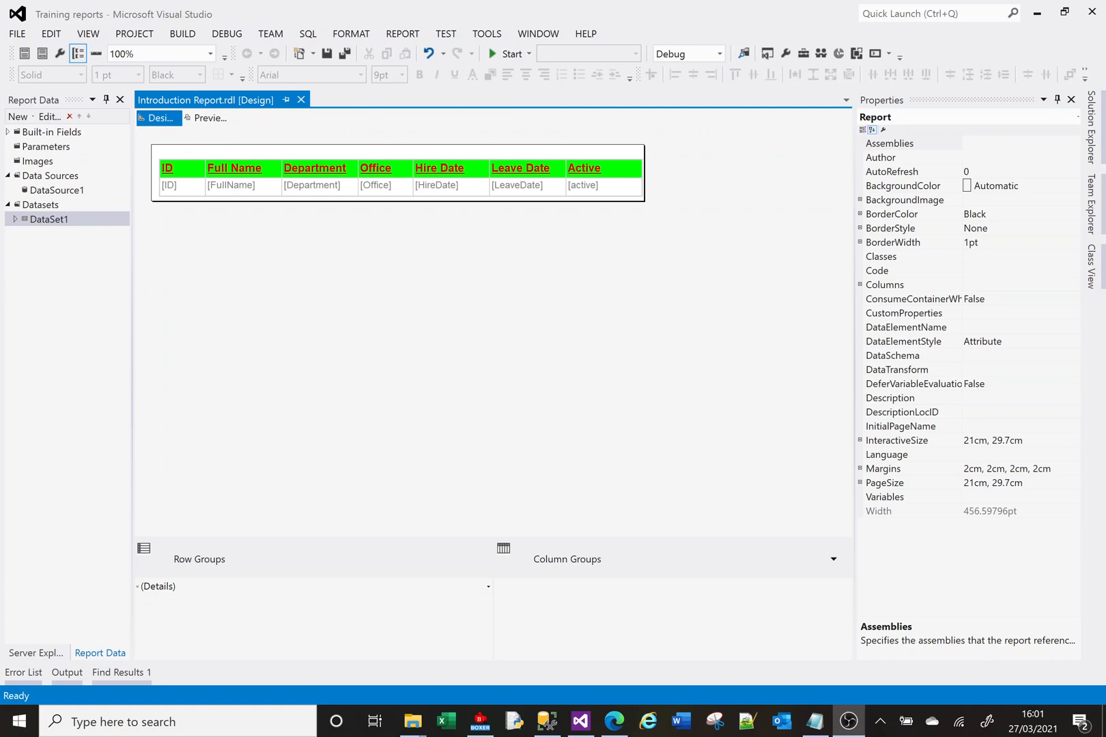
pyautogui.moveTo(320, 302)
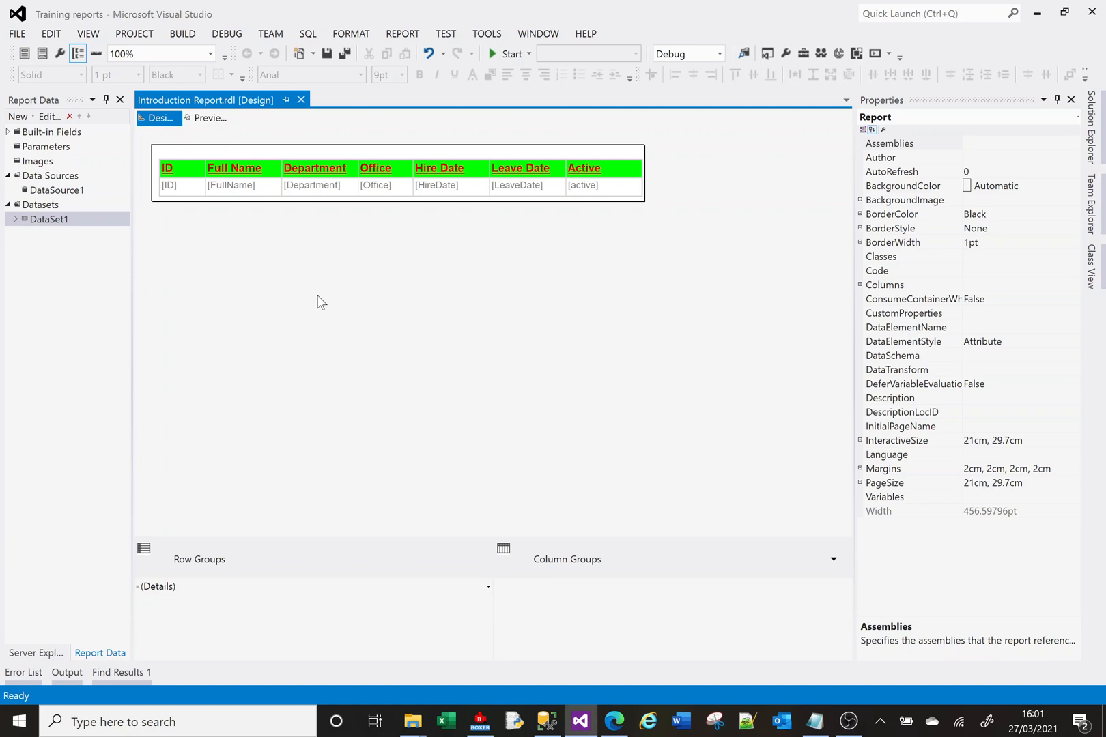
# Render the report in Preview, listing every employee with department, office, dates and status
pyautogui.click(208, 118)
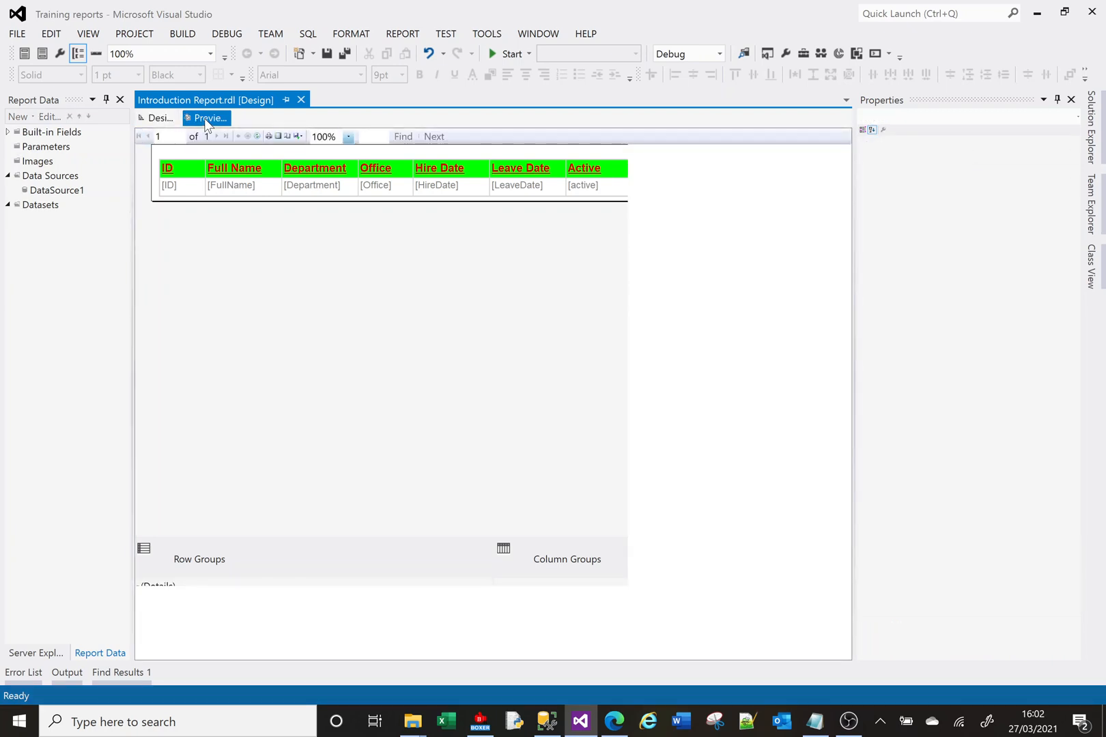
pyautogui.click(209, 118)
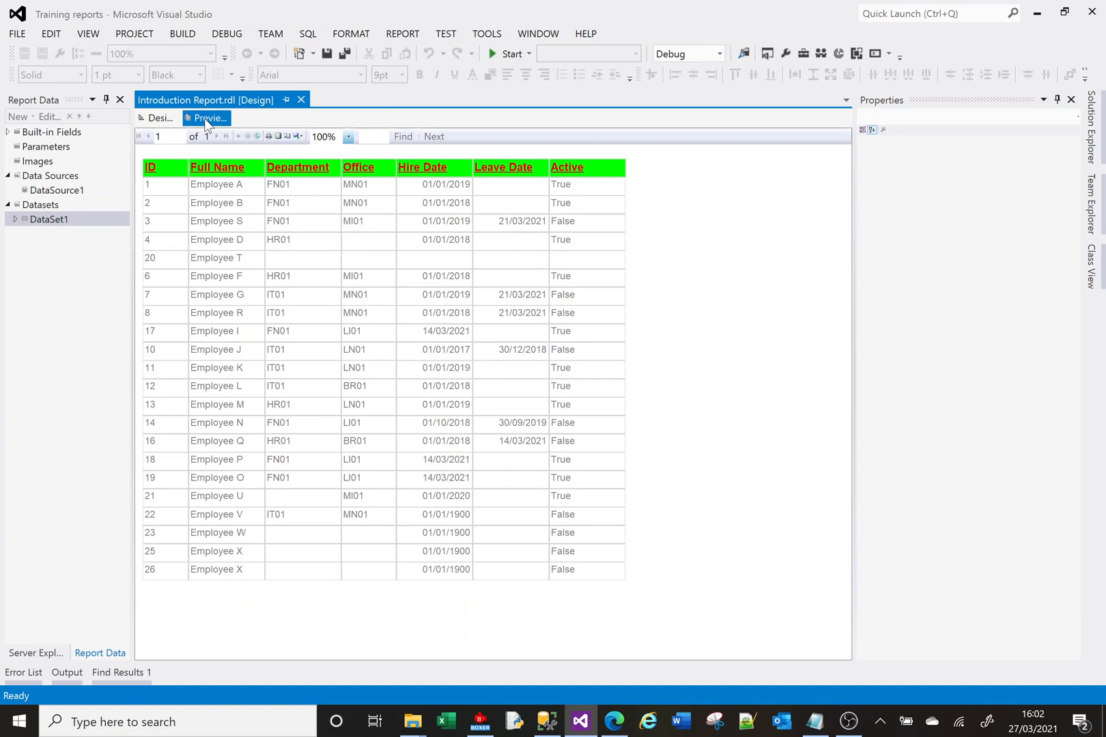
pyautogui.moveTo(293, 192)
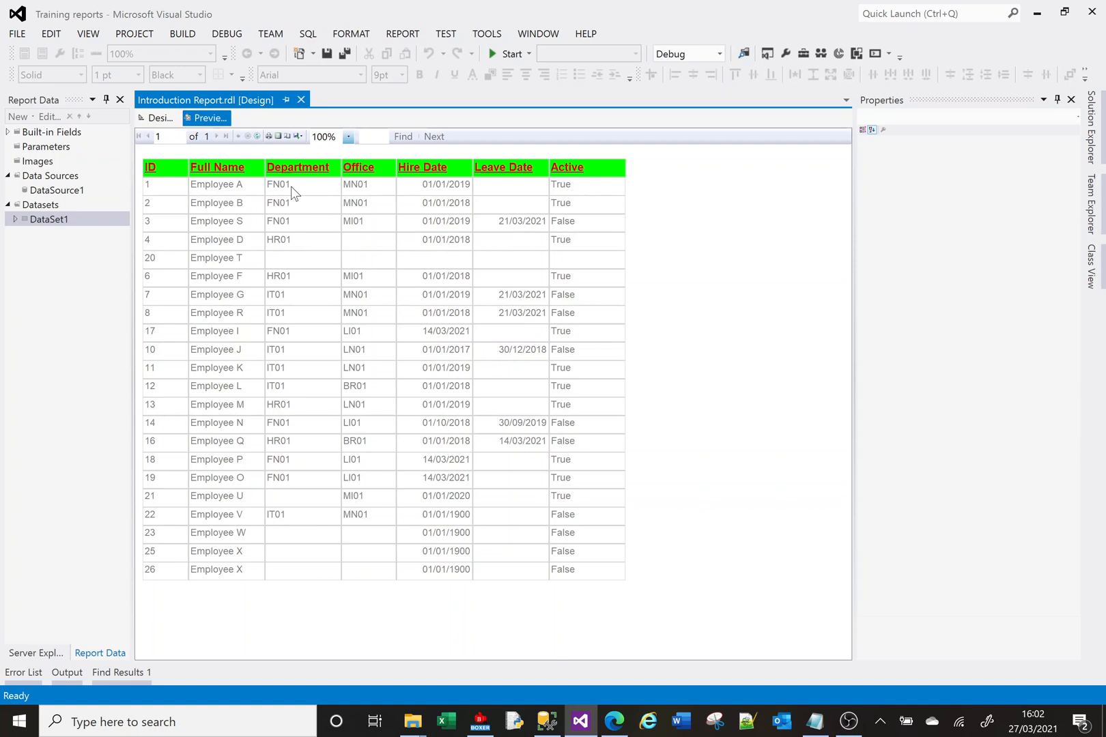
pyautogui.moveTo(296, 368)
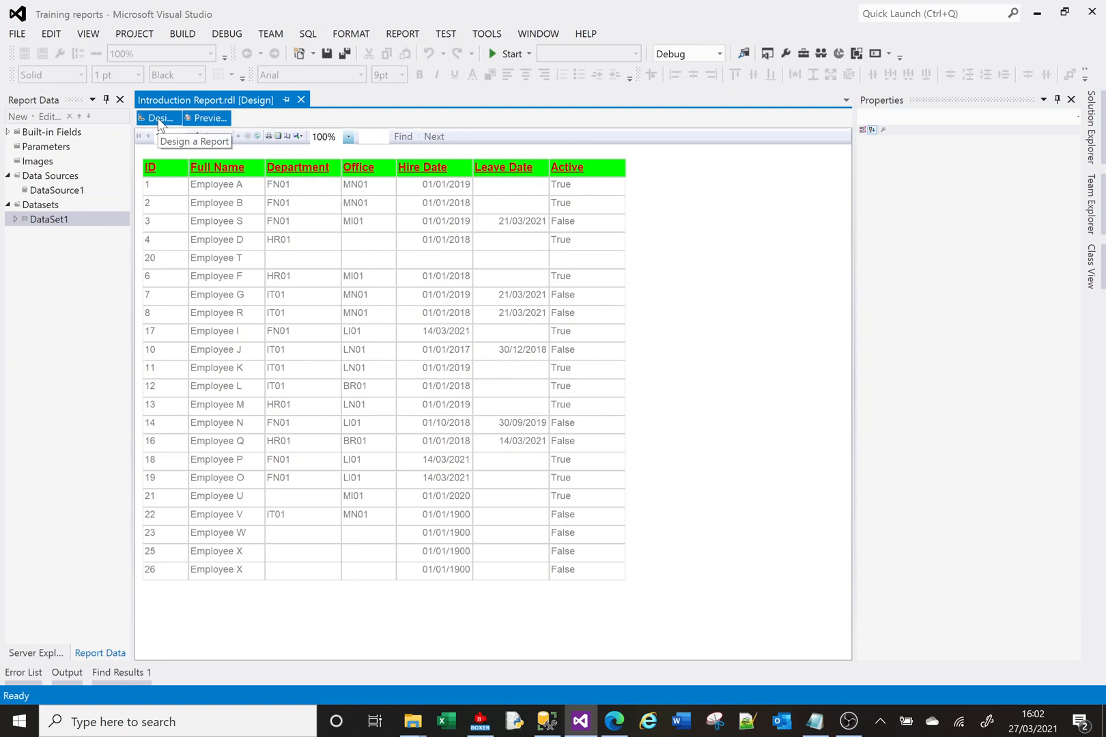
# Append where department = 'IT01' to DataSet1's query in Dataset Properties
pyautogui.click(161, 119)
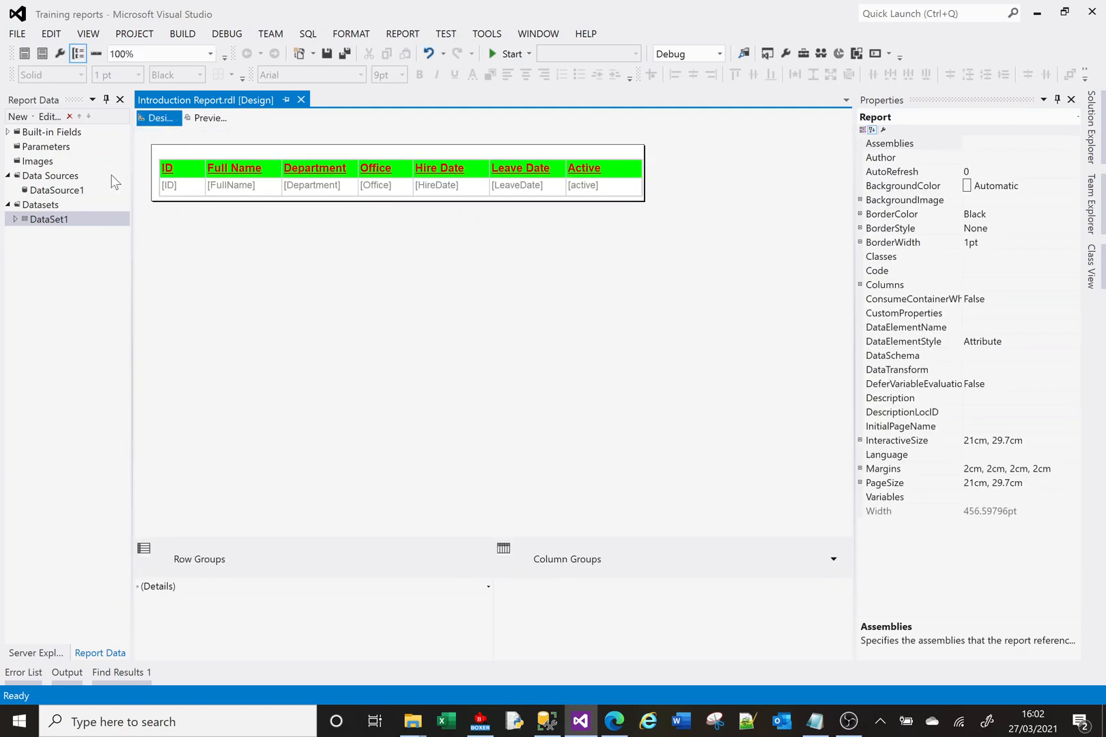
pyautogui.click(15, 220)
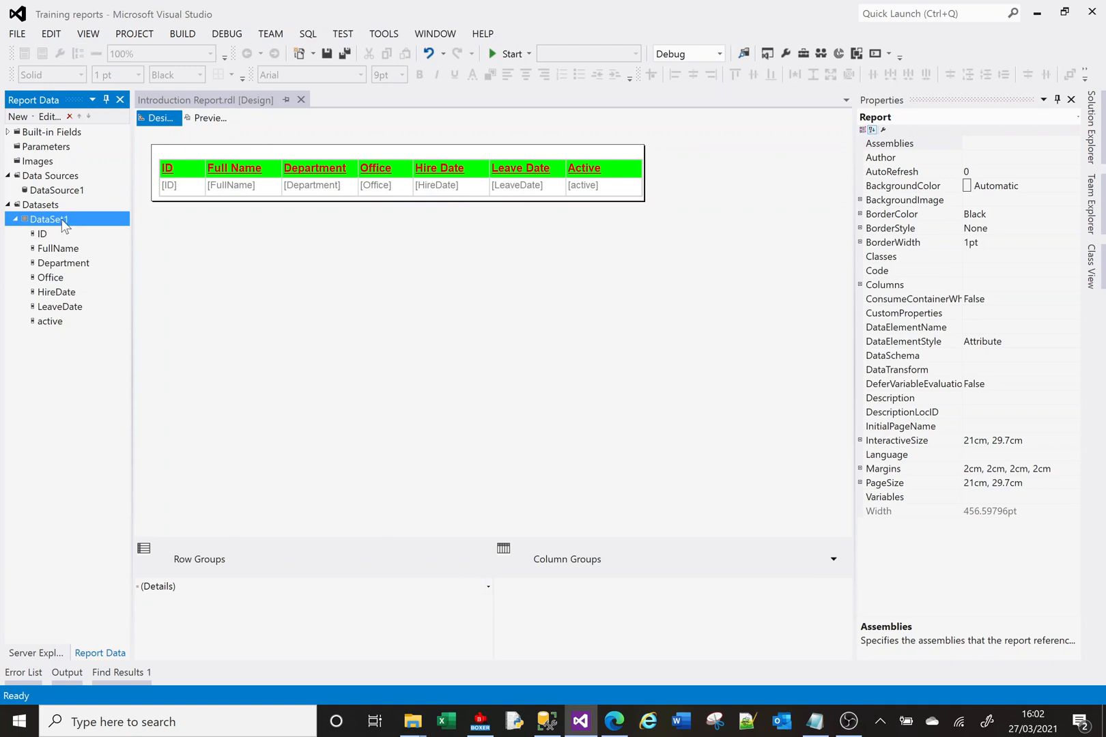
pyautogui.rightClick(48, 218)
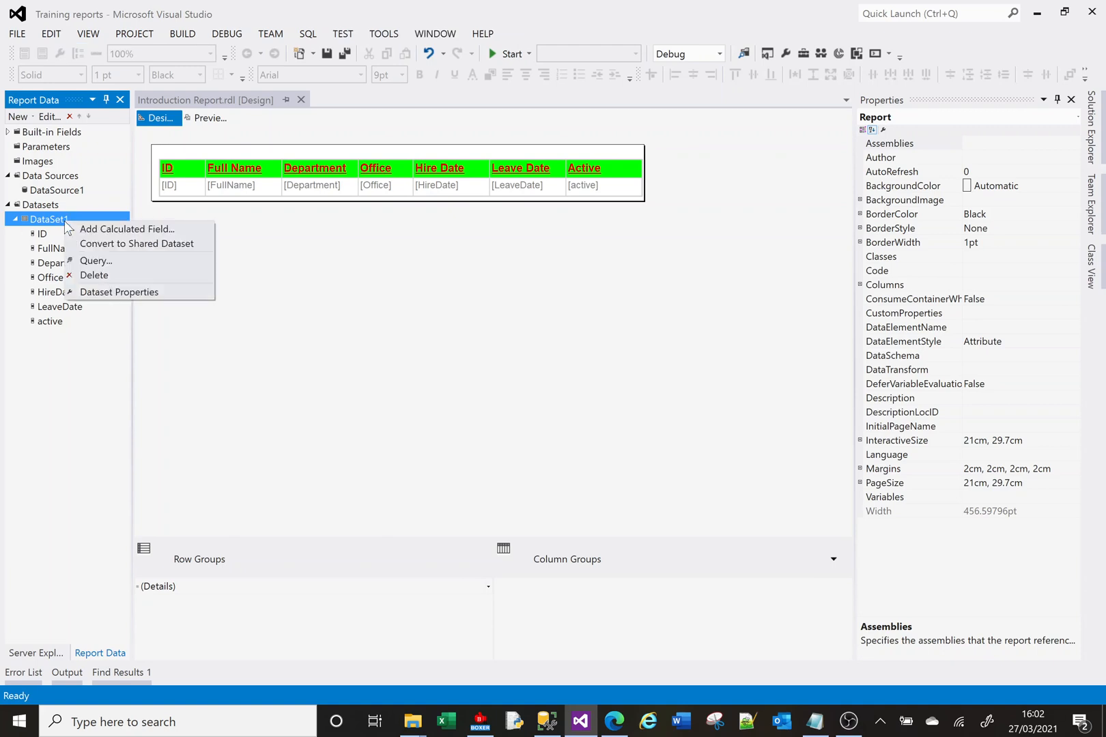
pyautogui.click(120, 292)
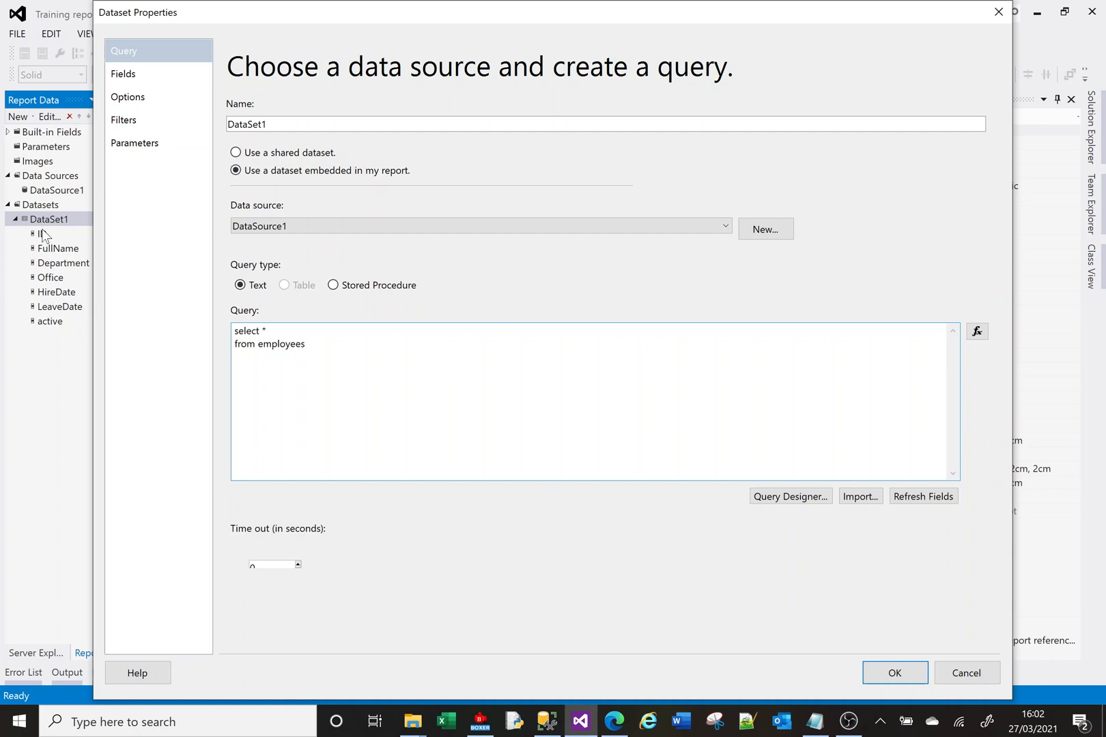
pyautogui.click(124, 74)
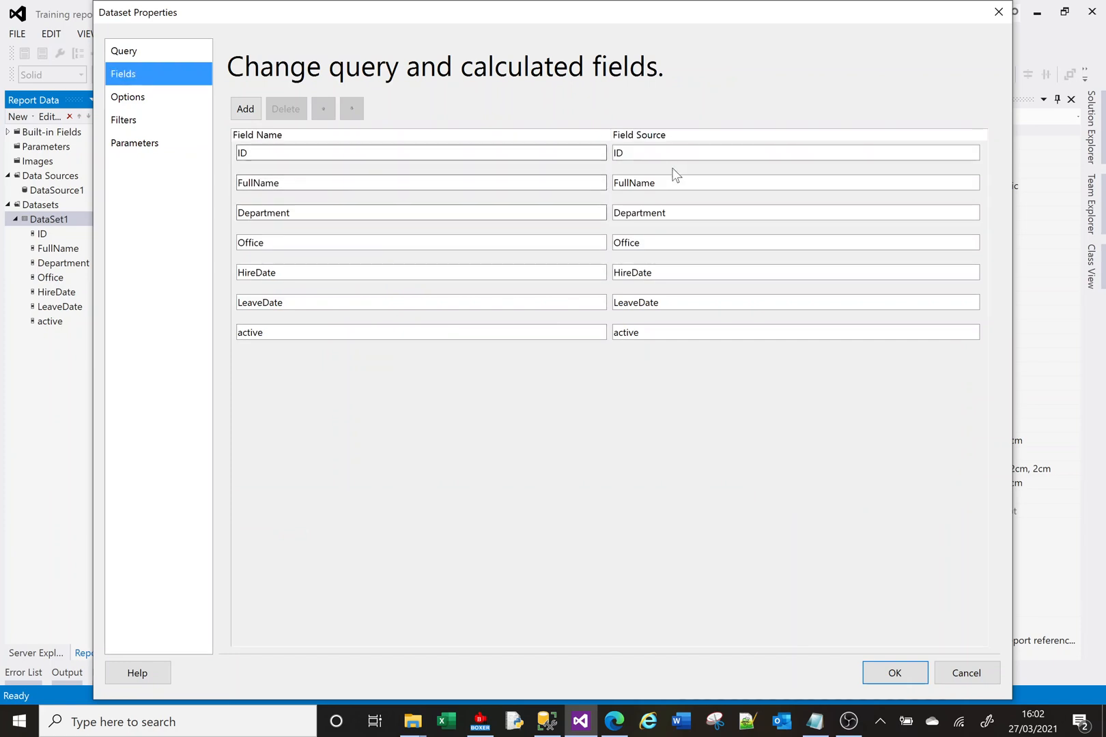
pyautogui.moveTo(141, 78)
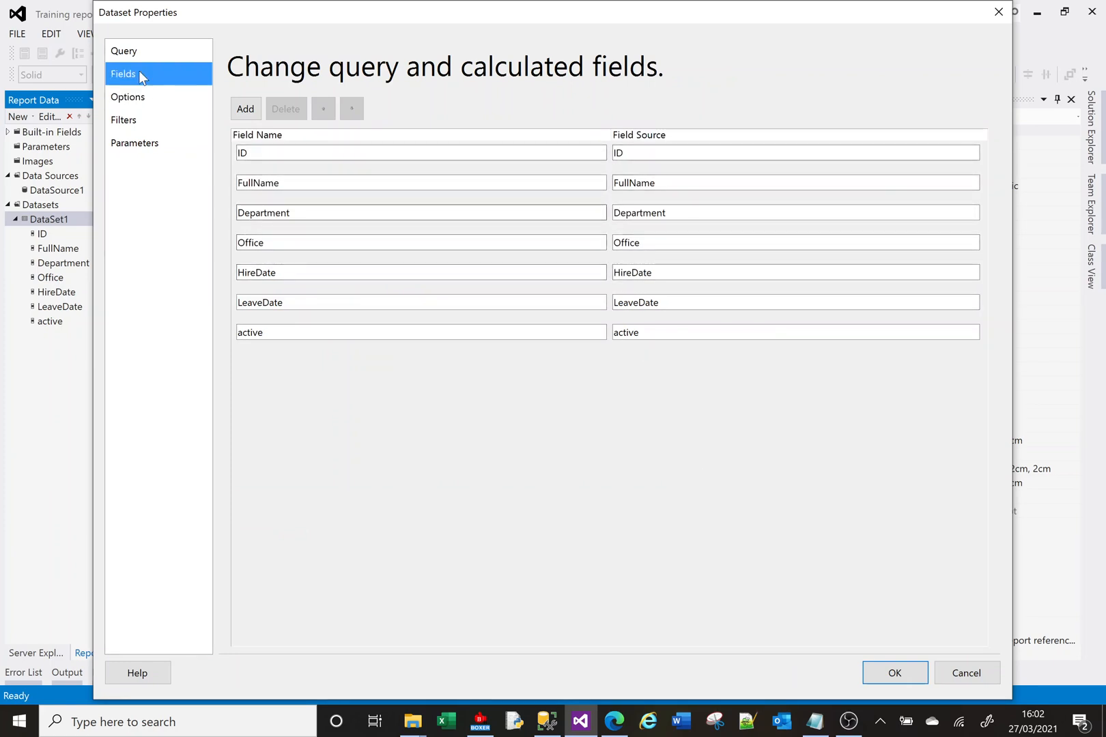
pyautogui.click(124, 50)
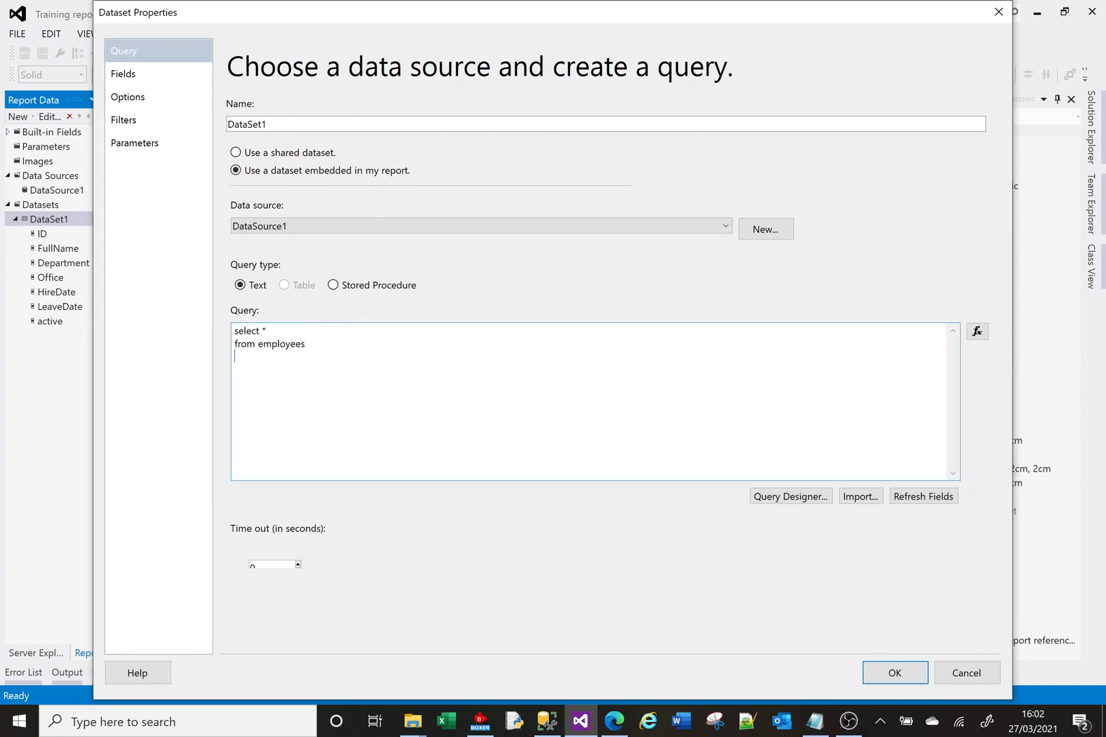
pyautogui.write('where department')
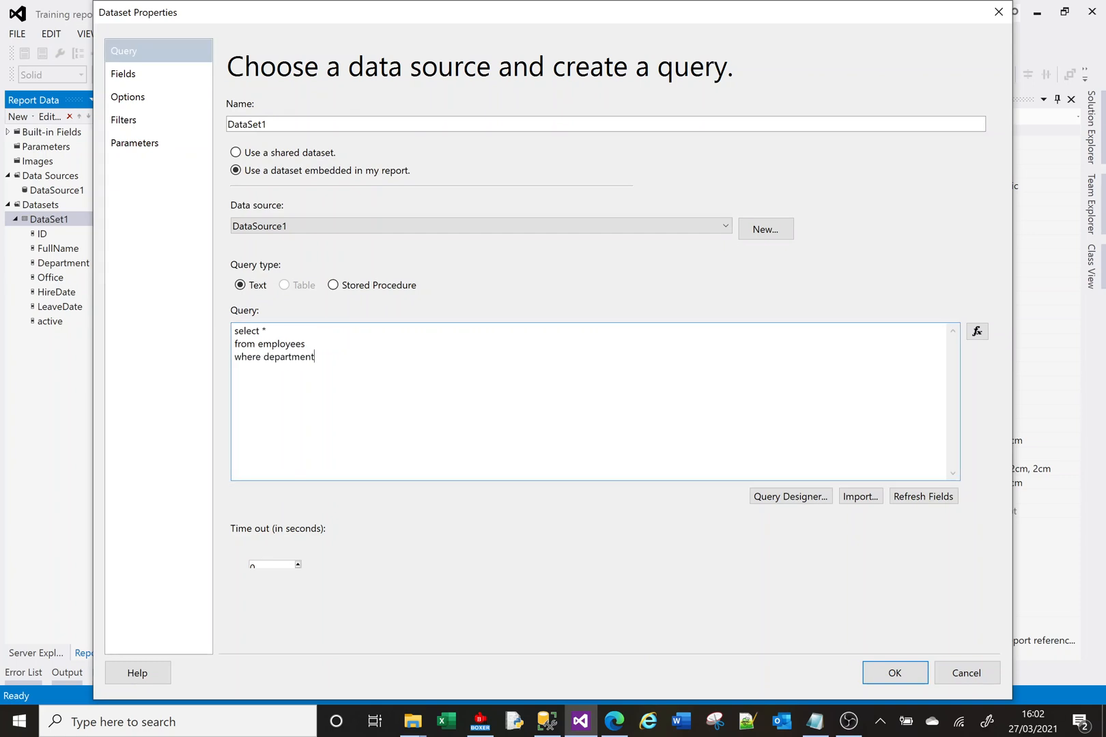
pyautogui.write("= 'IT01")
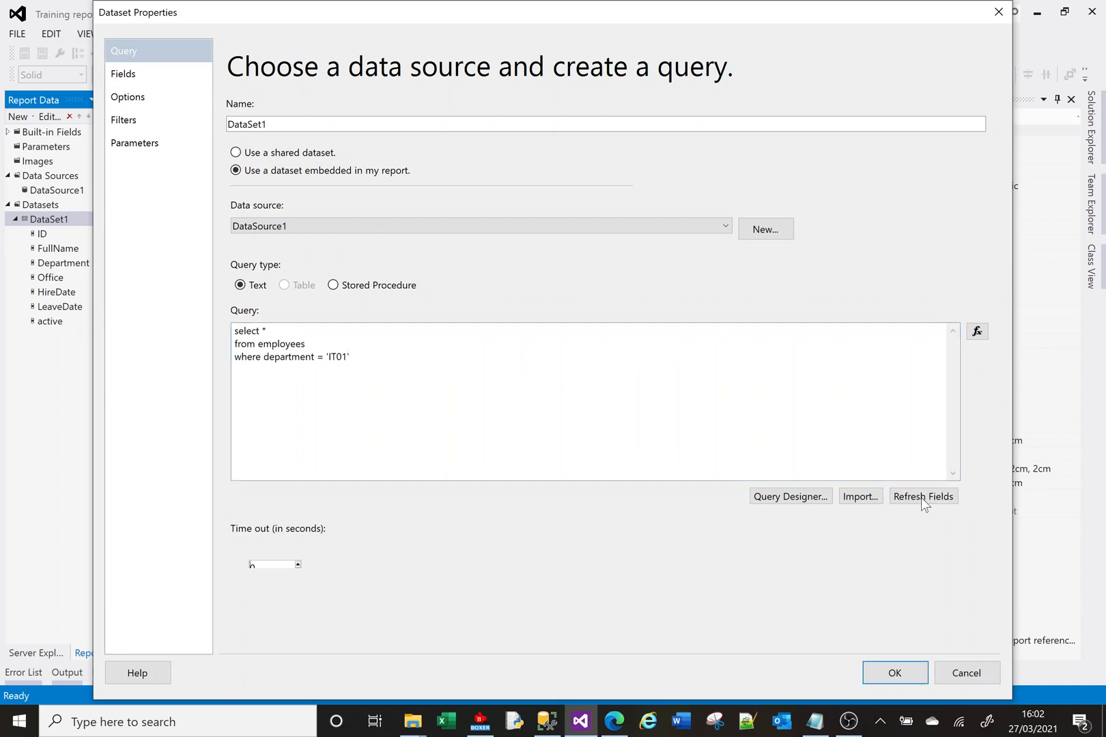
pyautogui.click(894, 672)
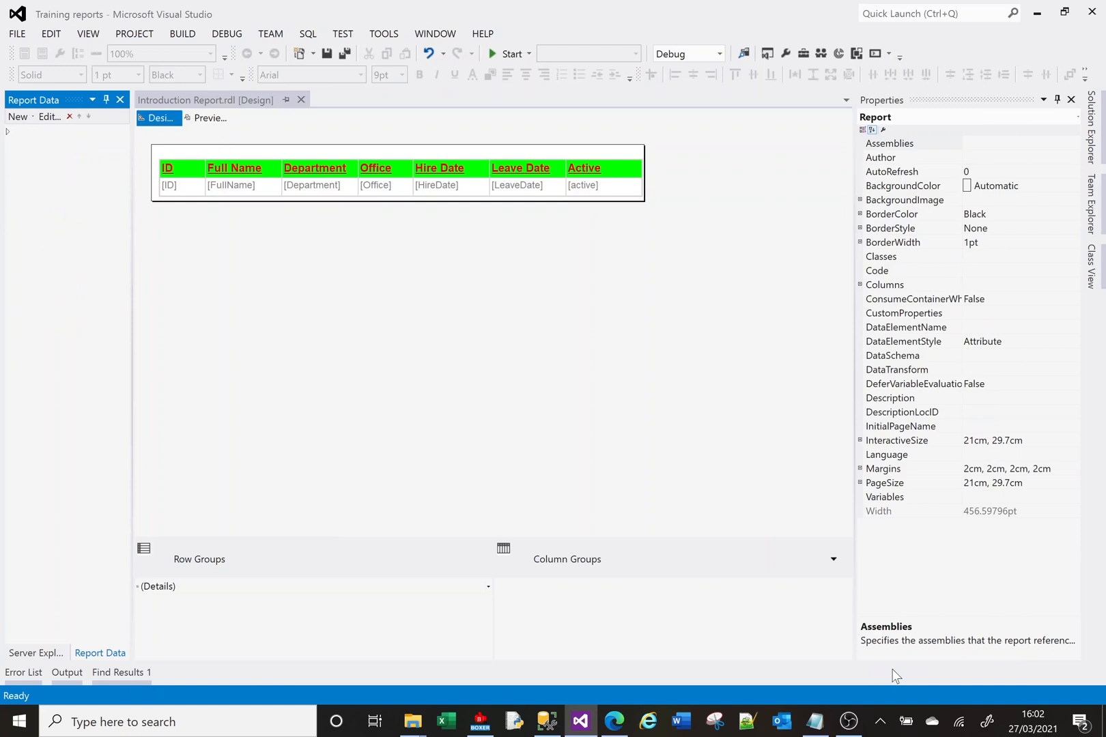
pyautogui.click(209, 118)
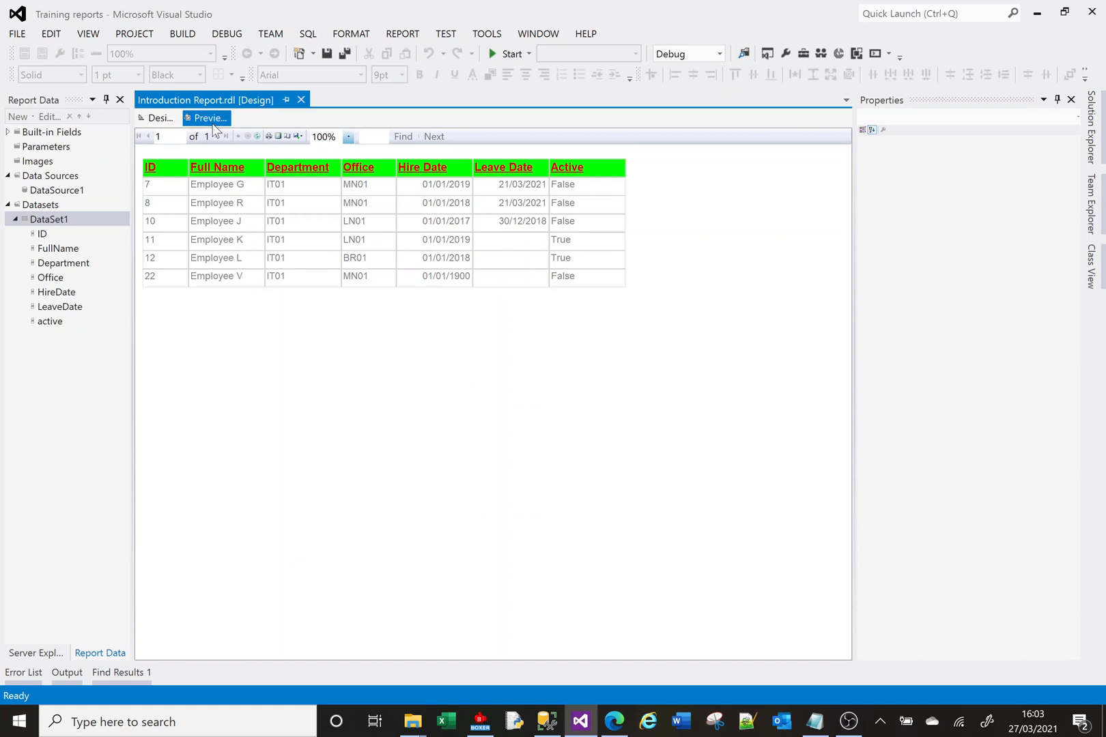
pyautogui.moveTo(158, 118)
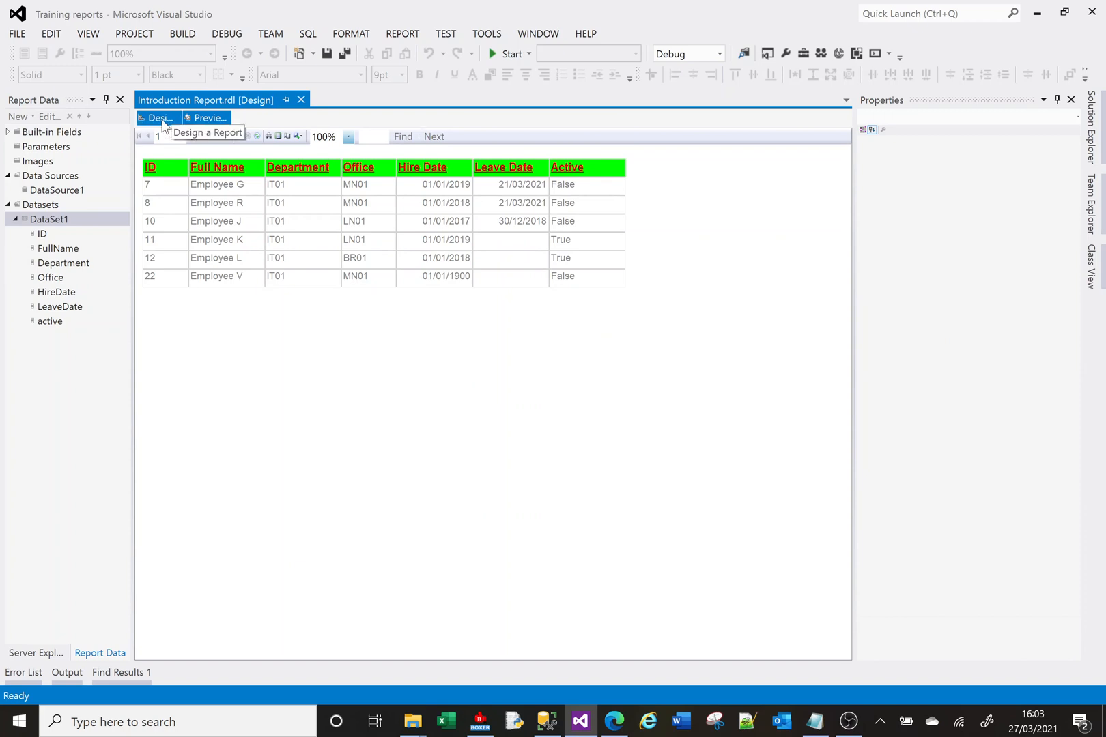
pyautogui.click(157, 118)
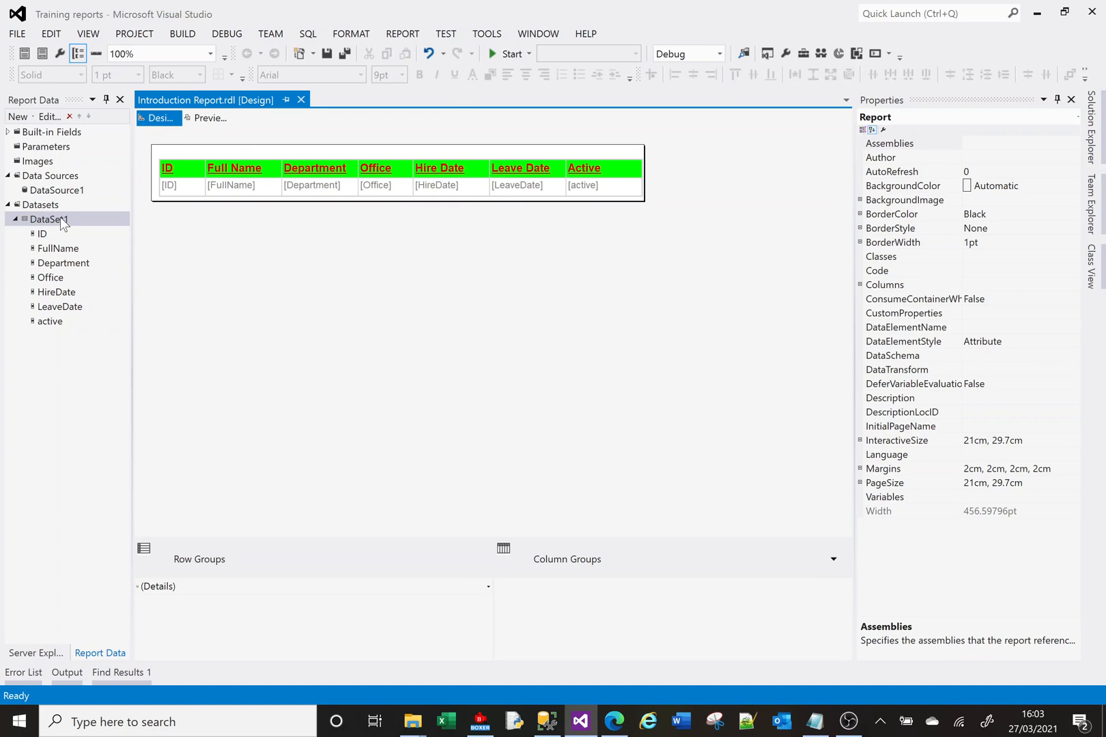
pyautogui.moveTo(63, 223)
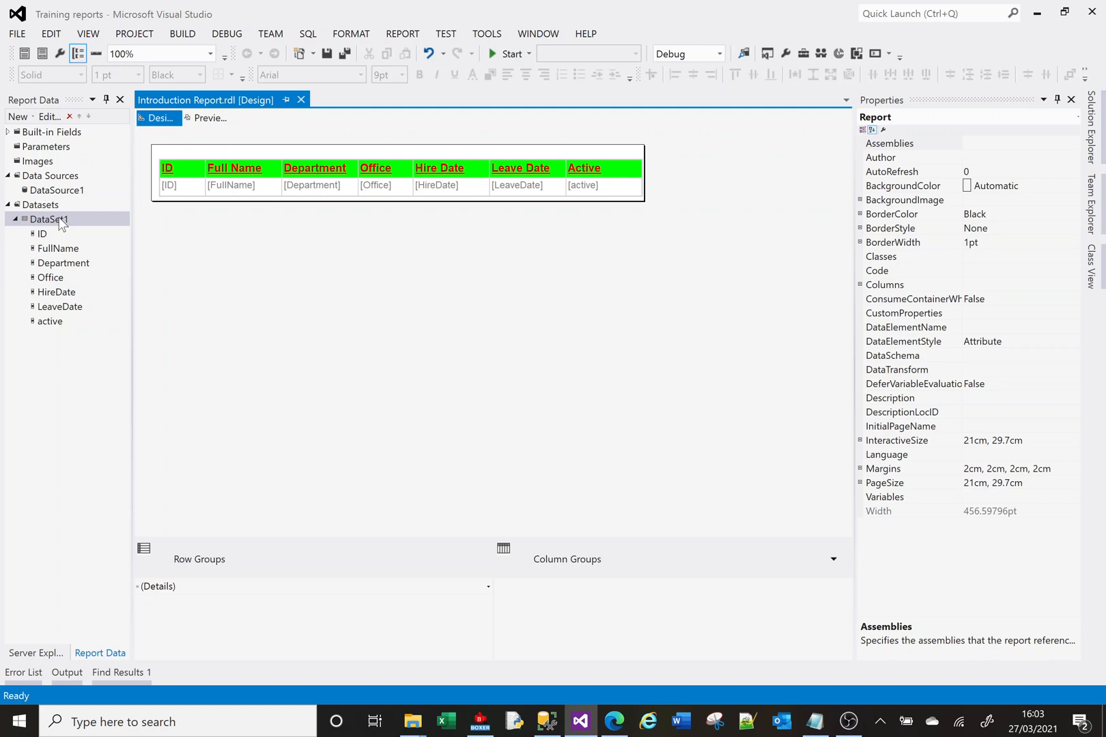
pyautogui.rightClick(47, 219)
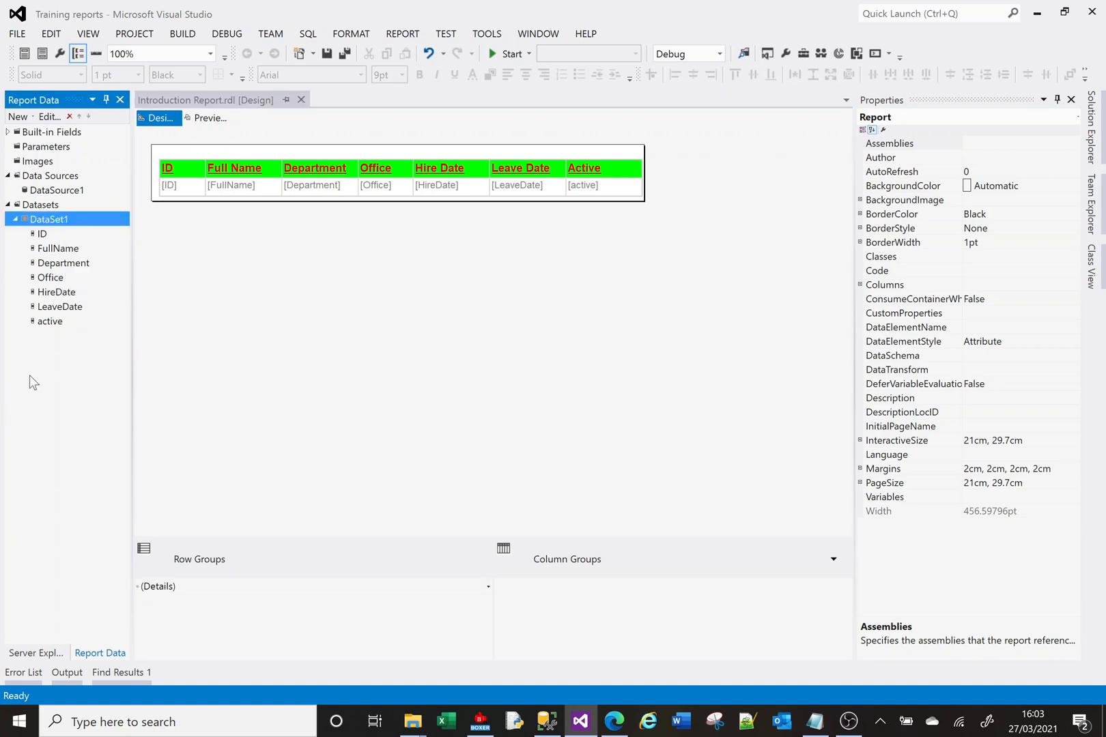
pyautogui.doubleClick(49, 219)
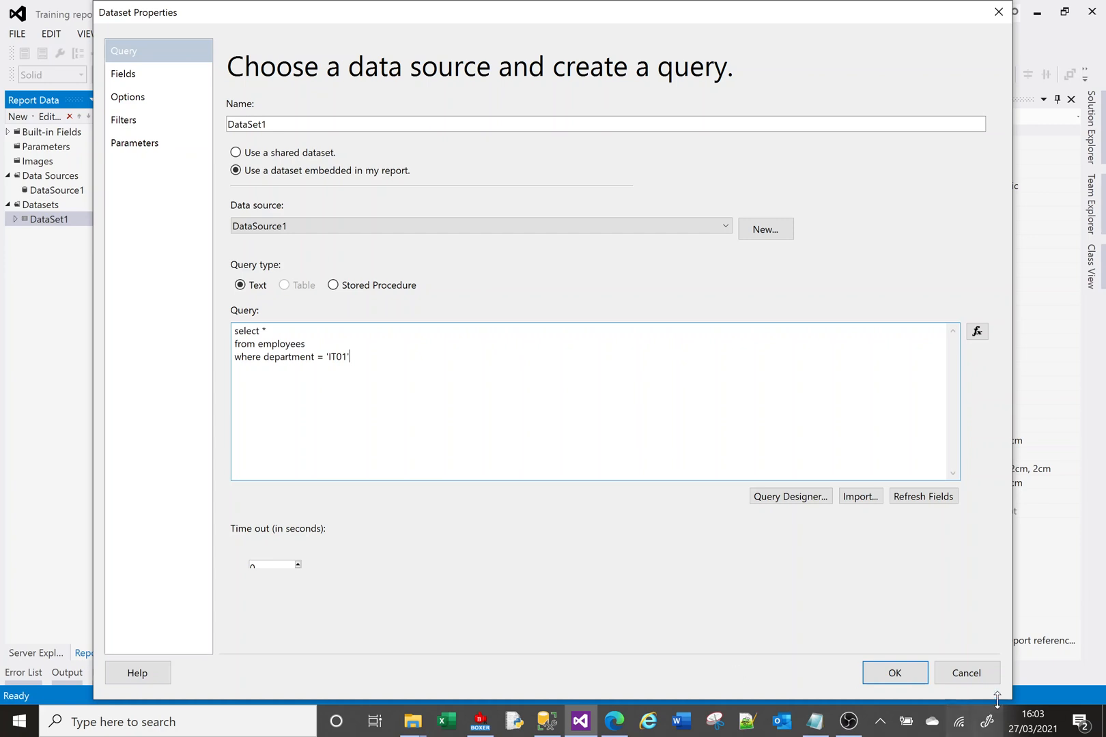
pyautogui.click(895, 673)
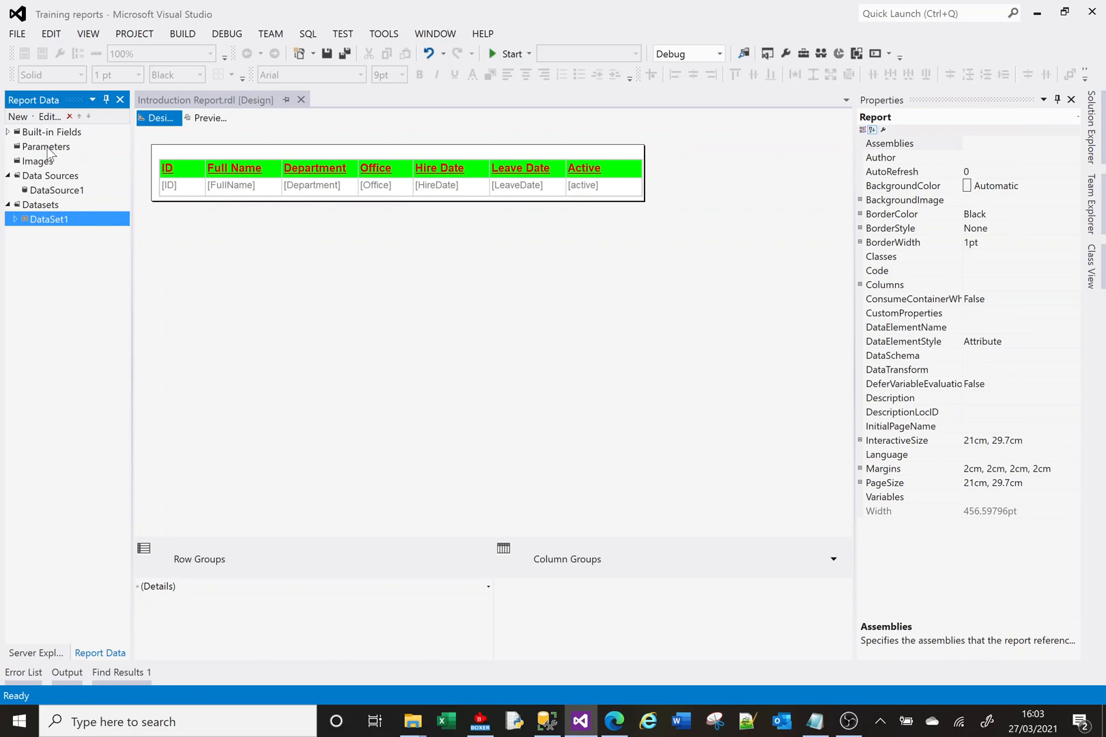
pyautogui.moveTo(47, 153)
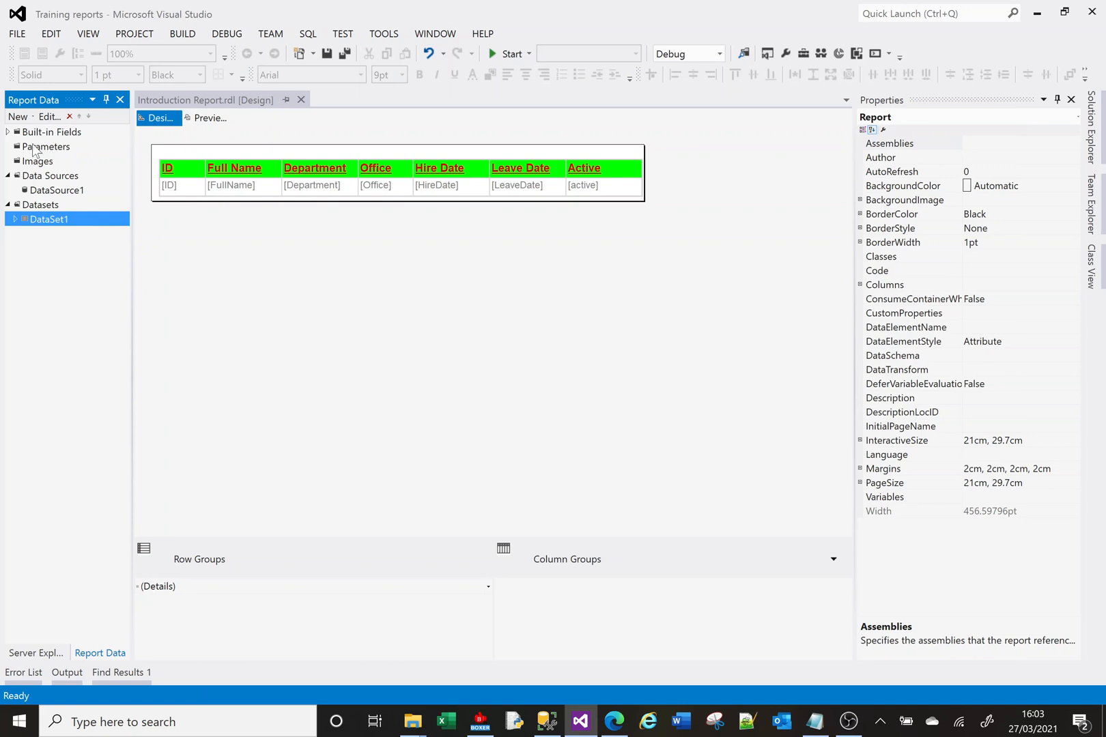
# Create text parameter pDepartment with the prompt 'Enter a dept to filter data on'
pyautogui.rightClick(46, 146)
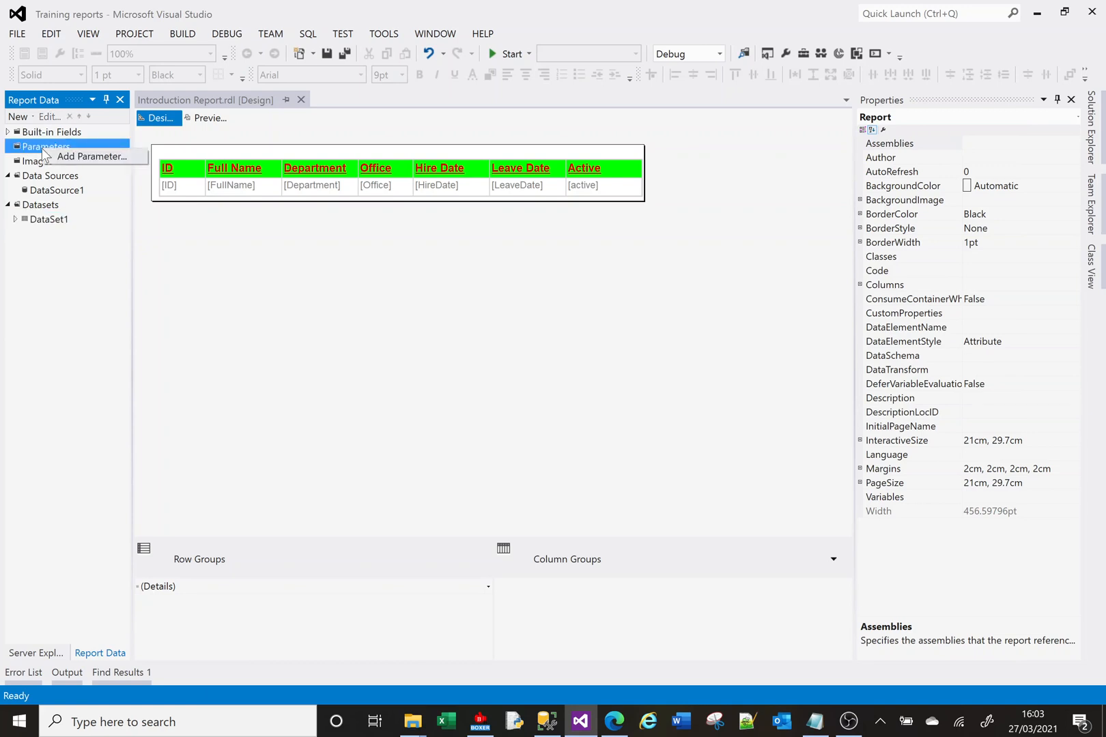
pyautogui.click(90, 156)
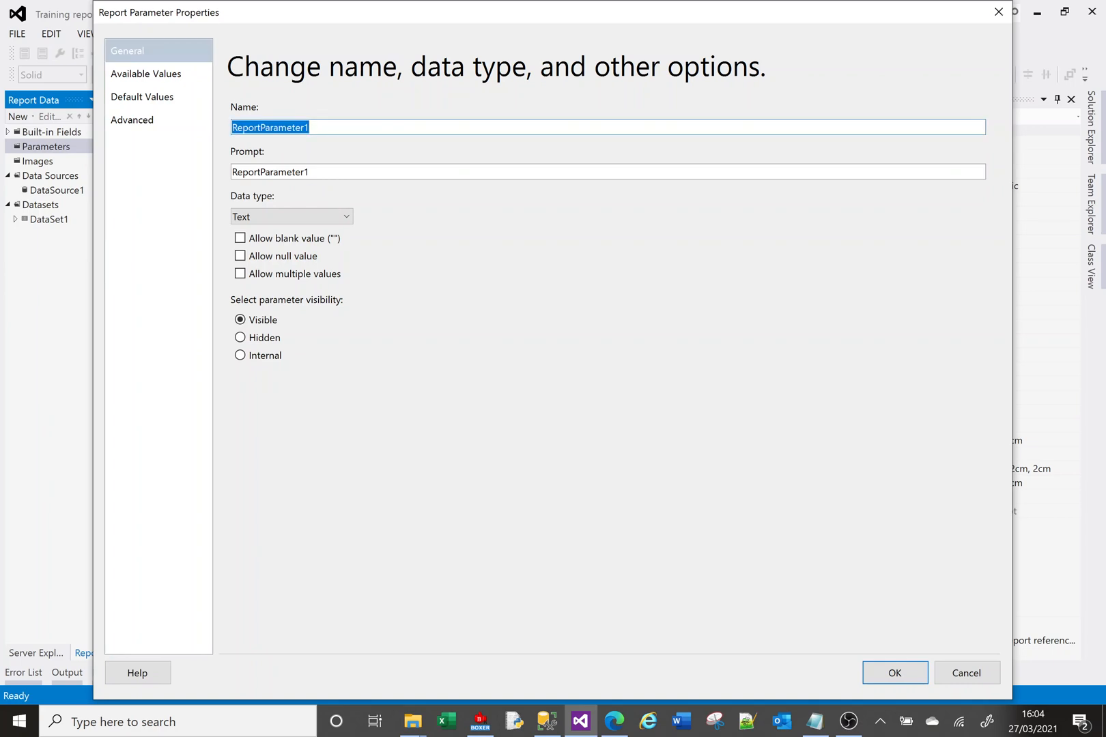
pyautogui.write('P')
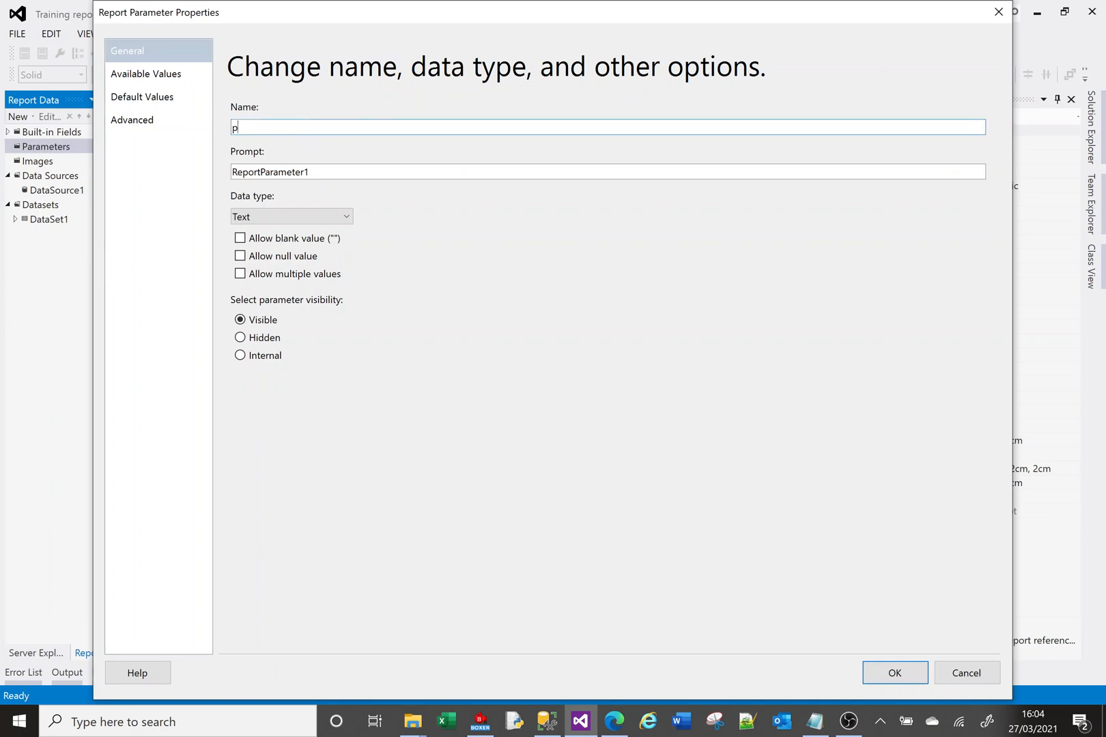
pyautogui.write('Depart')
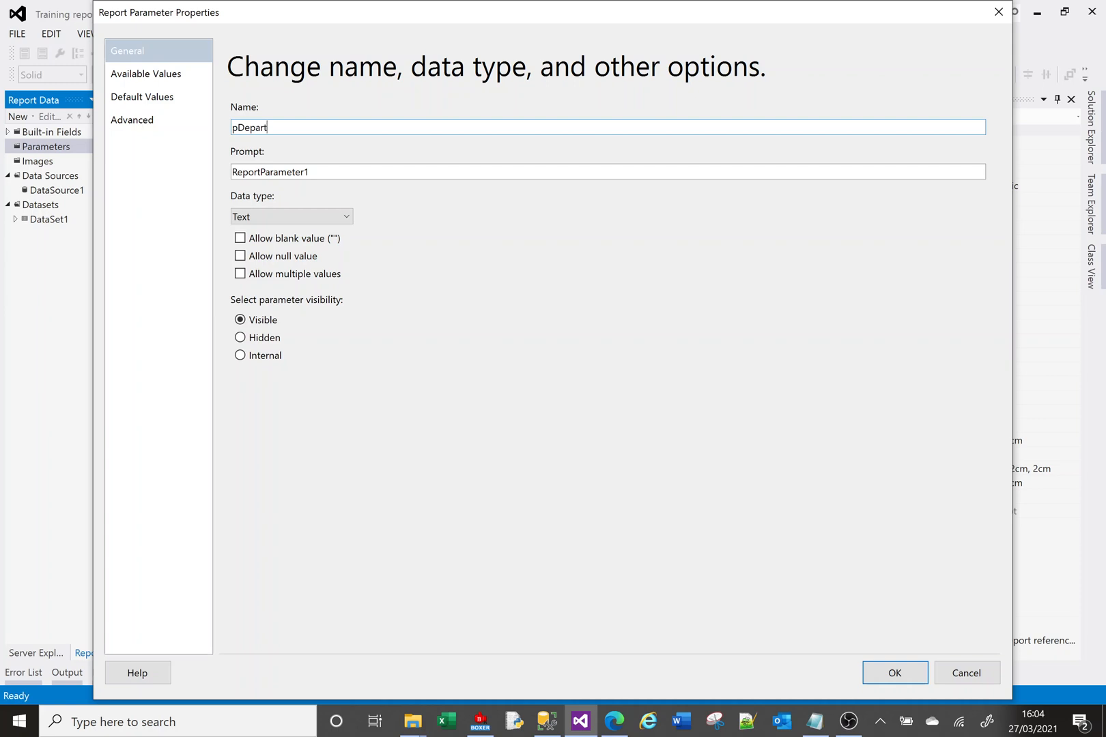
pyautogui.write('ment')
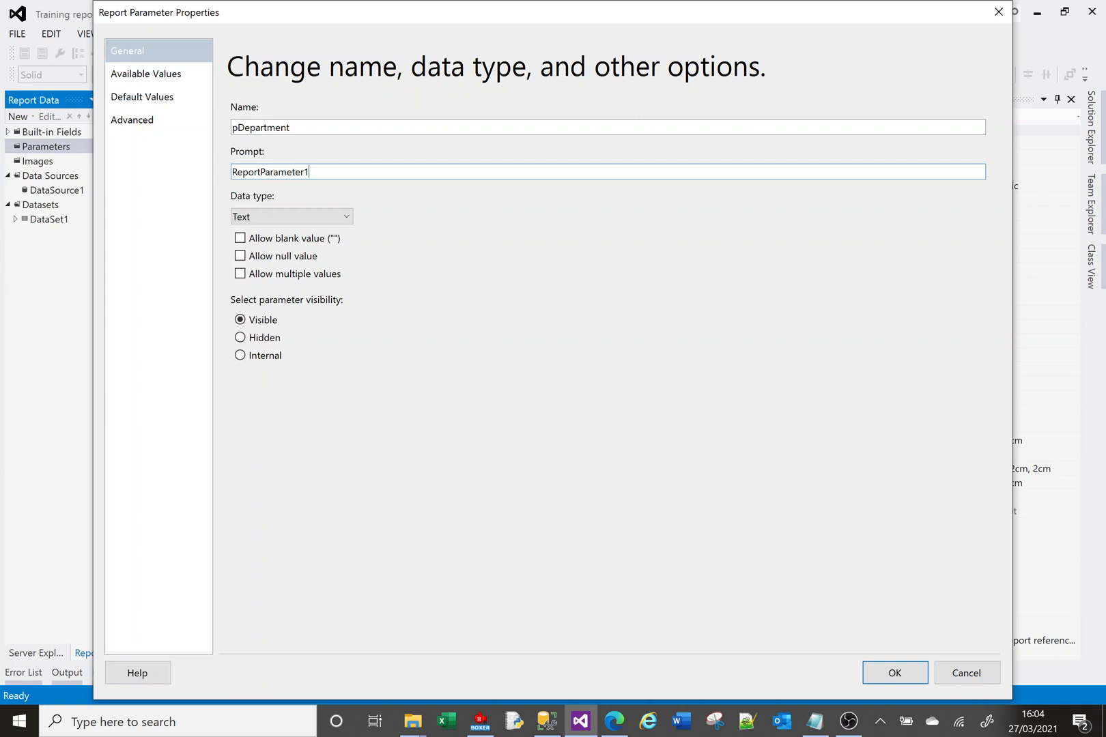
pyautogui.write('E')
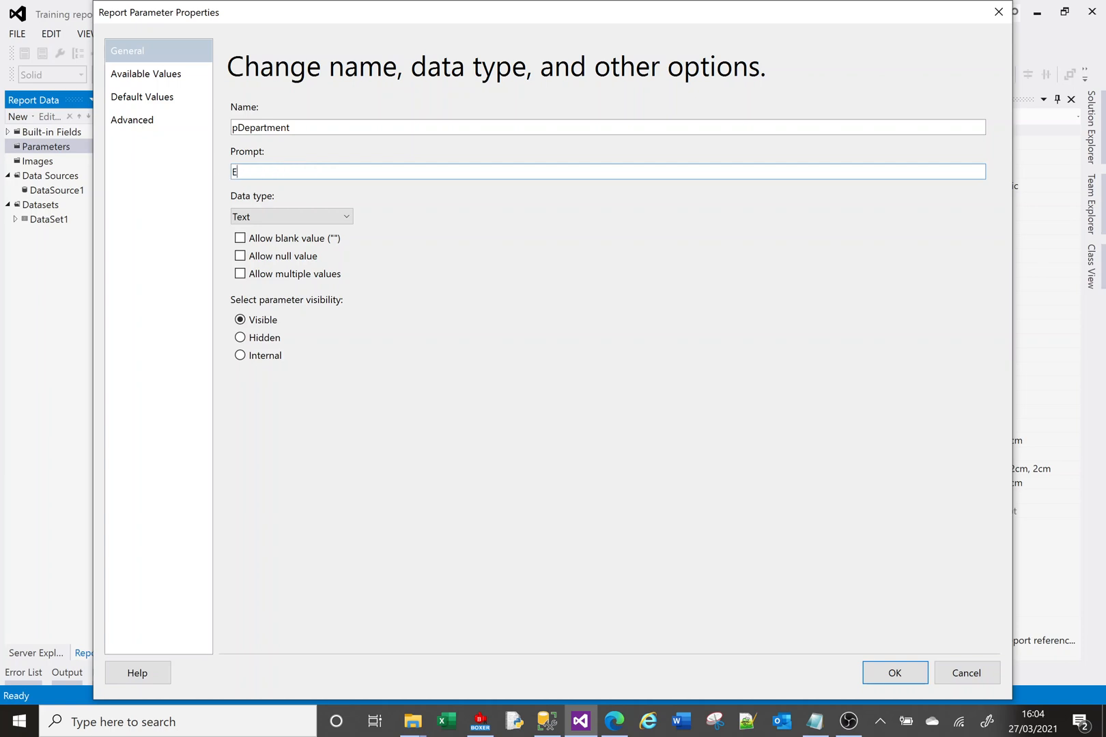
pyautogui.write('nter a')
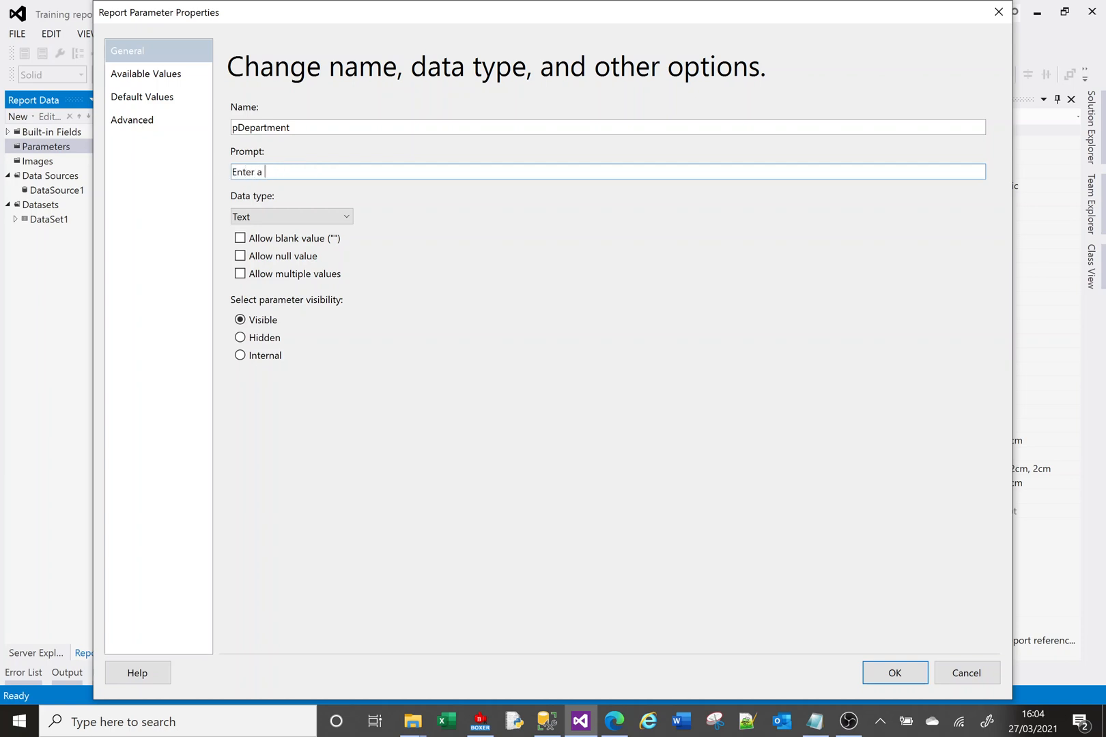
pyautogui.write('dept to')
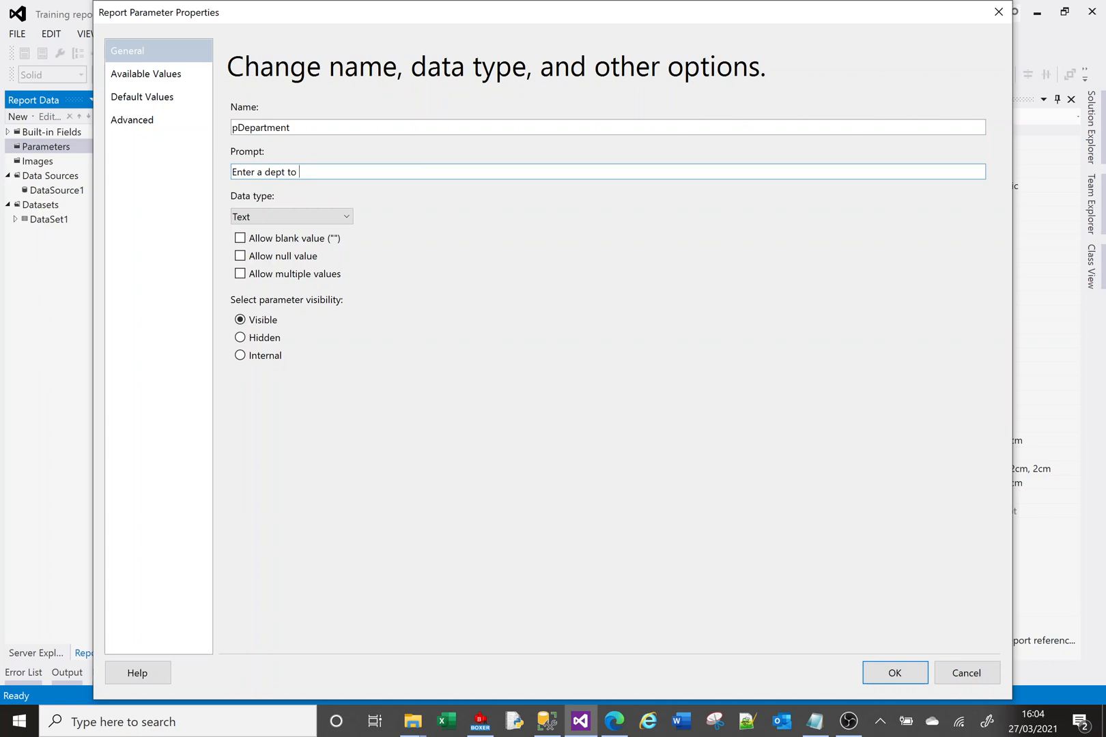
pyautogui.write('filter dataon')
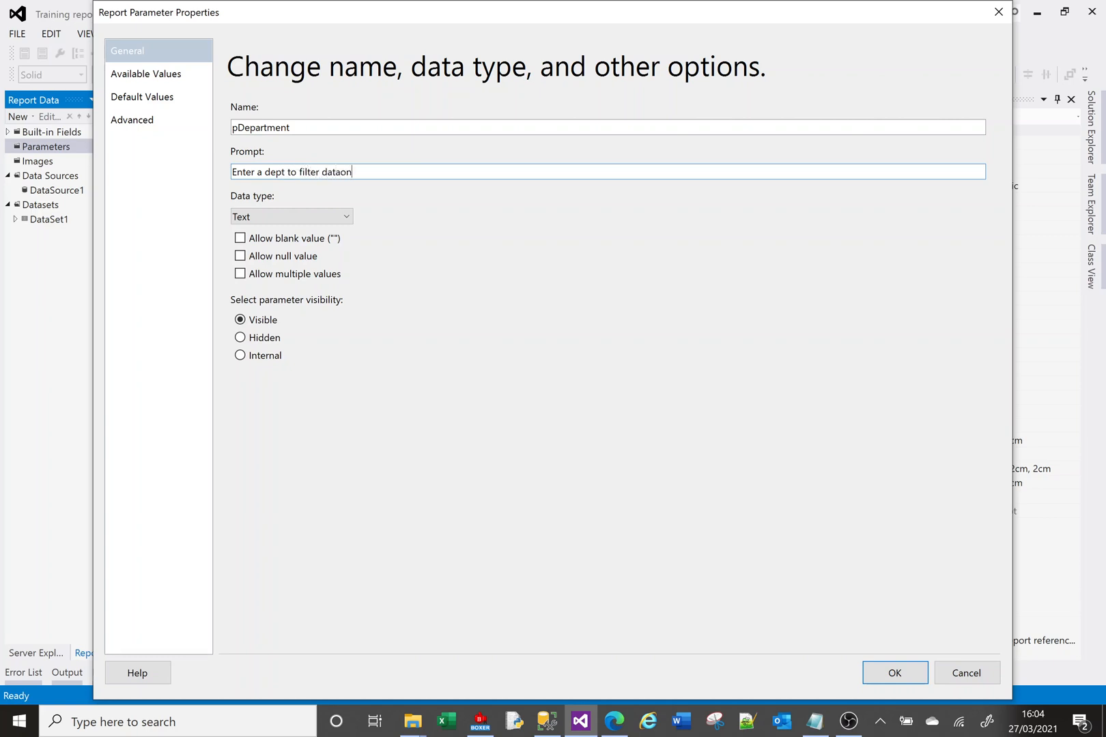
pyautogui.write('" "')
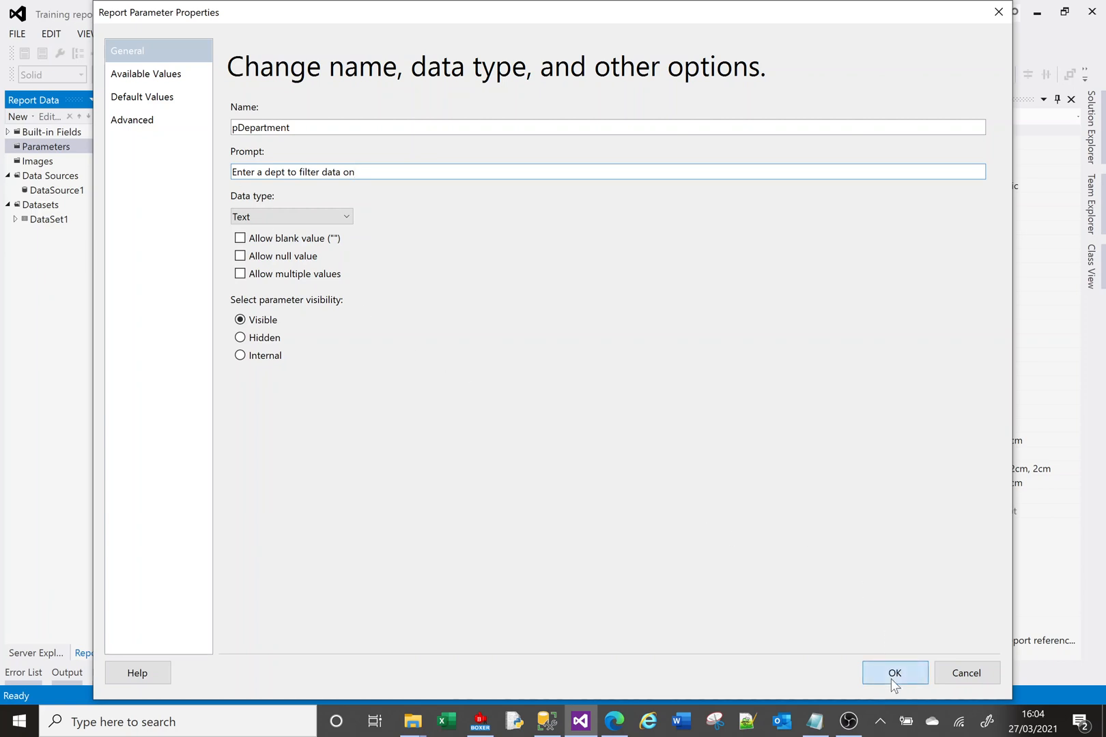
pyautogui.click(895, 673)
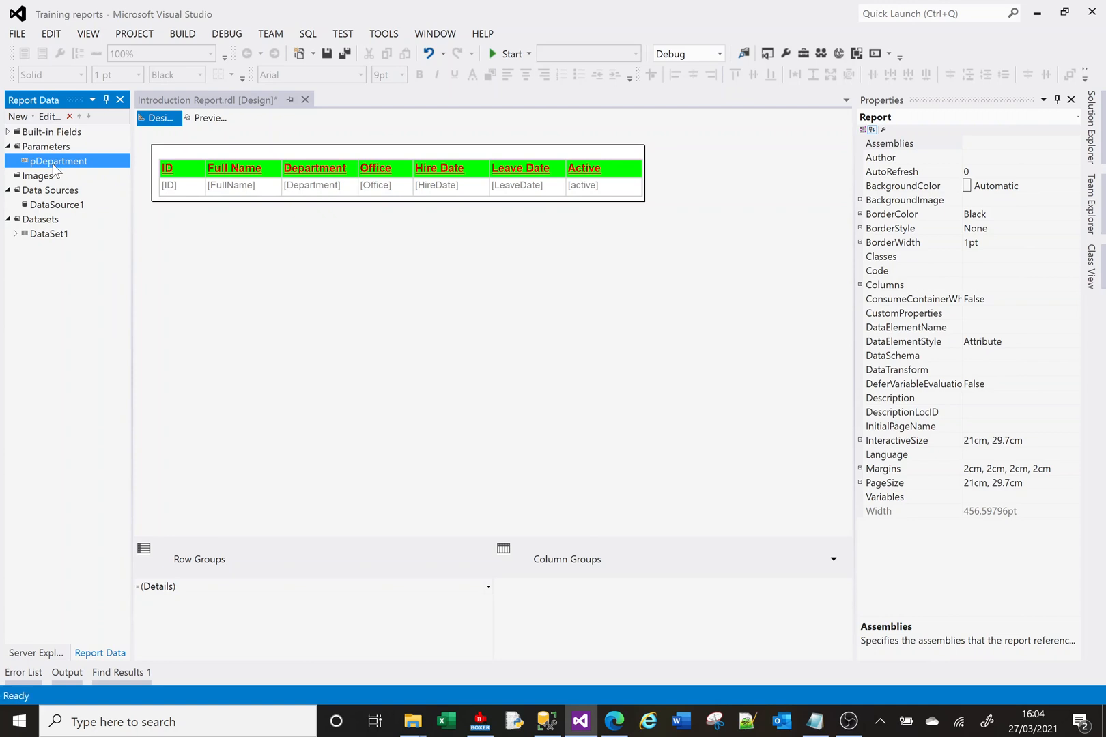
pyautogui.click(49, 233)
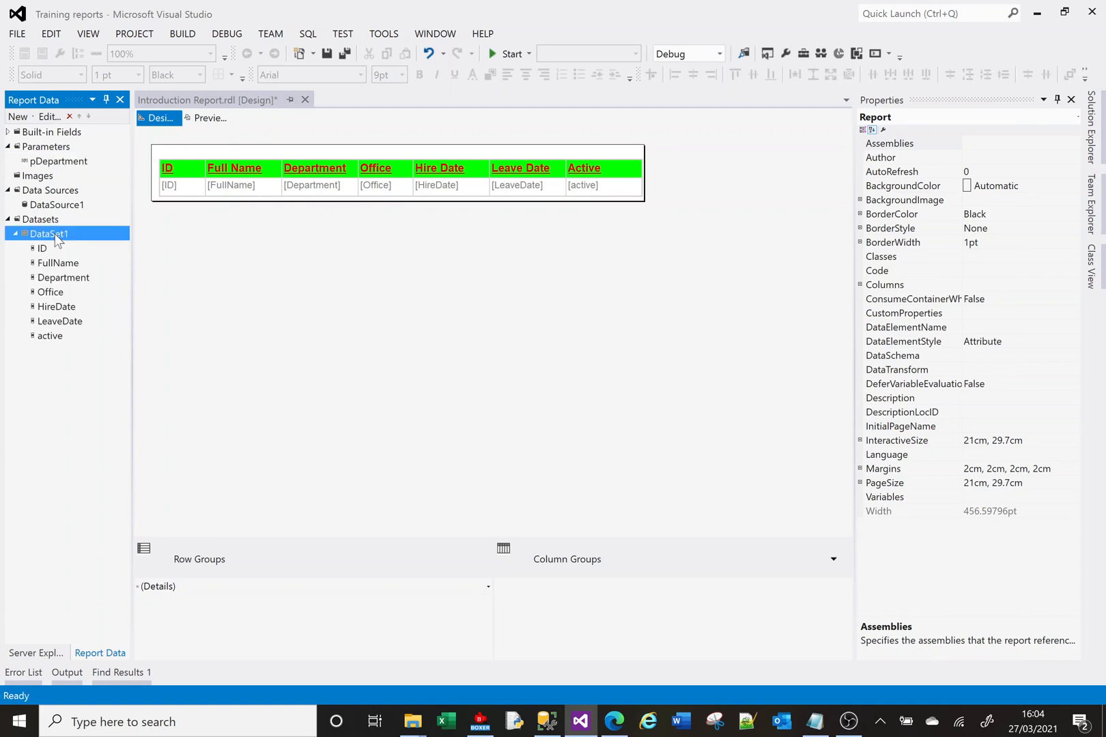
pyautogui.doubleClick(47, 234)
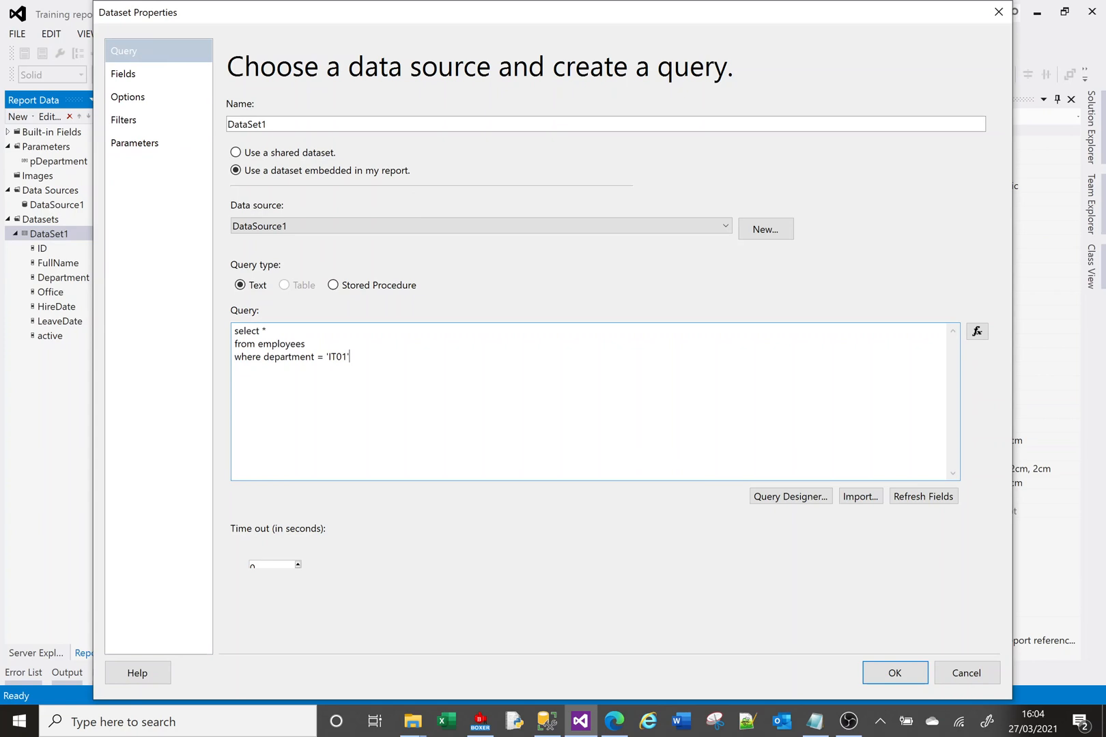
pyautogui.press('Backspace')
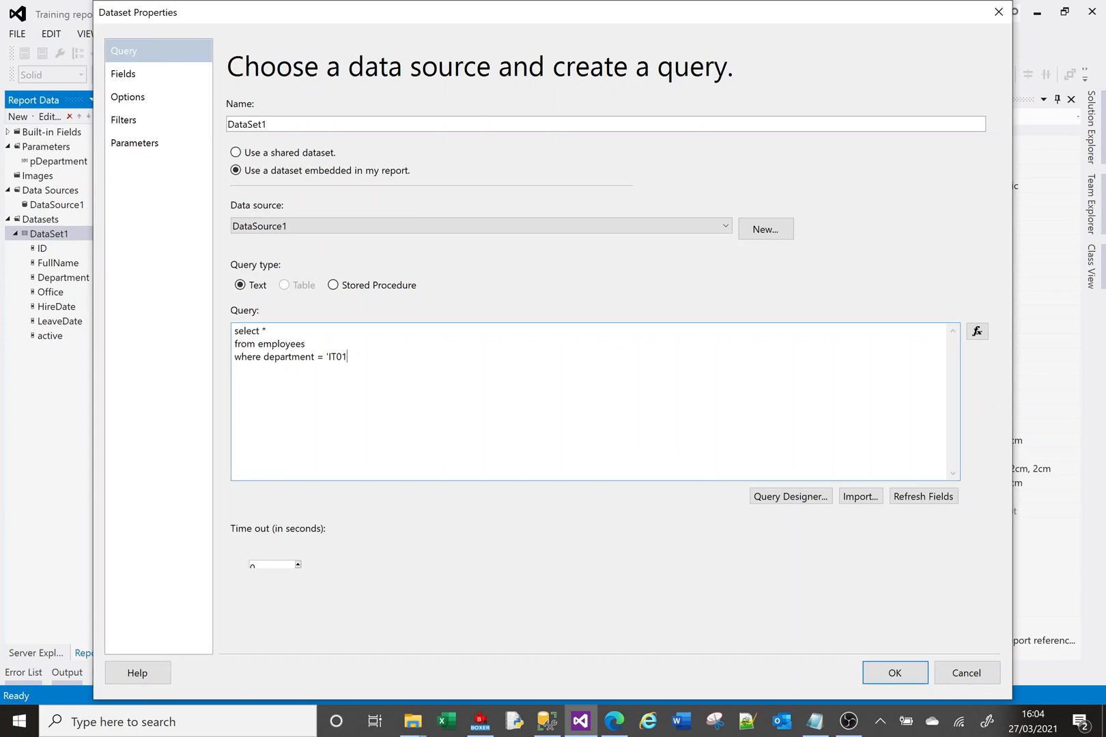
pyautogui.press('Backspace')
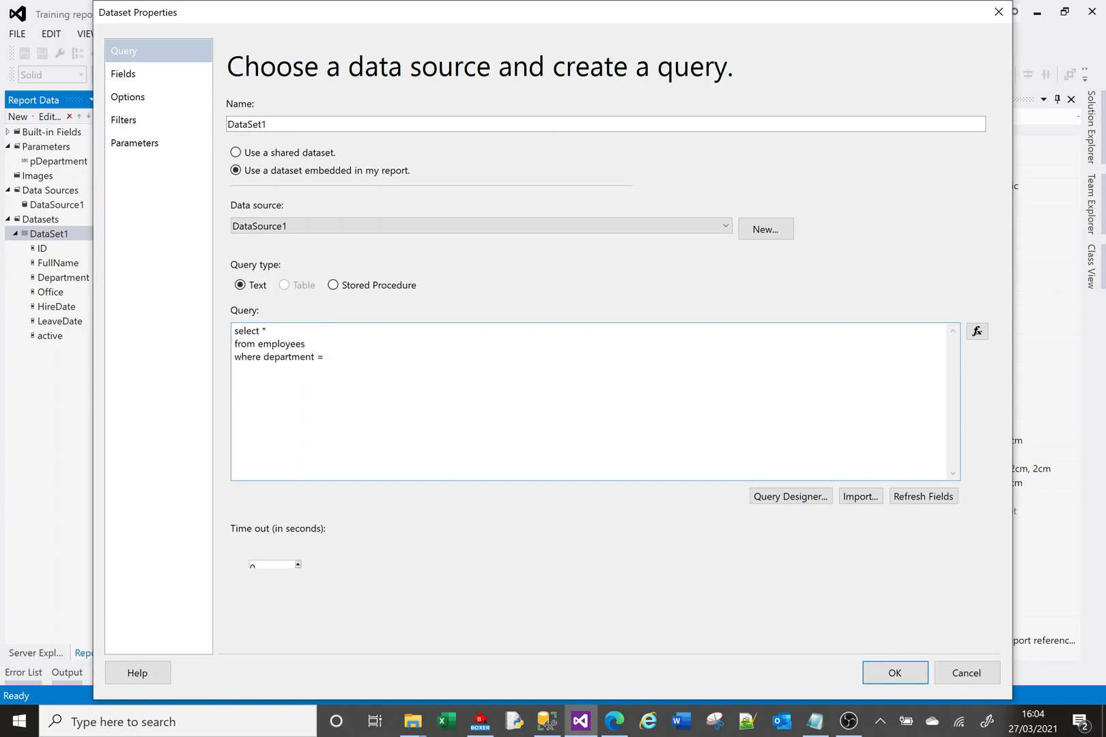
pyautogui.click(323, 357)
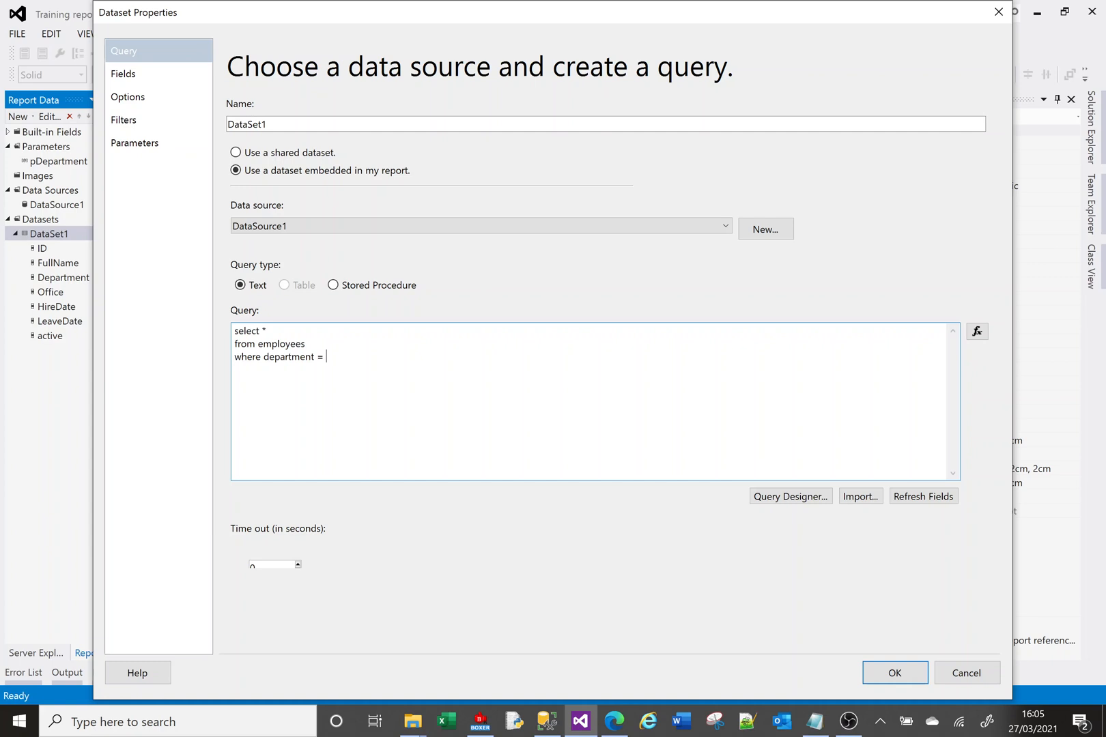
pyautogui.write('@')
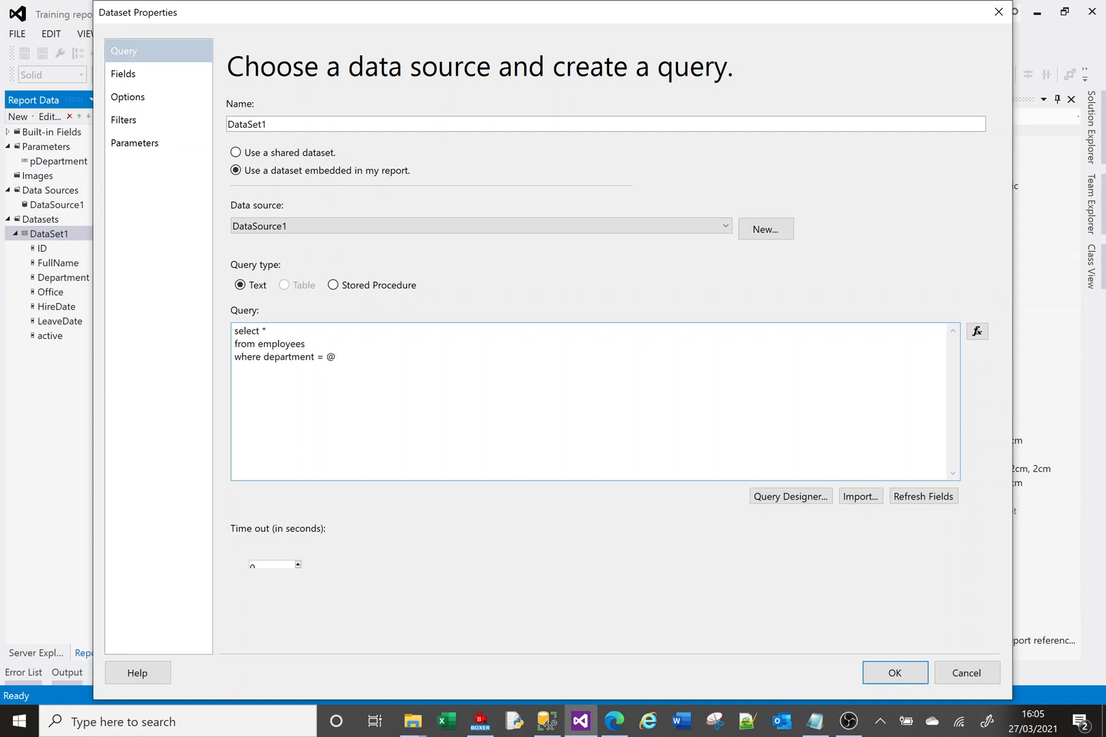
pyautogui.write('dept')
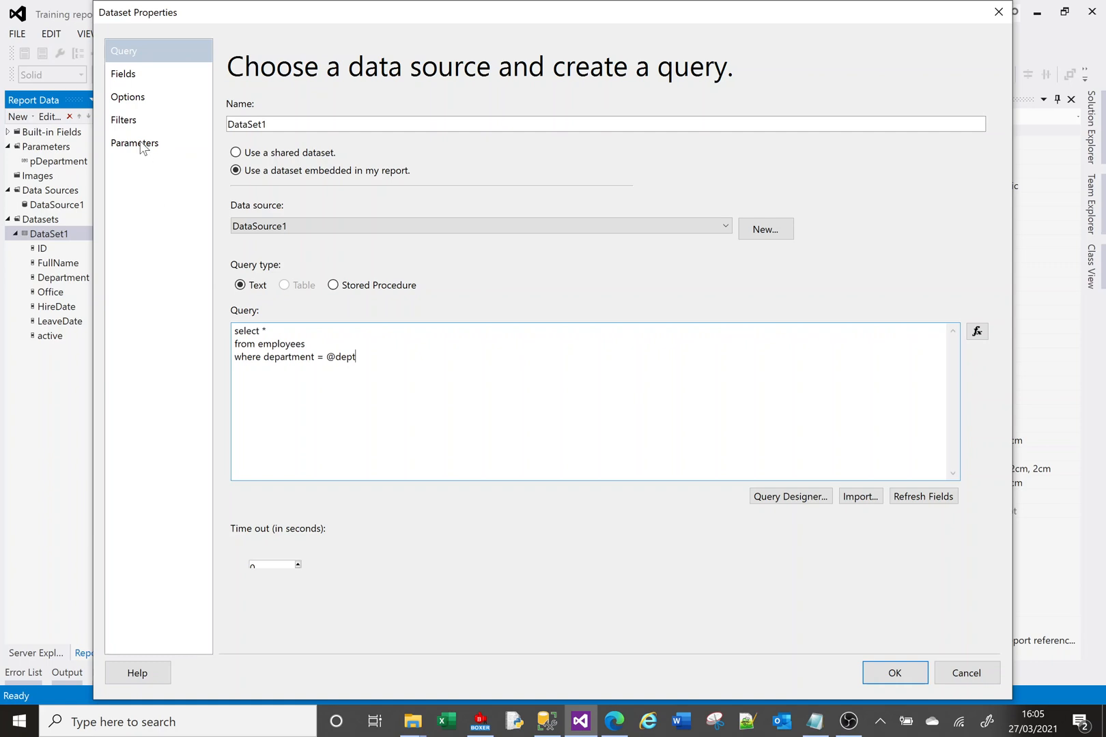
pyautogui.click(135, 144)
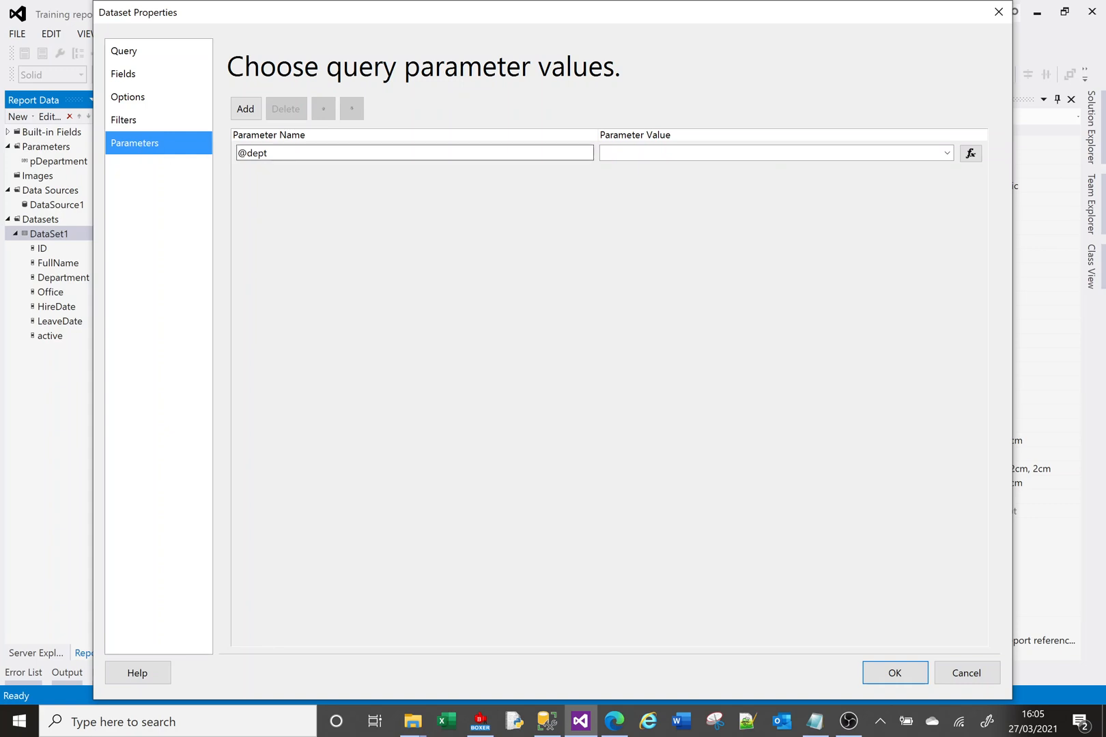
pyautogui.click(125, 50)
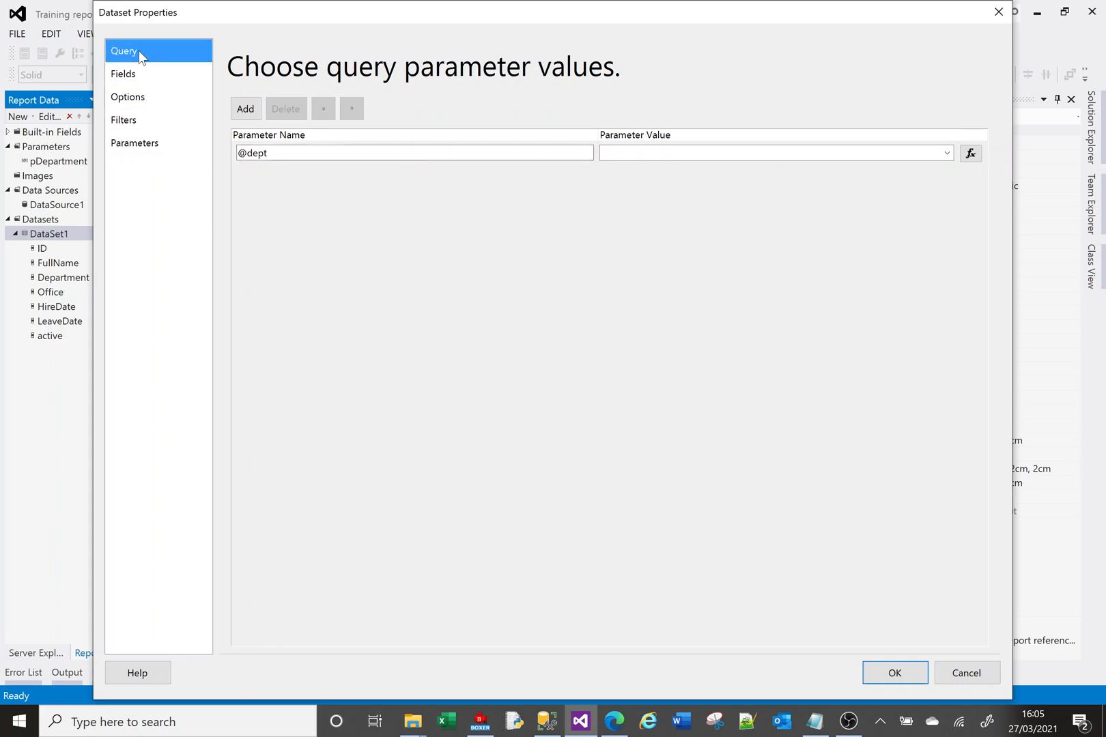
pyautogui.click(124, 51)
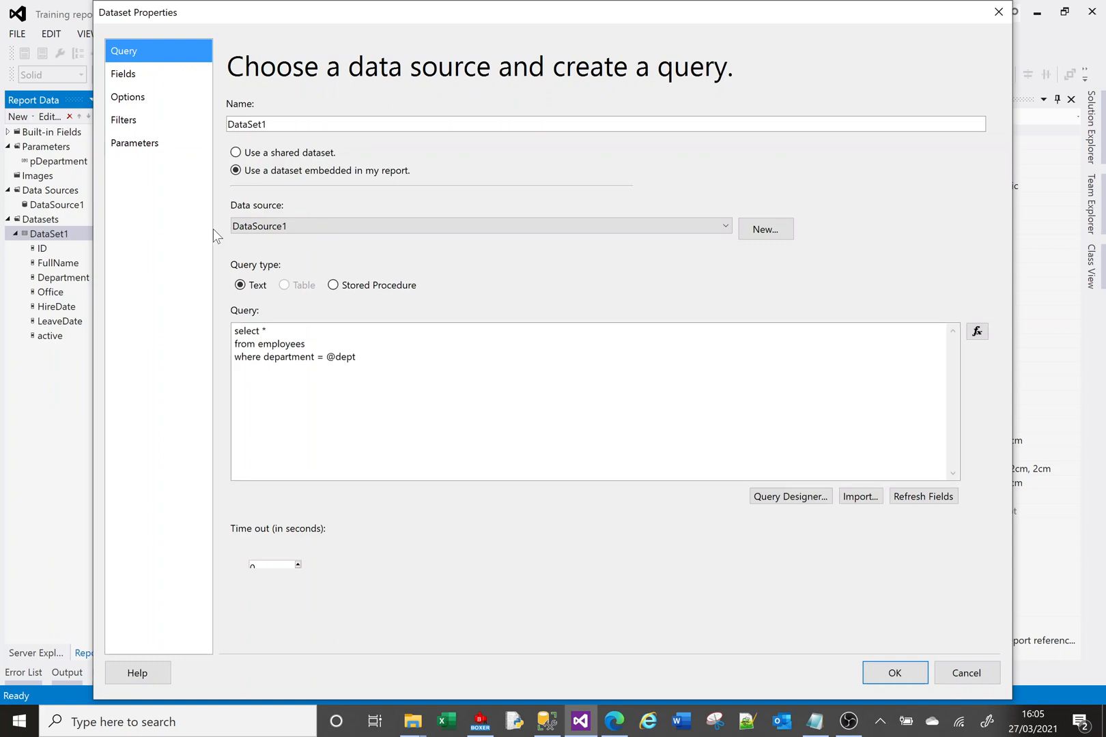
pyautogui.click(134, 143)
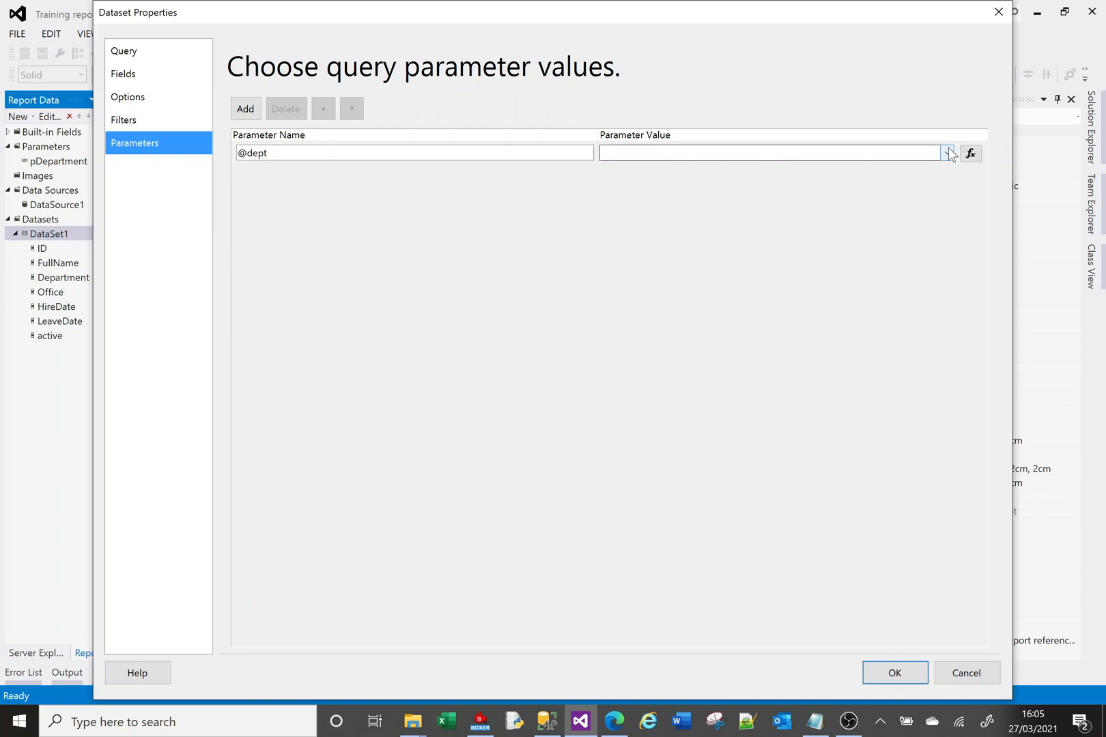
pyautogui.click(947, 153)
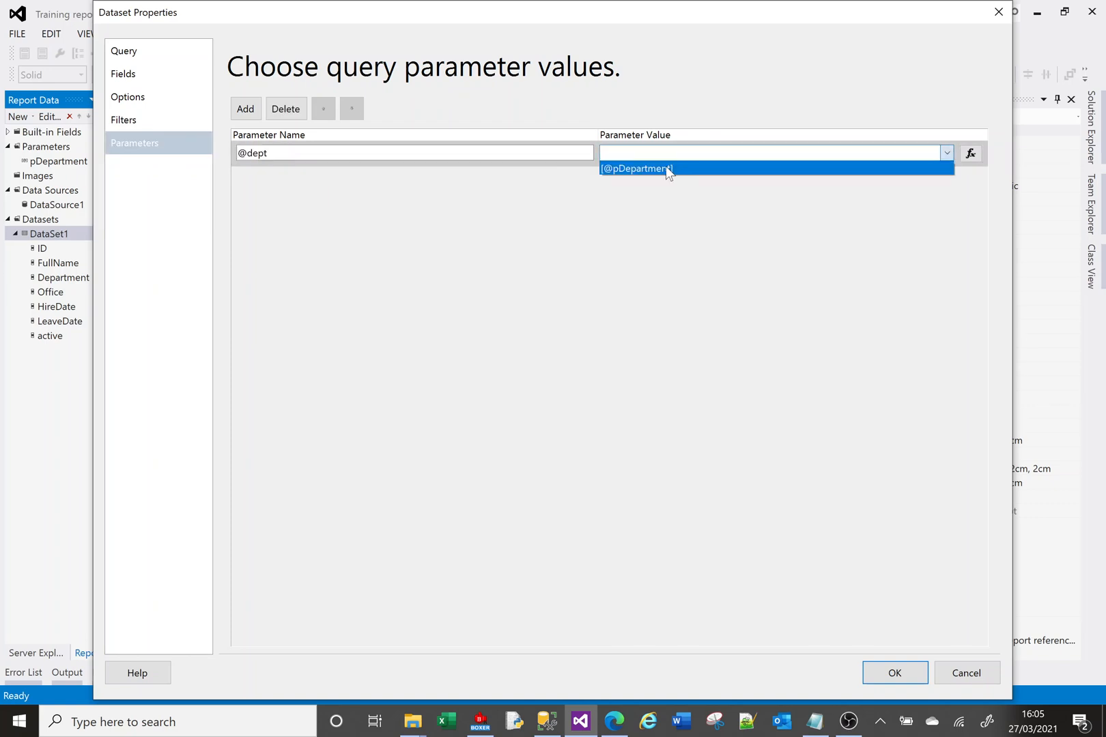
pyautogui.click(636, 168)
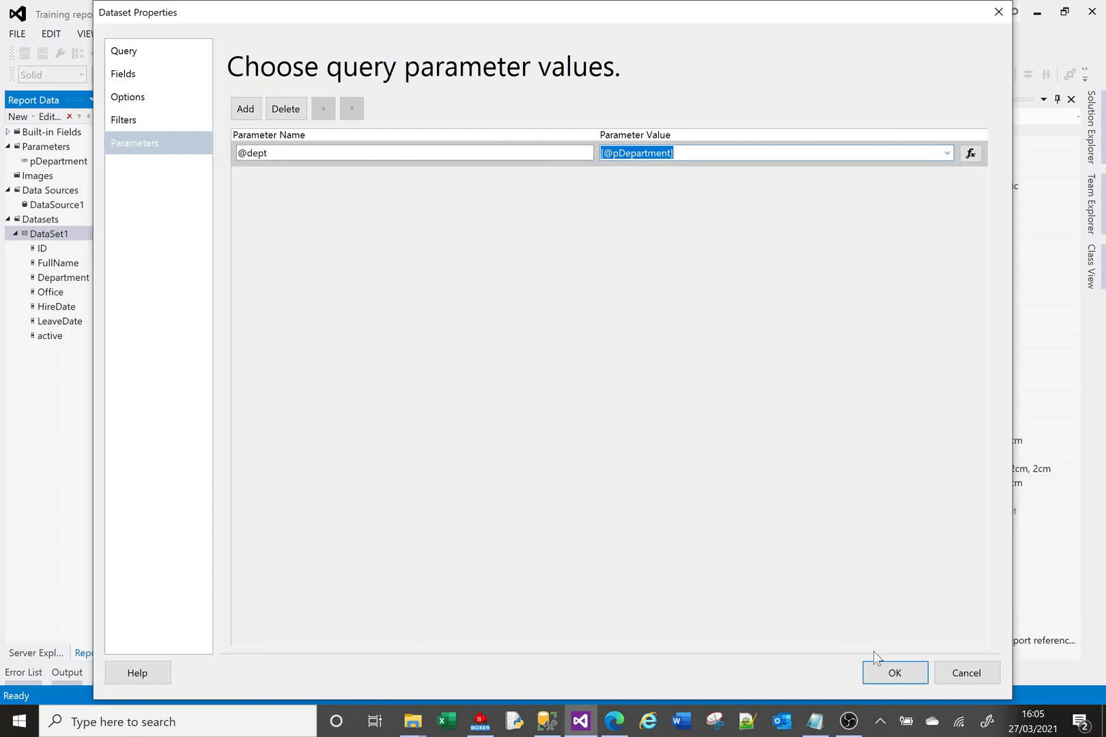
pyautogui.click(894, 672)
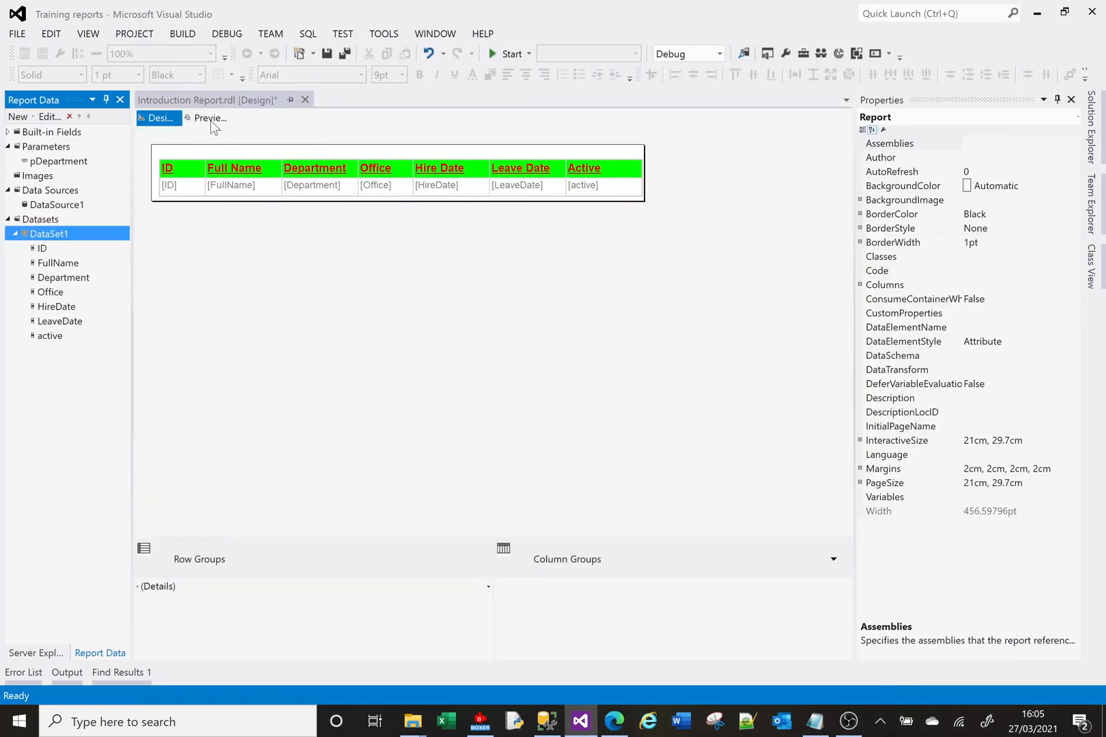
# Preview the report for HR01, showing four employees, then return to Design
pyautogui.click(208, 118)
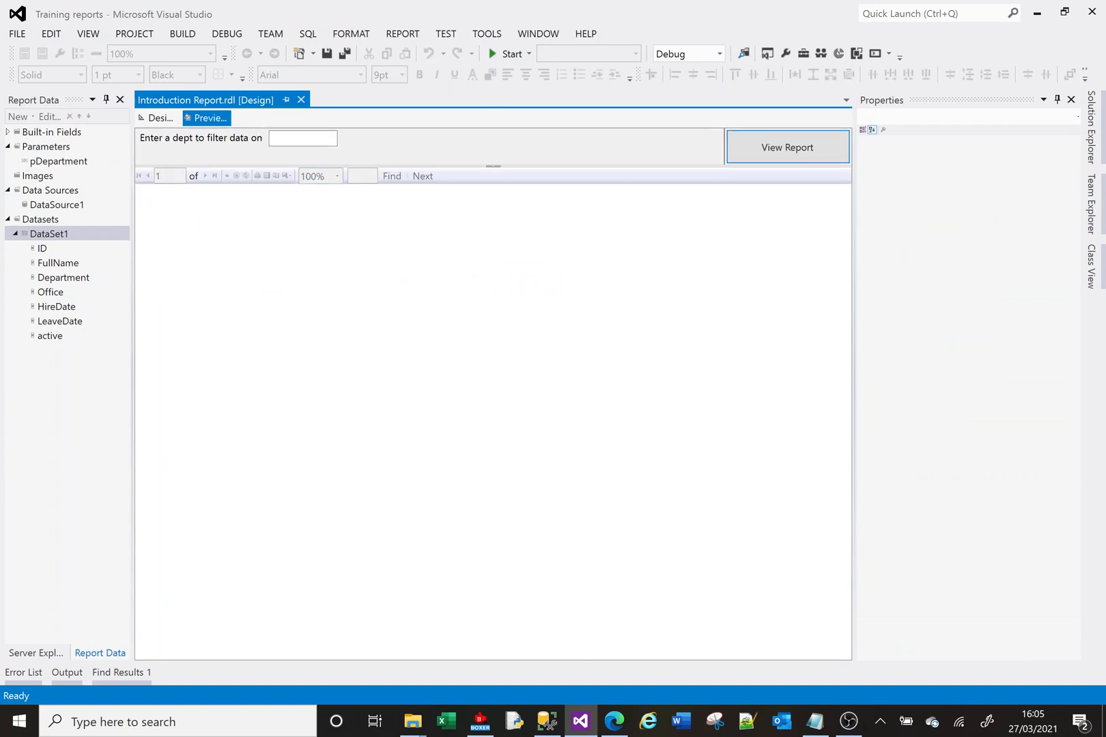
pyautogui.click(303, 138)
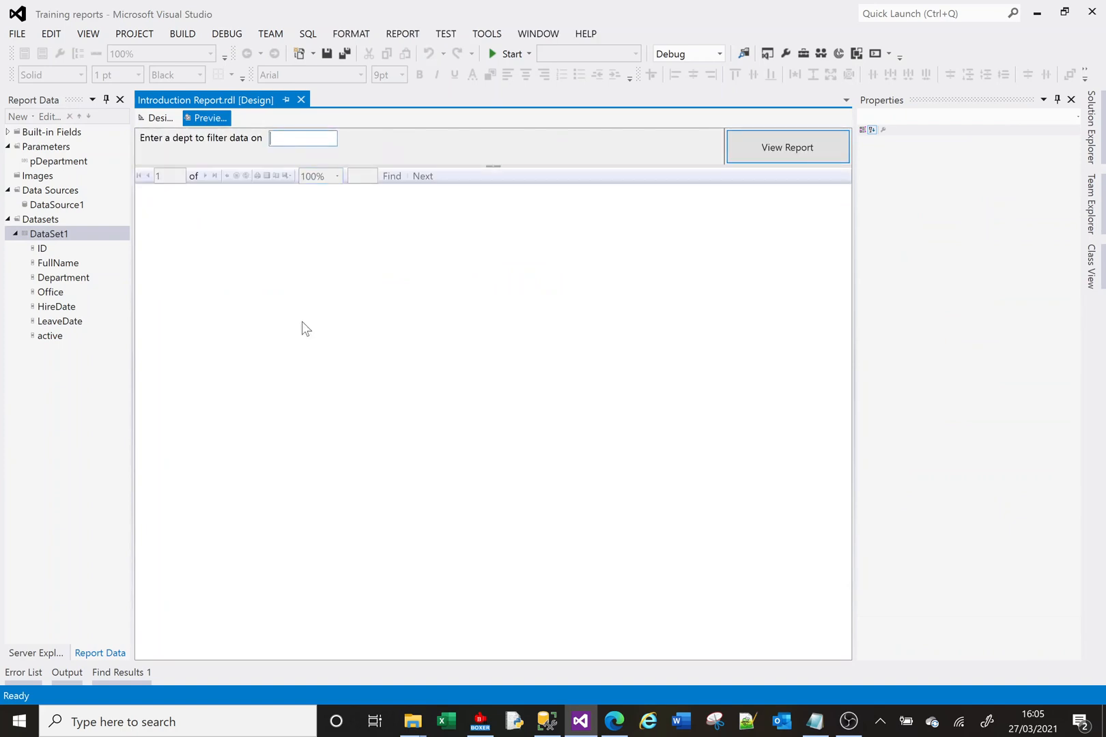
pyautogui.moveTo(301, 353)
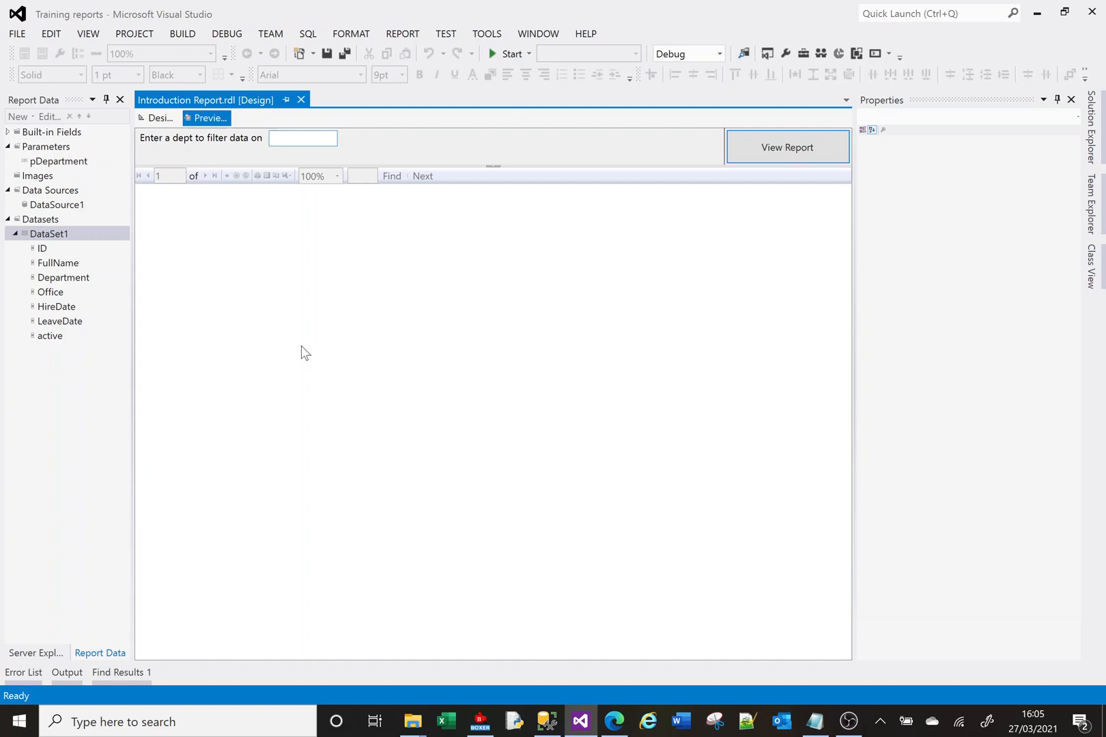
pyautogui.moveTo(6, 92)
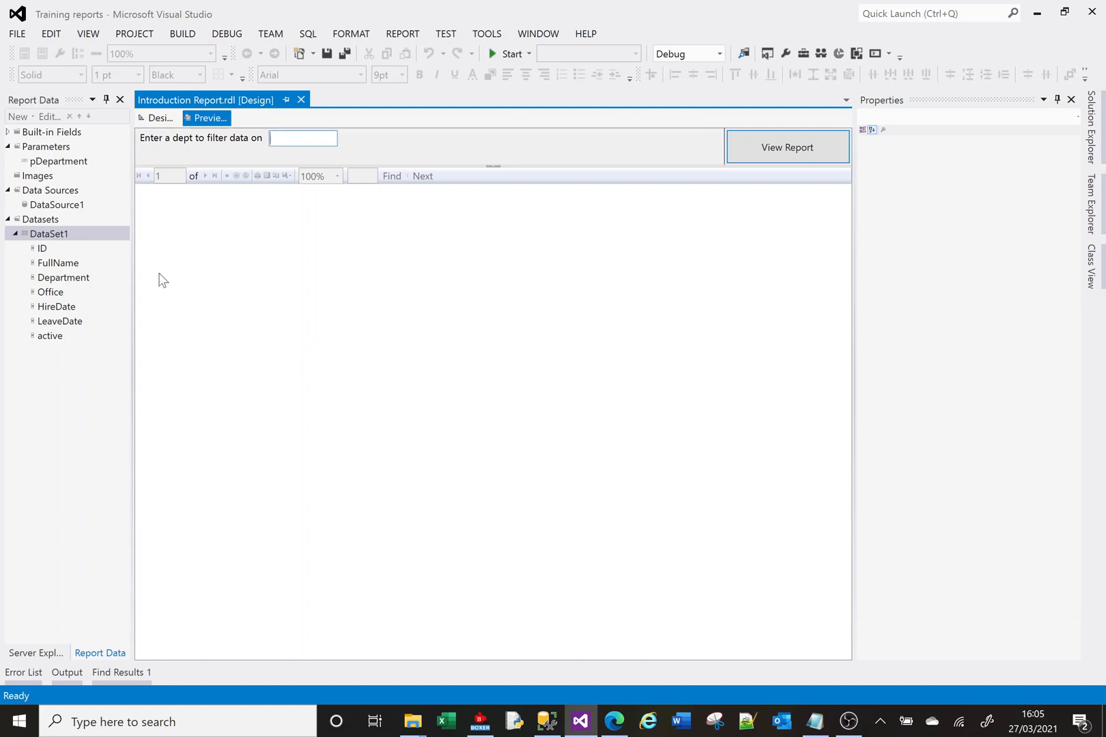
pyautogui.write('HR01')
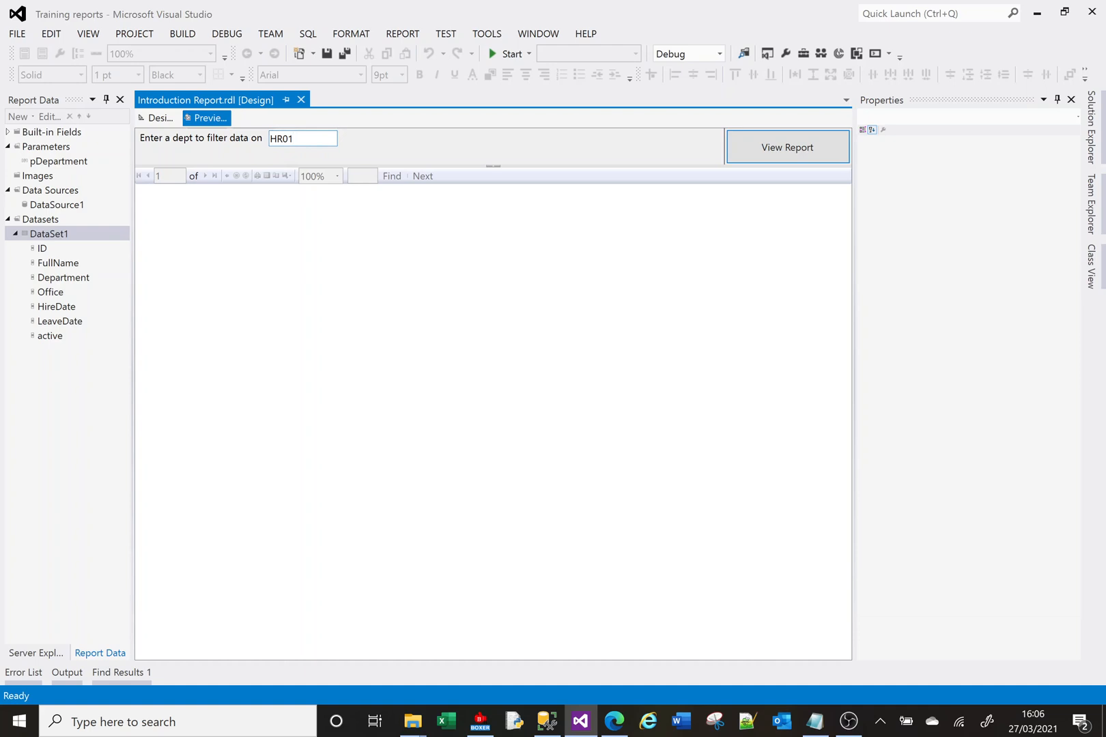
pyautogui.click(787, 147)
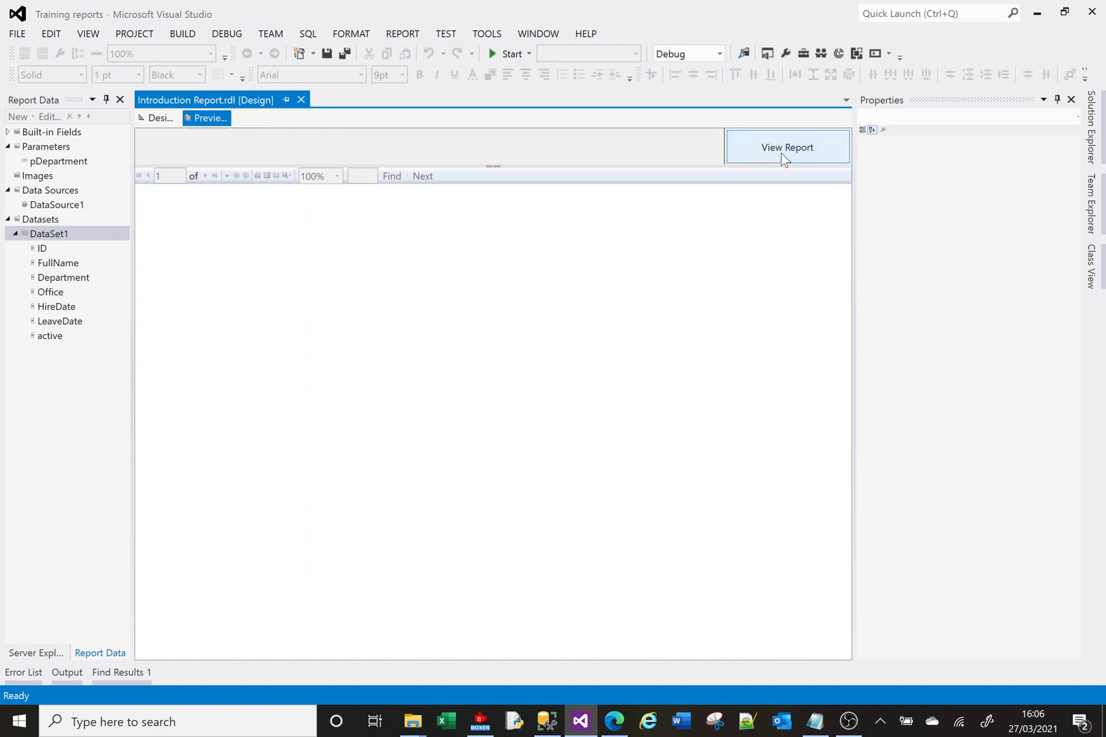
pyautogui.click(787, 148)
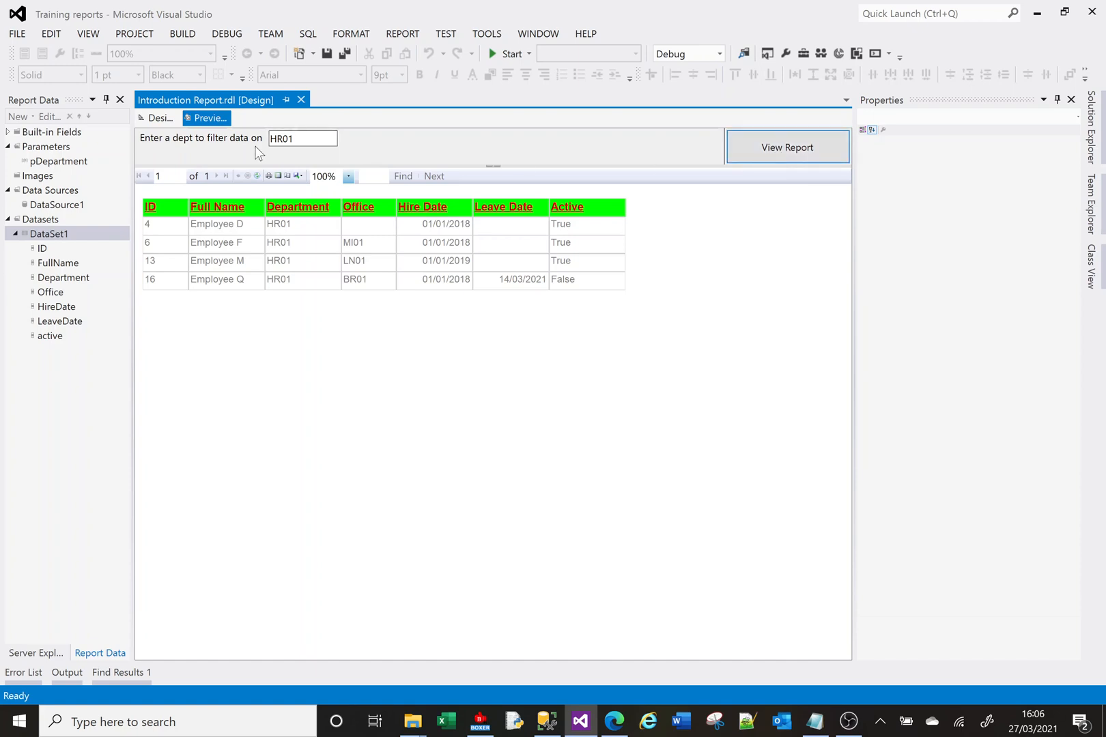
pyautogui.click(157, 118)
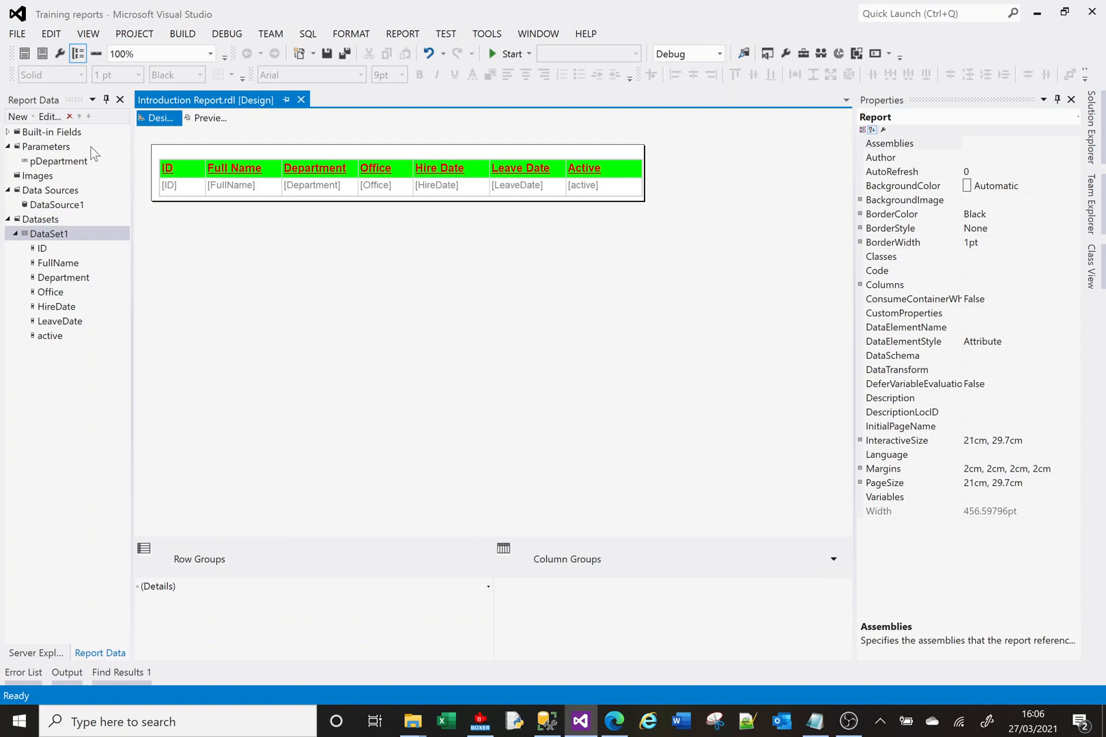
# Open Report Parameter Properties for pDepartment from the Report Data pane
pyautogui.doubleClick(60, 161)
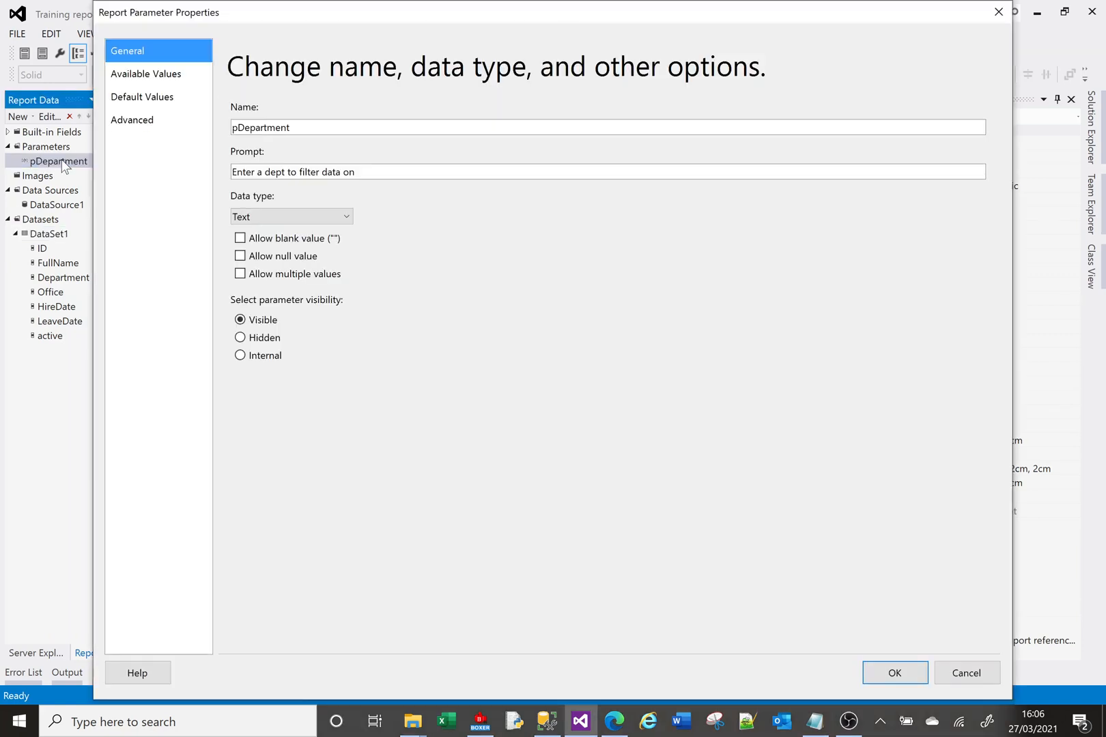
pyautogui.moveTo(319, 192)
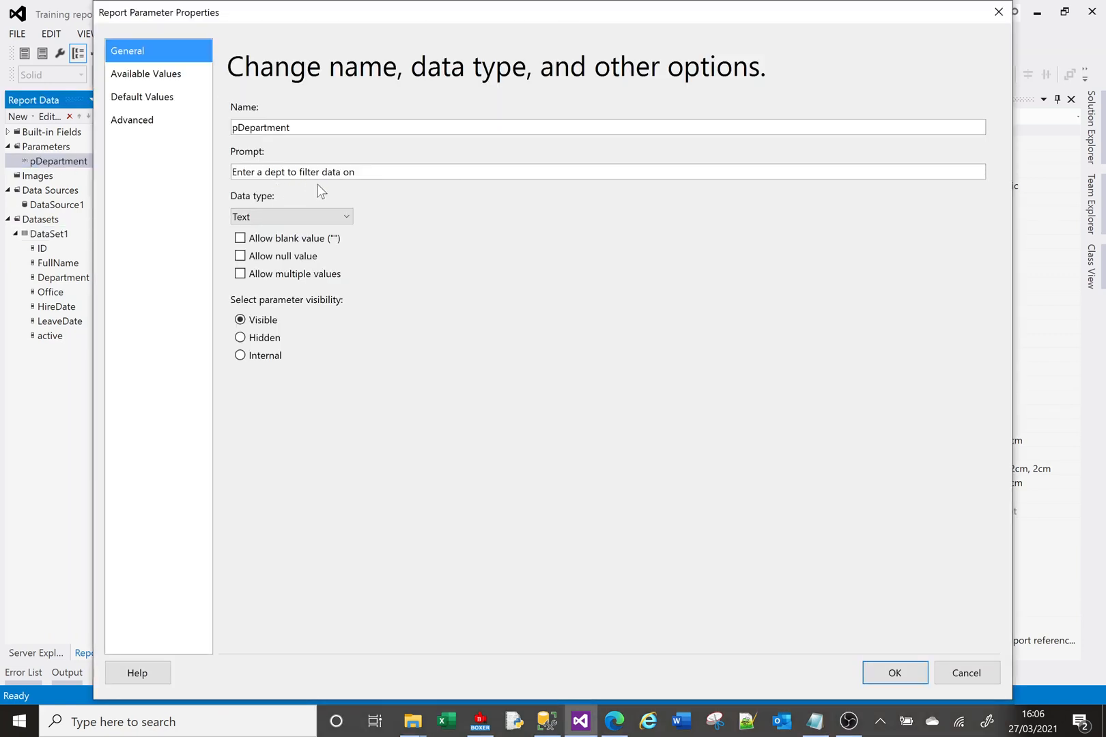
pyautogui.click(289, 216)
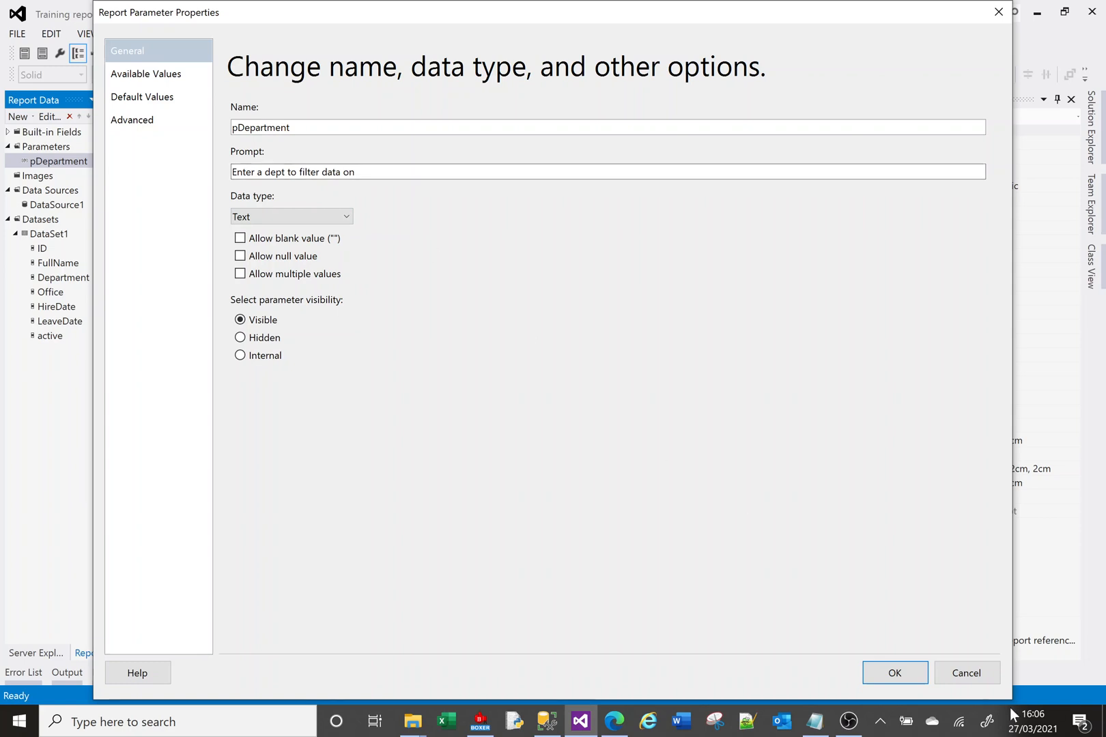
pyautogui.click(894, 673)
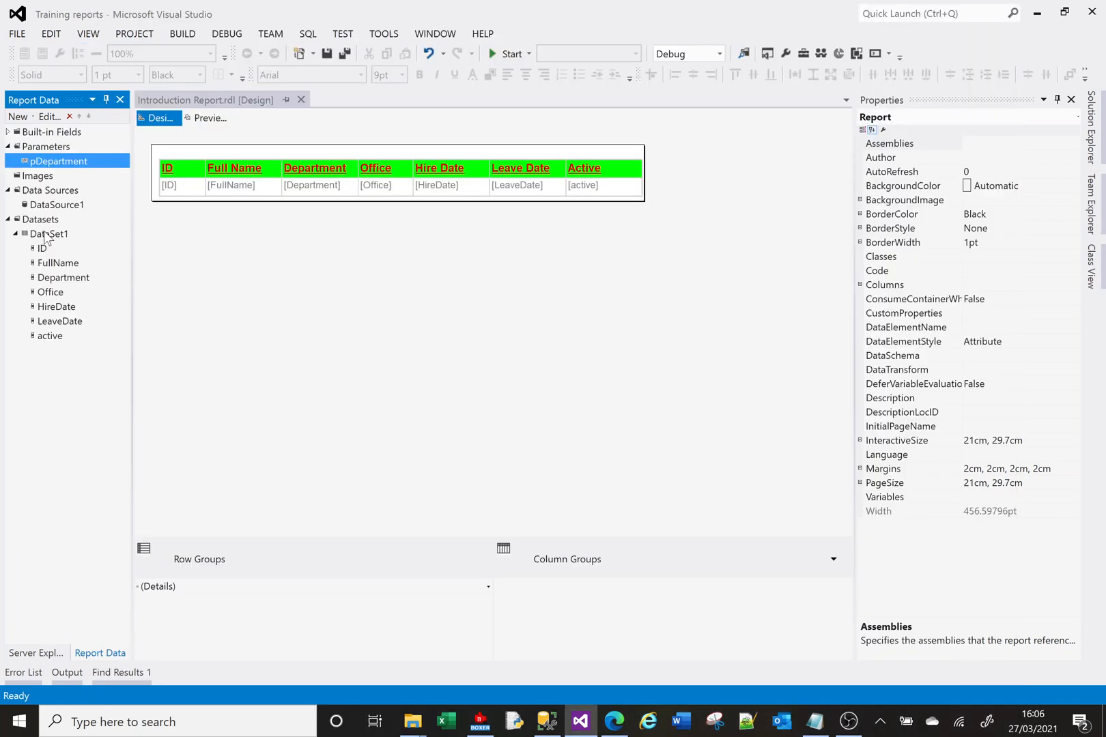
pyautogui.doubleClick(49, 234)
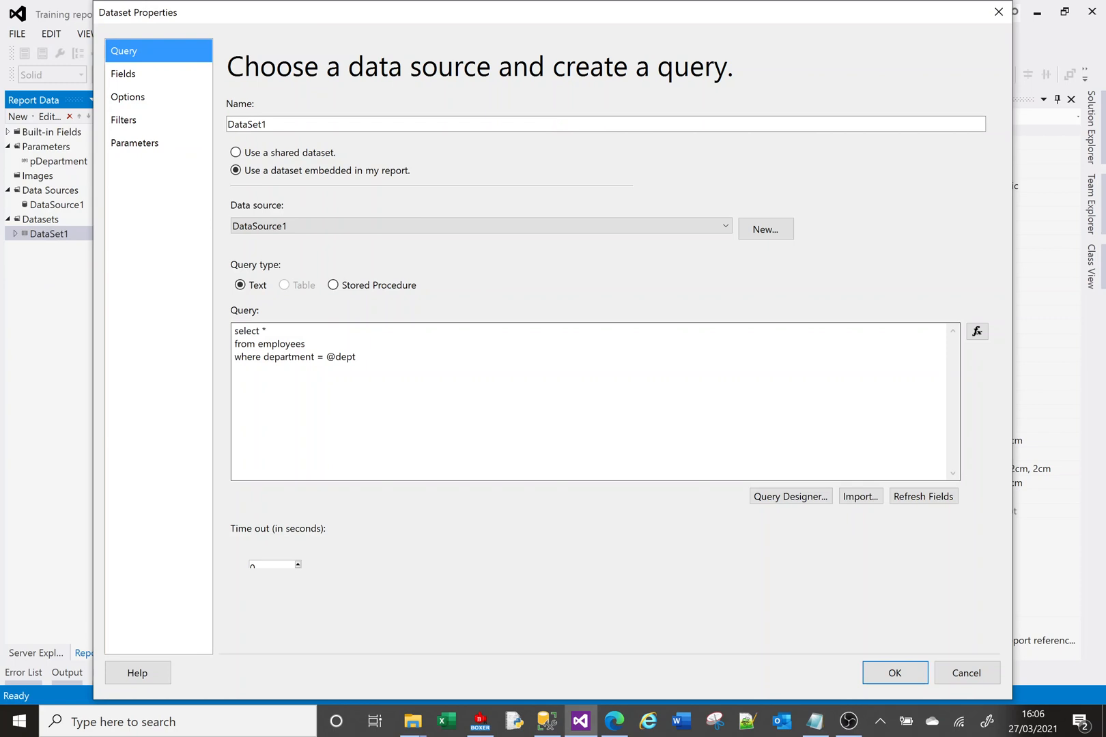
pyautogui.moveTo(152, 149)
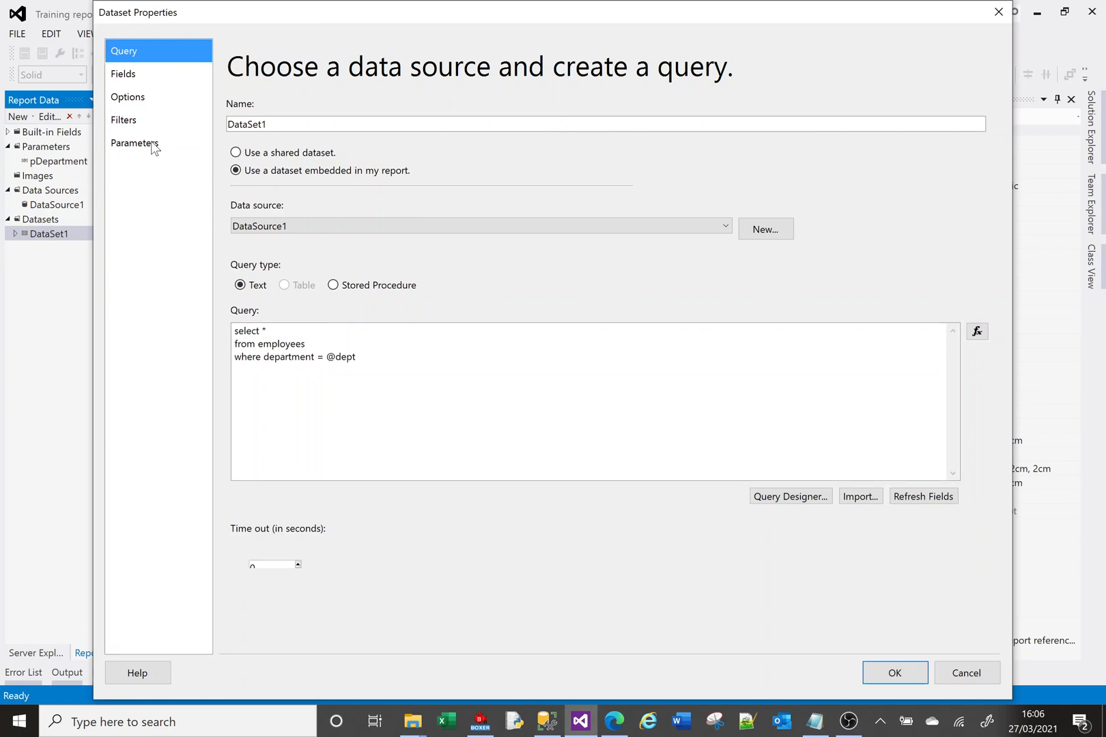
pyautogui.click(133, 143)
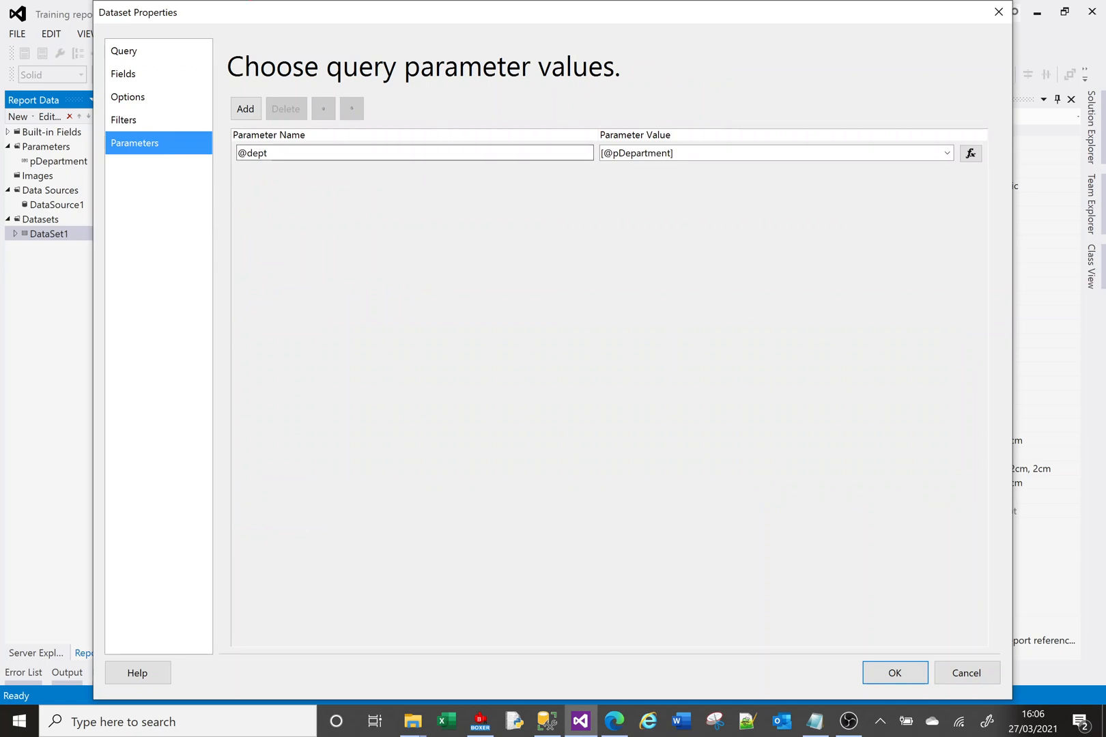
pyautogui.click(123, 51)
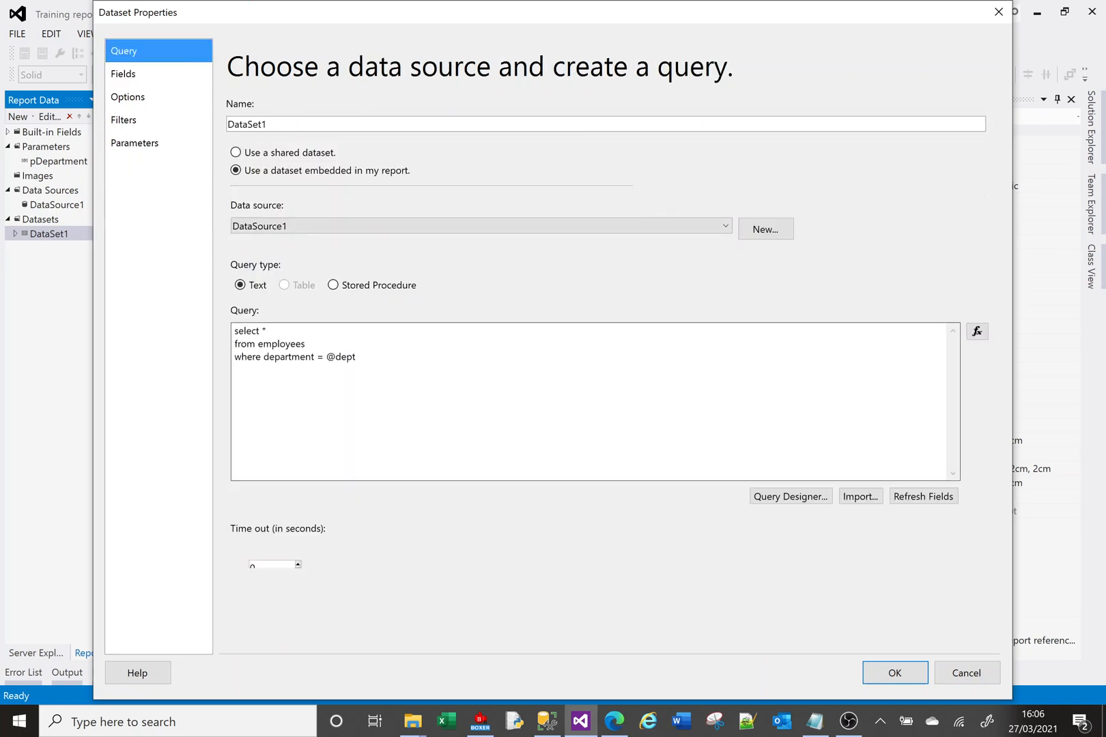
pyautogui.click(135, 143)
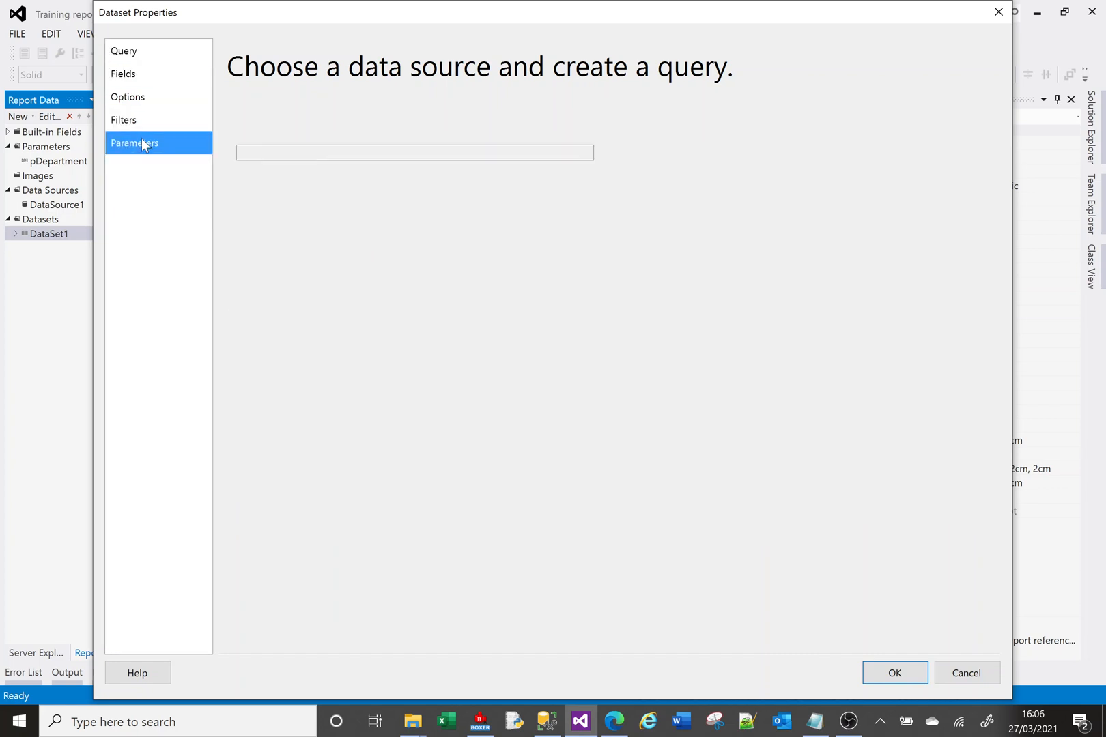
pyautogui.click(134, 142)
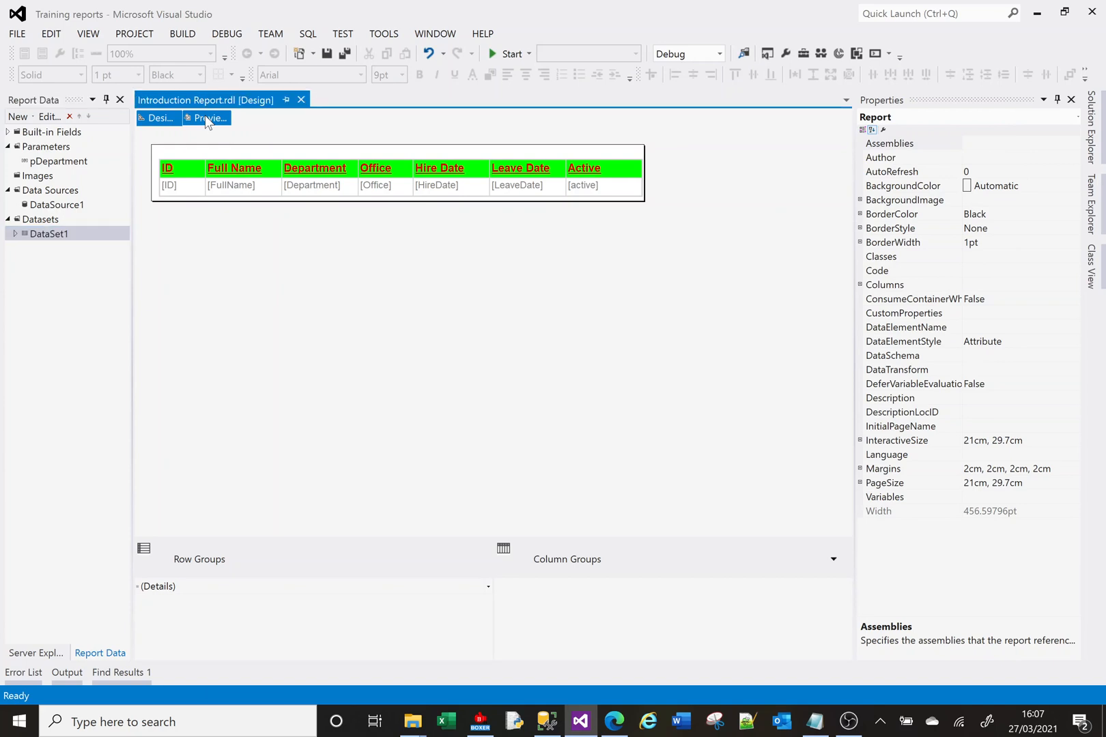
# Preview the report for IT01, showing six employees, then enter IT05
pyautogui.click(207, 118)
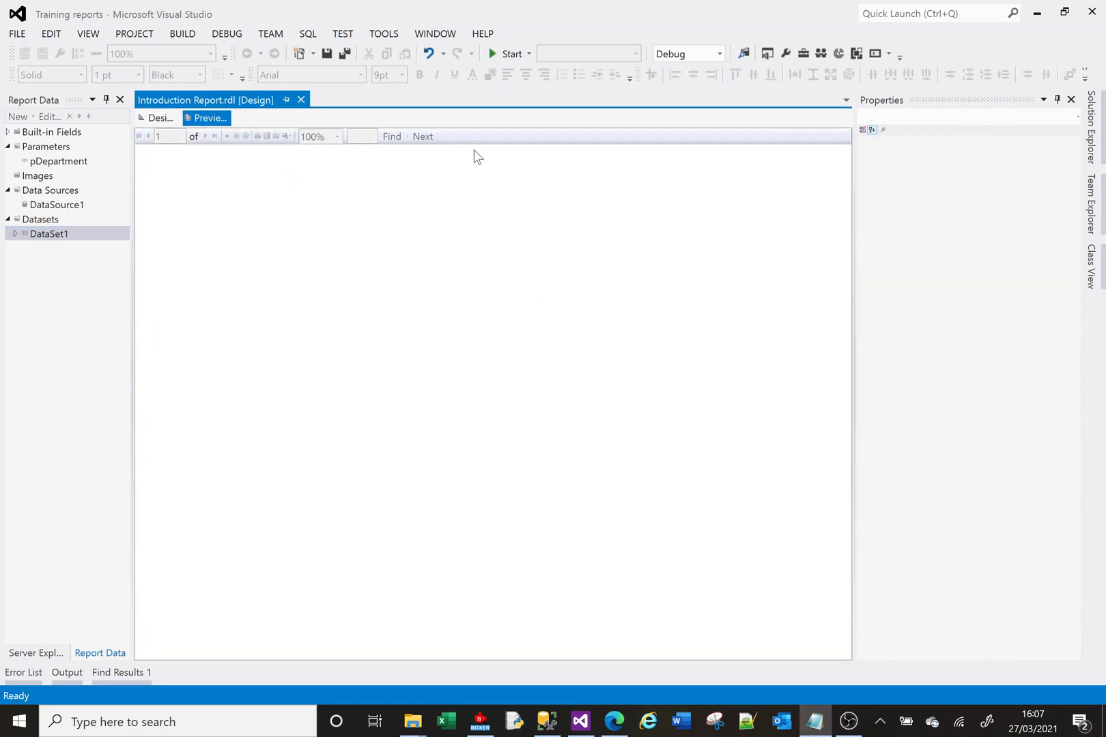
pyautogui.click(207, 118)
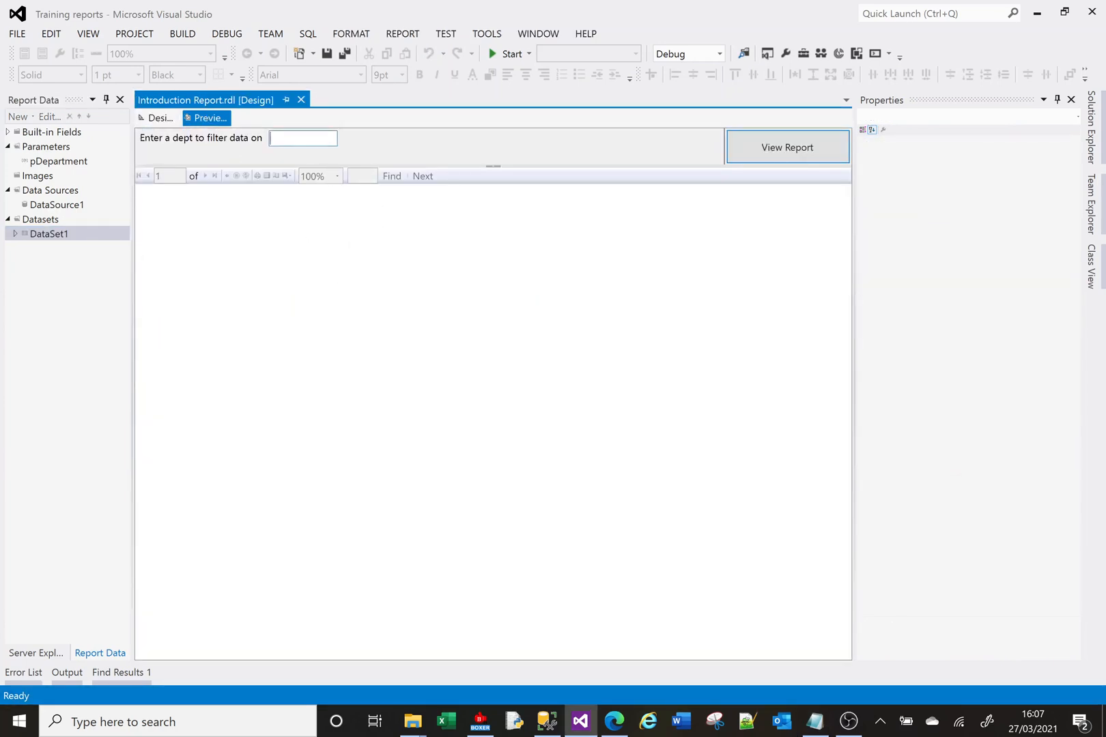
pyautogui.write('IT01')
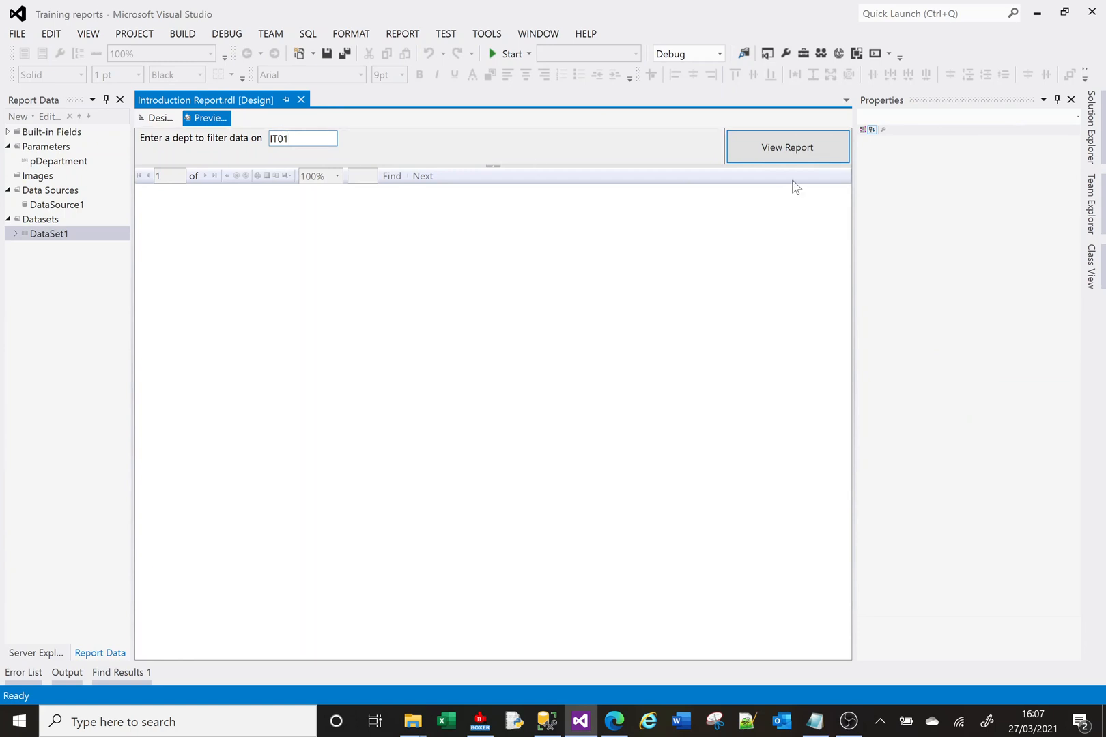
pyautogui.click(788, 147)
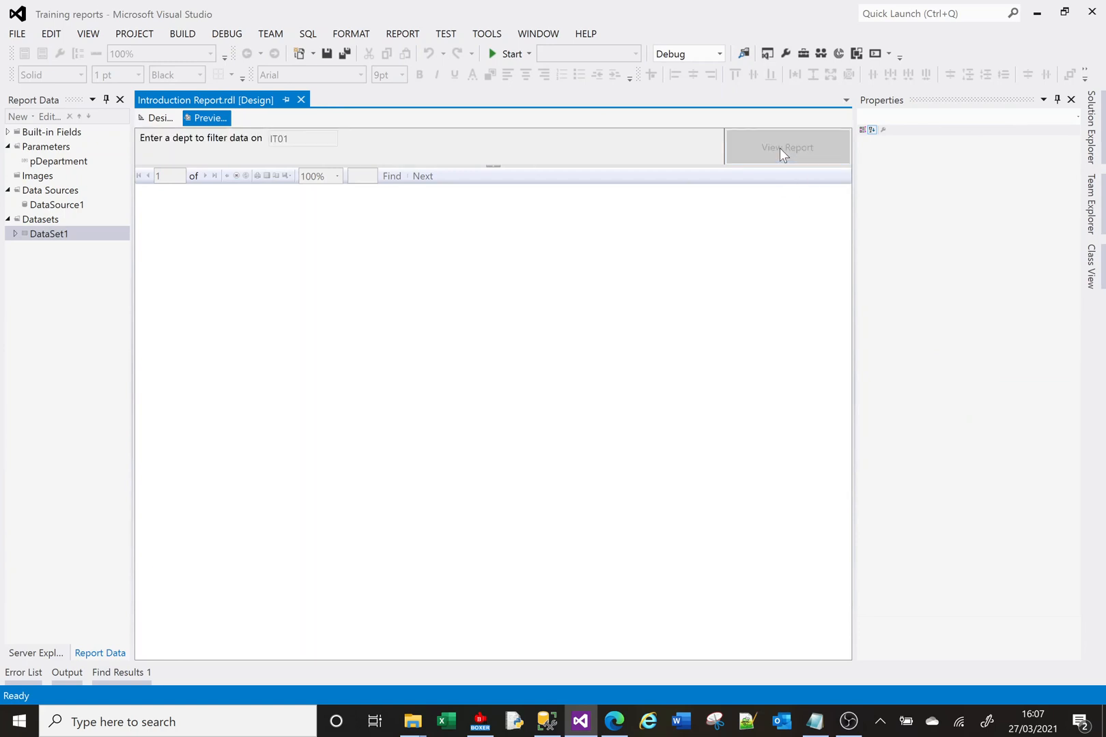
pyautogui.click(787, 146)
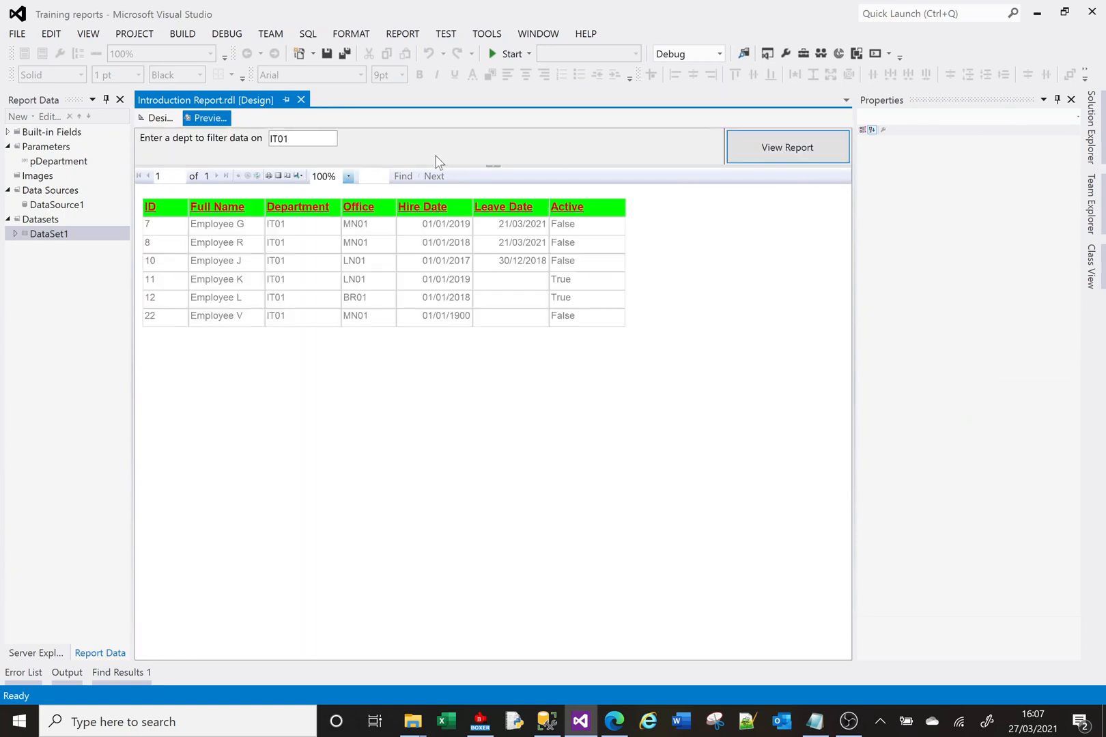
pyautogui.write('IT05')
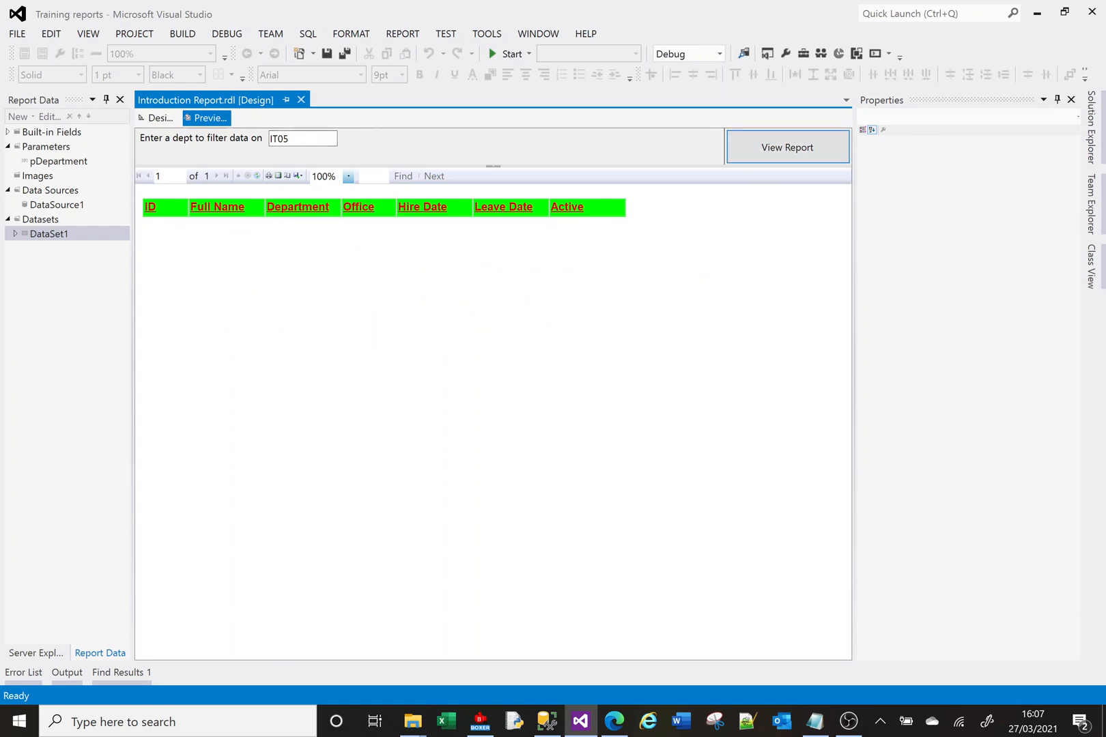
pyautogui.moveTo(301, 138)
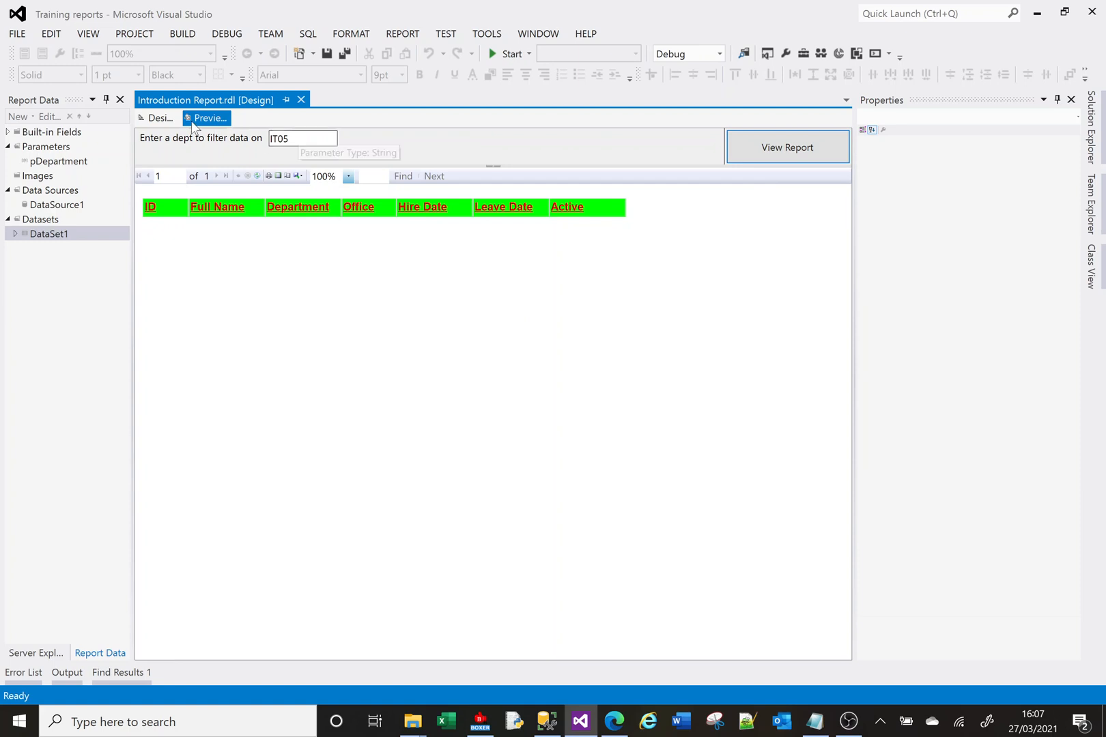
pyautogui.moveTo(159, 118)
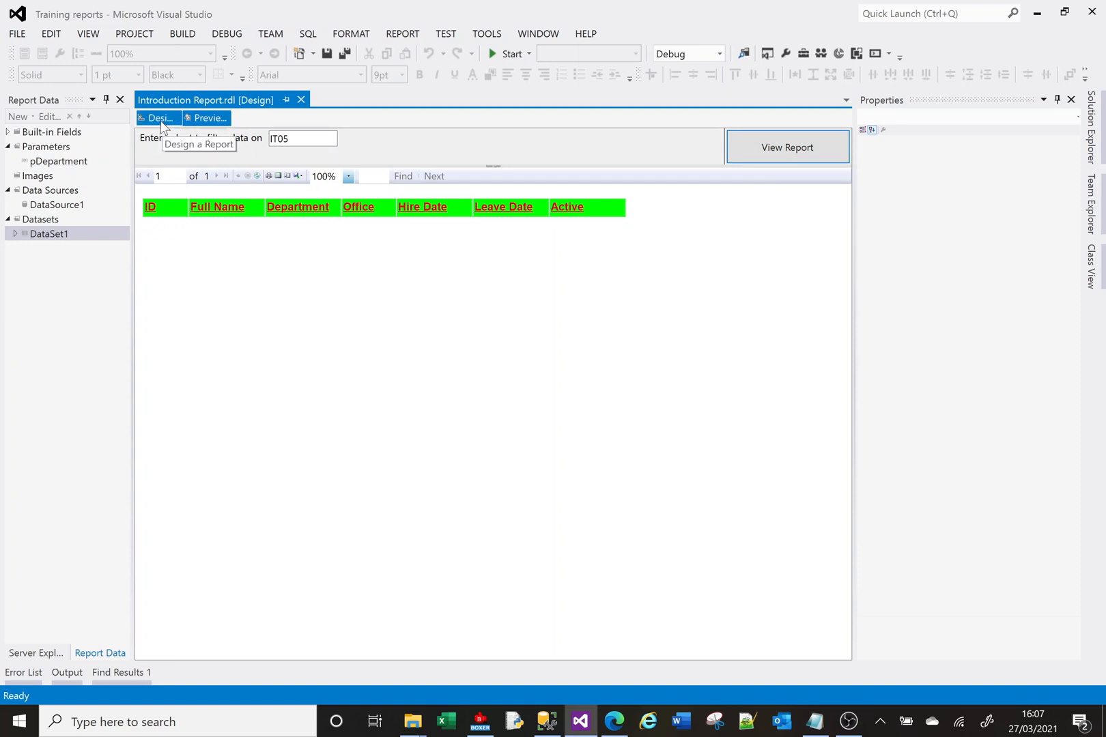
# Toggle Design and Preview once more, ending in Design with pDepartment selected
pyautogui.click(159, 118)
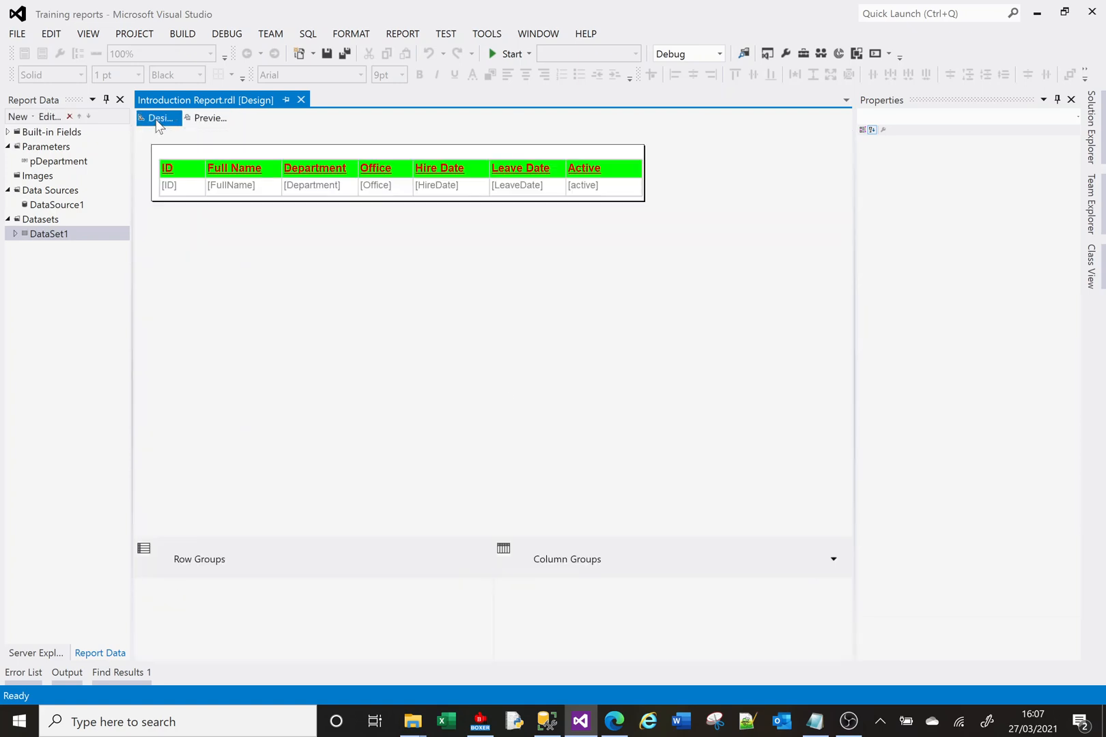
pyautogui.click(208, 118)
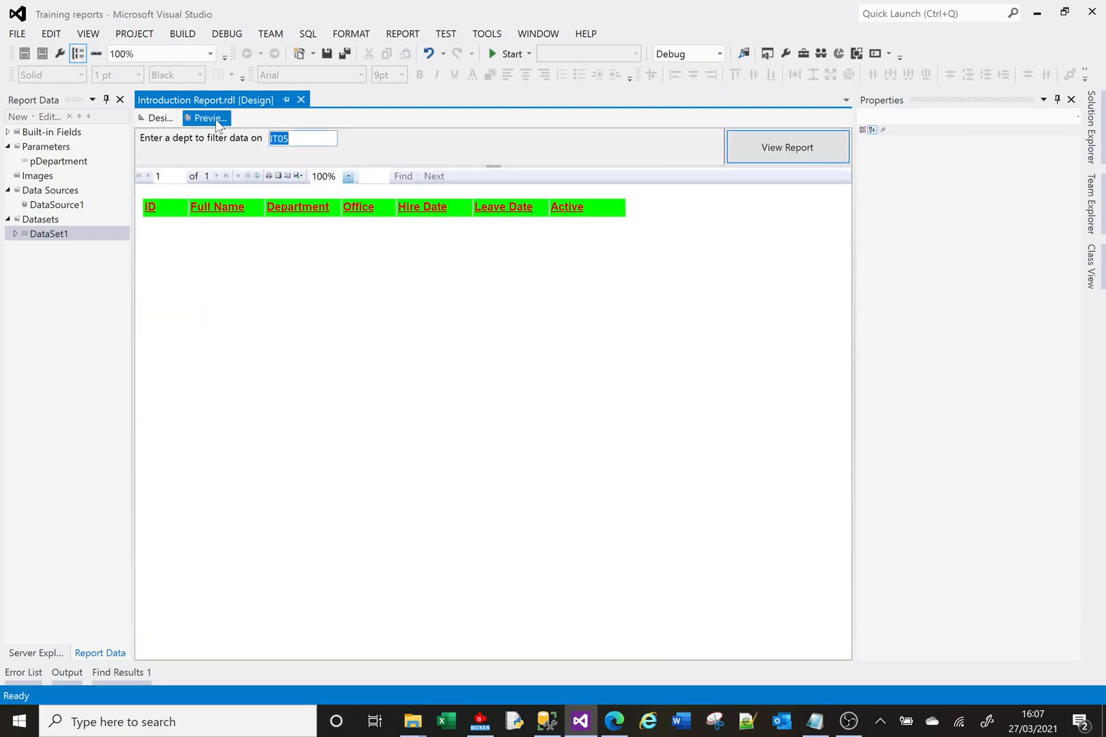
pyautogui.click(786, 147)
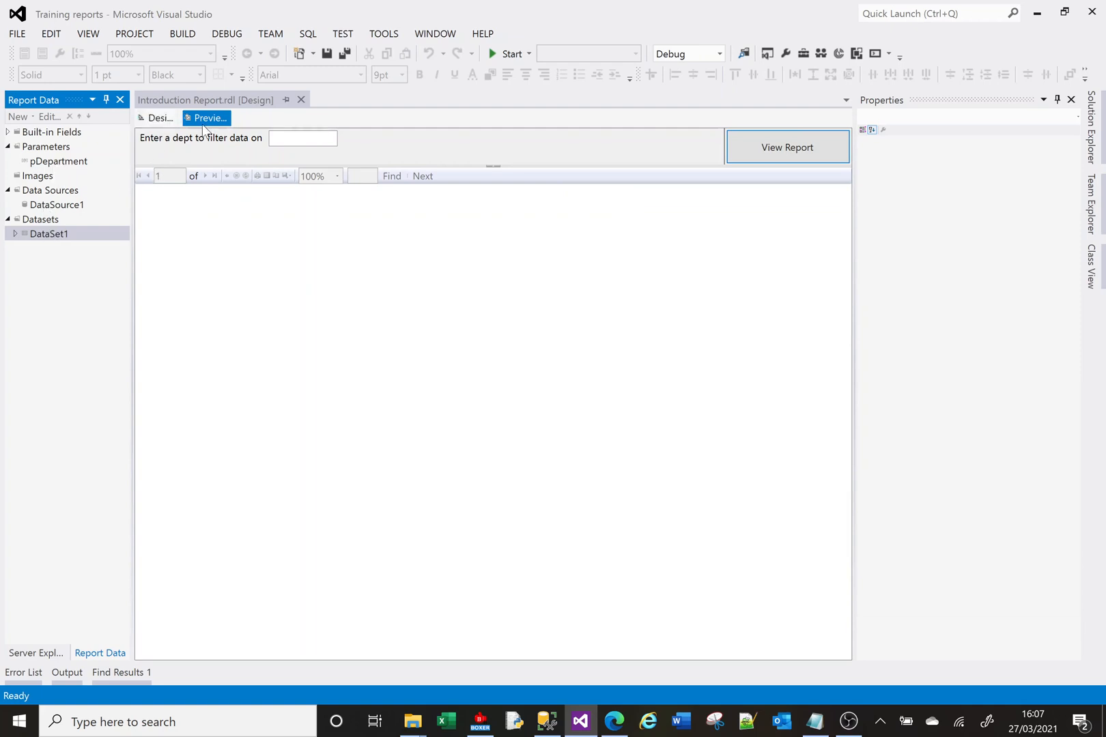
pyautogui.click(158, 118)
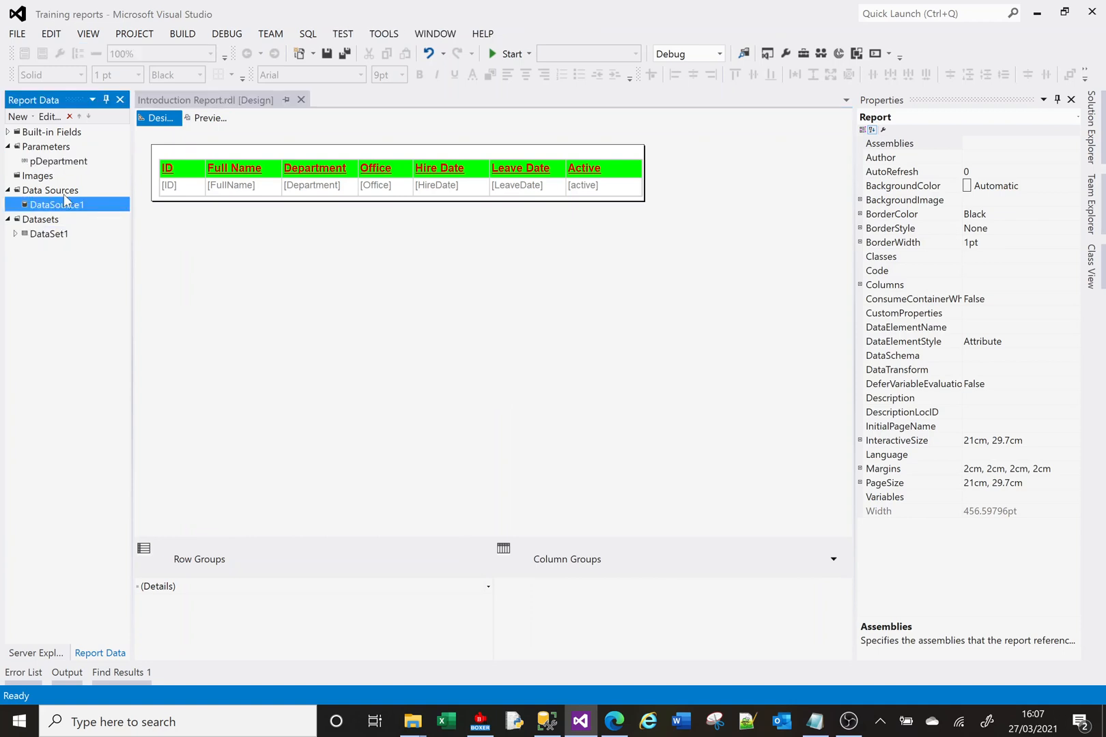
pyautogui.click(58, 161)
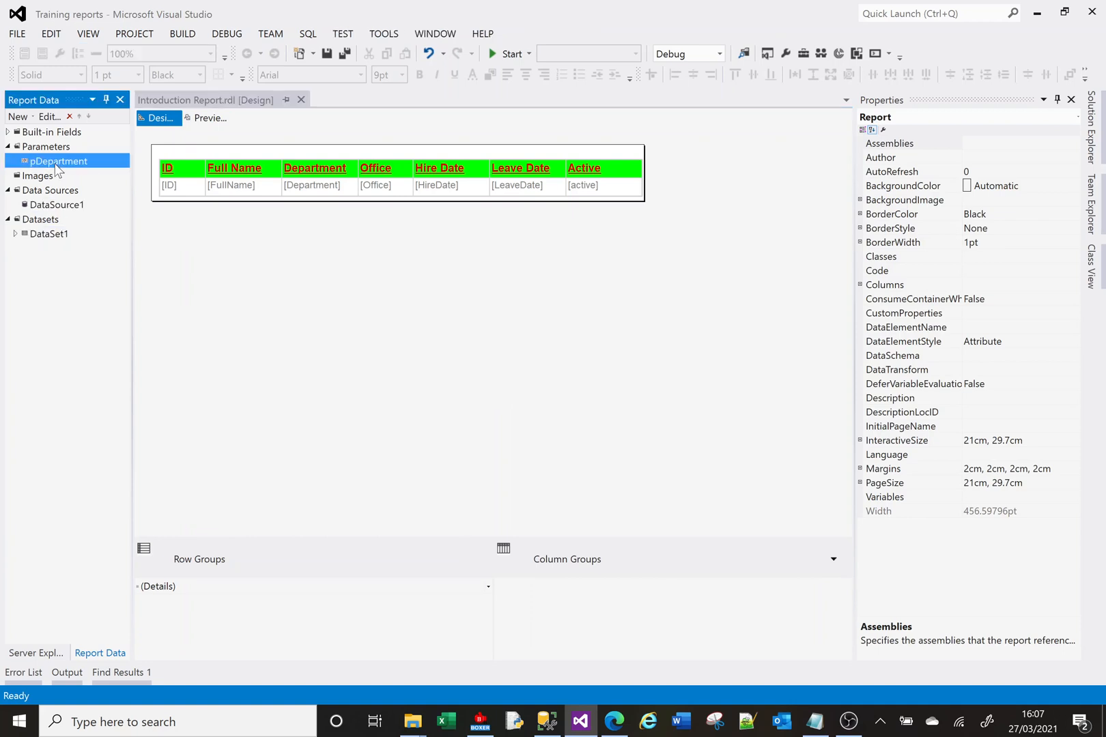
# In pDepartment's Default Values, specify a single default value of FN01
pyautogui.doubleClick(58, 161)
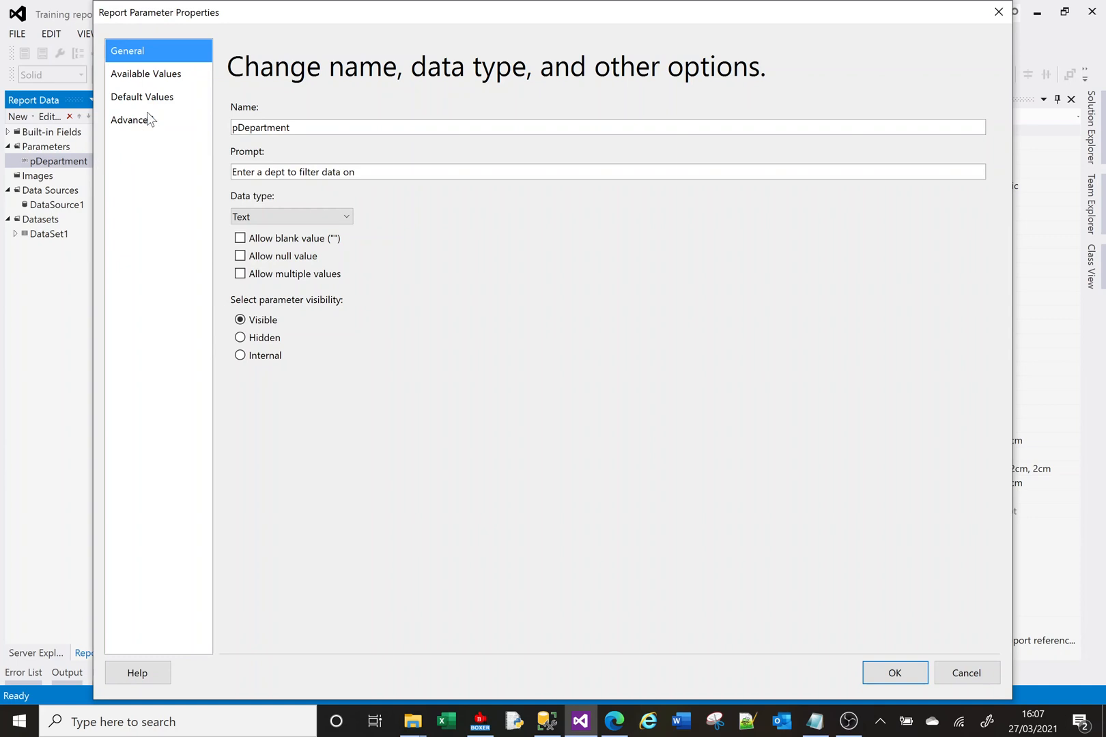
pyautogui.click(146, 73)
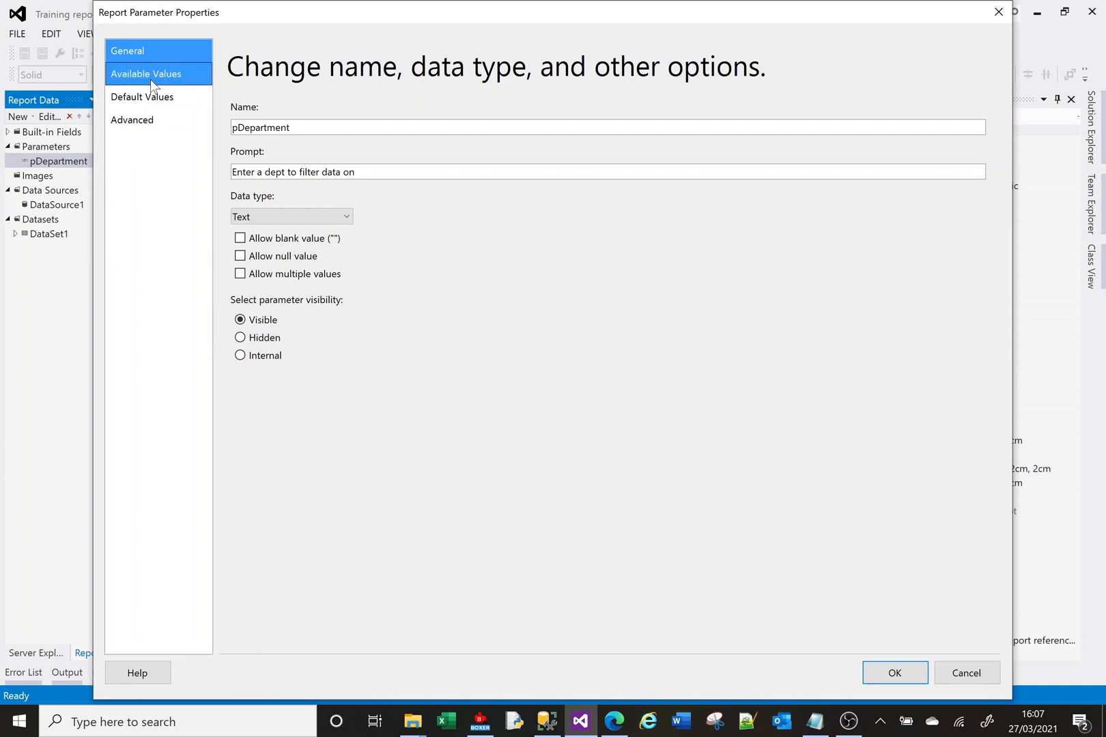
pyautogui.click(142, 96)
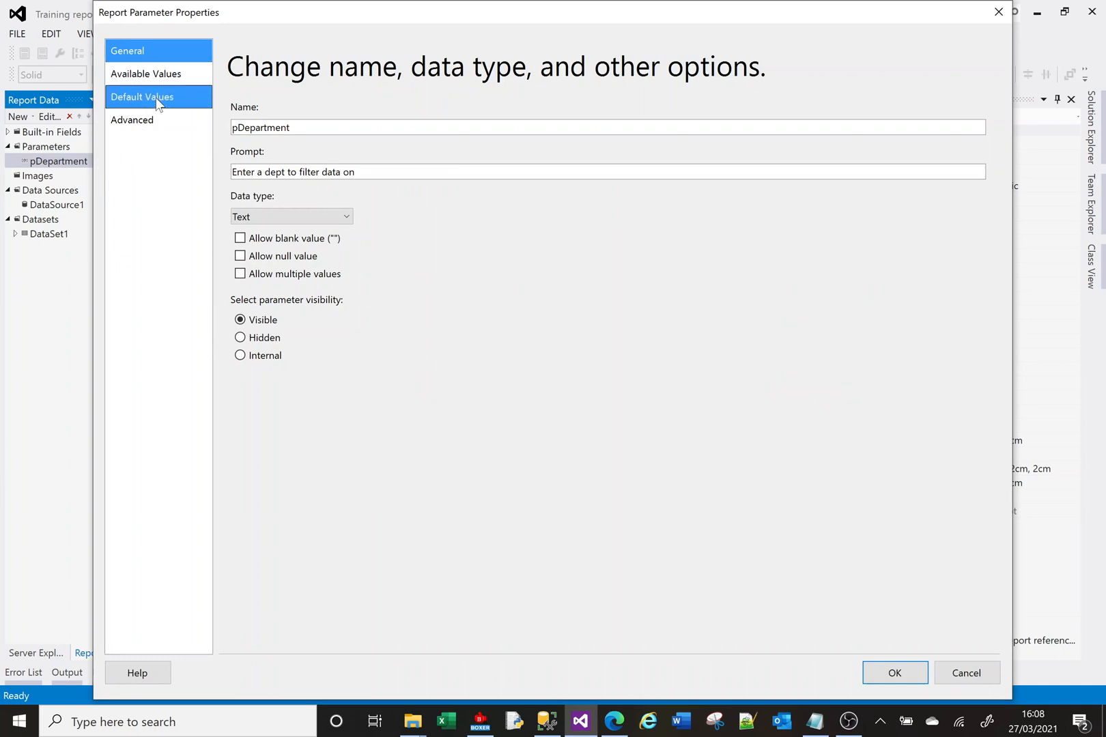
pyautogui.click(142, 97)
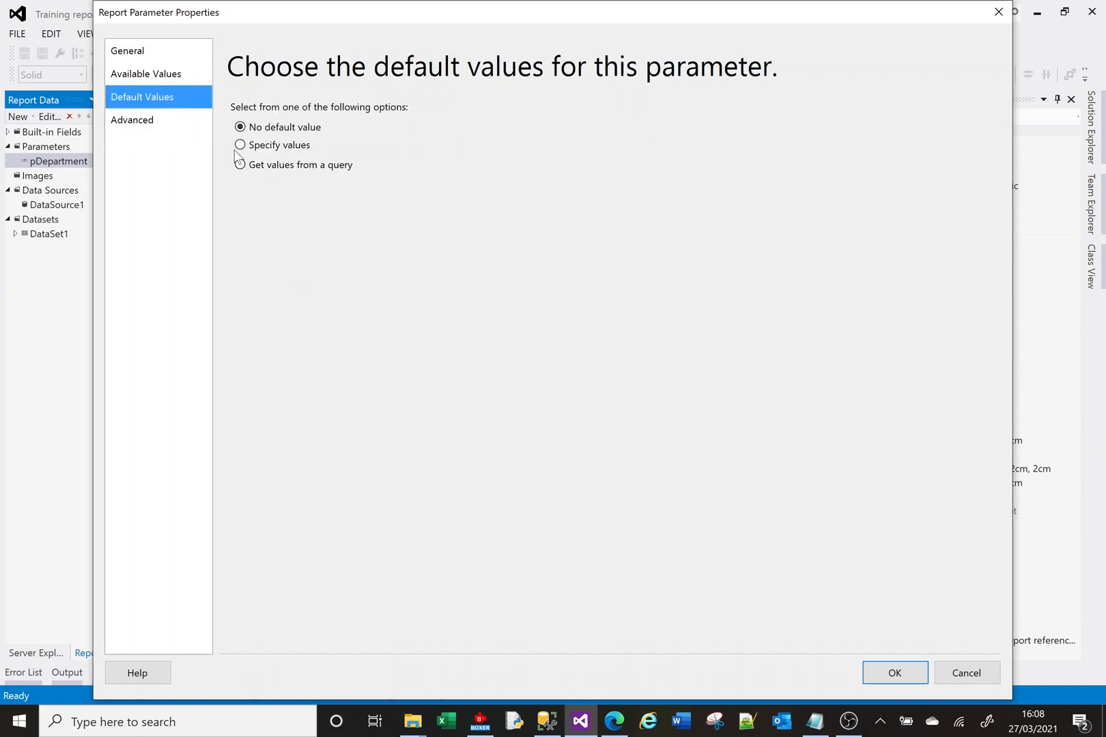
pyautogui.click(240, 145)
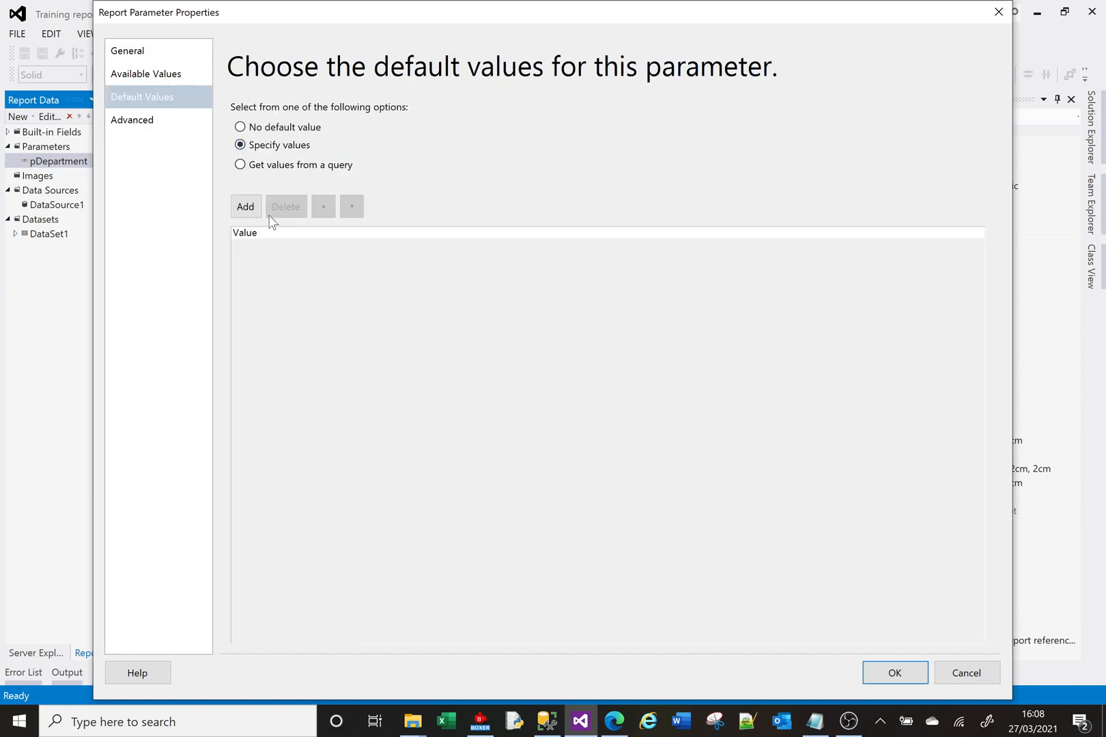
pyautogui.click(246, 206)
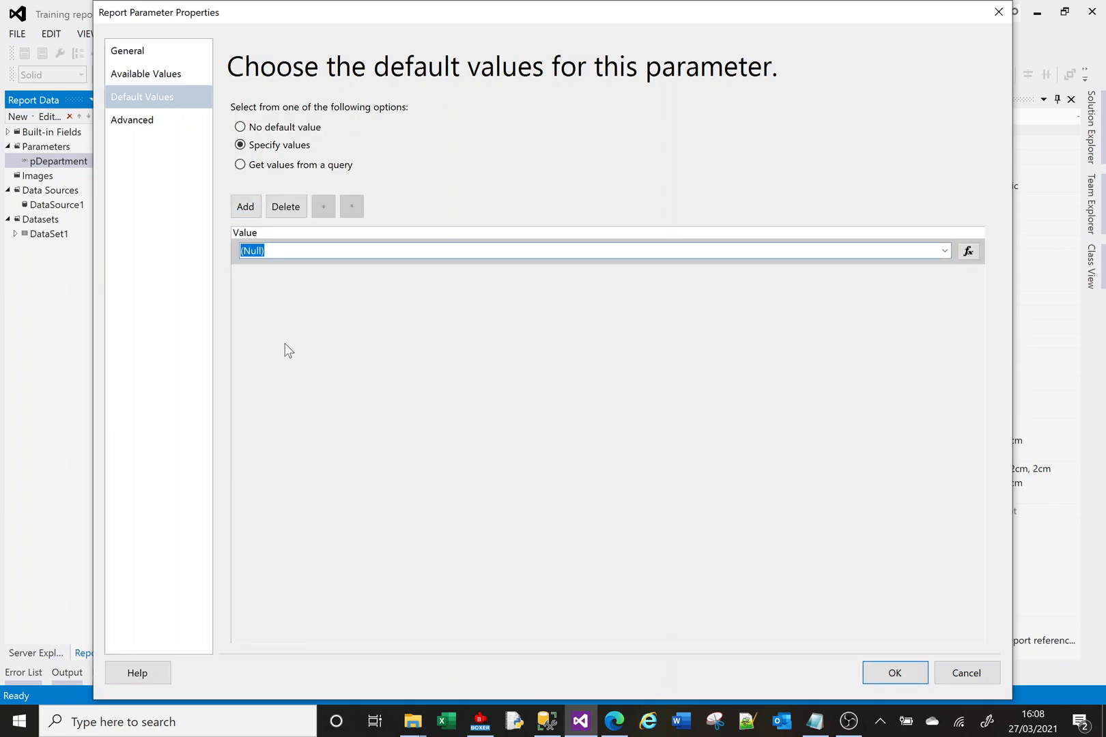
pyautogui.write('IT')
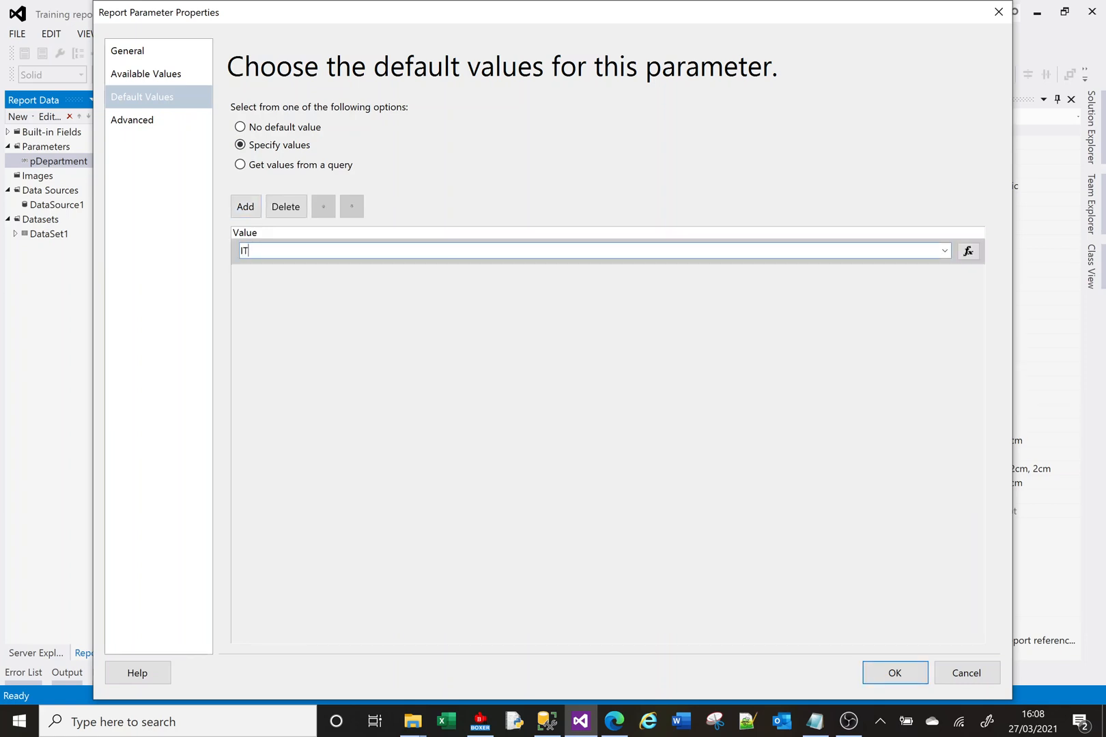
pyautogui.write('FN0')
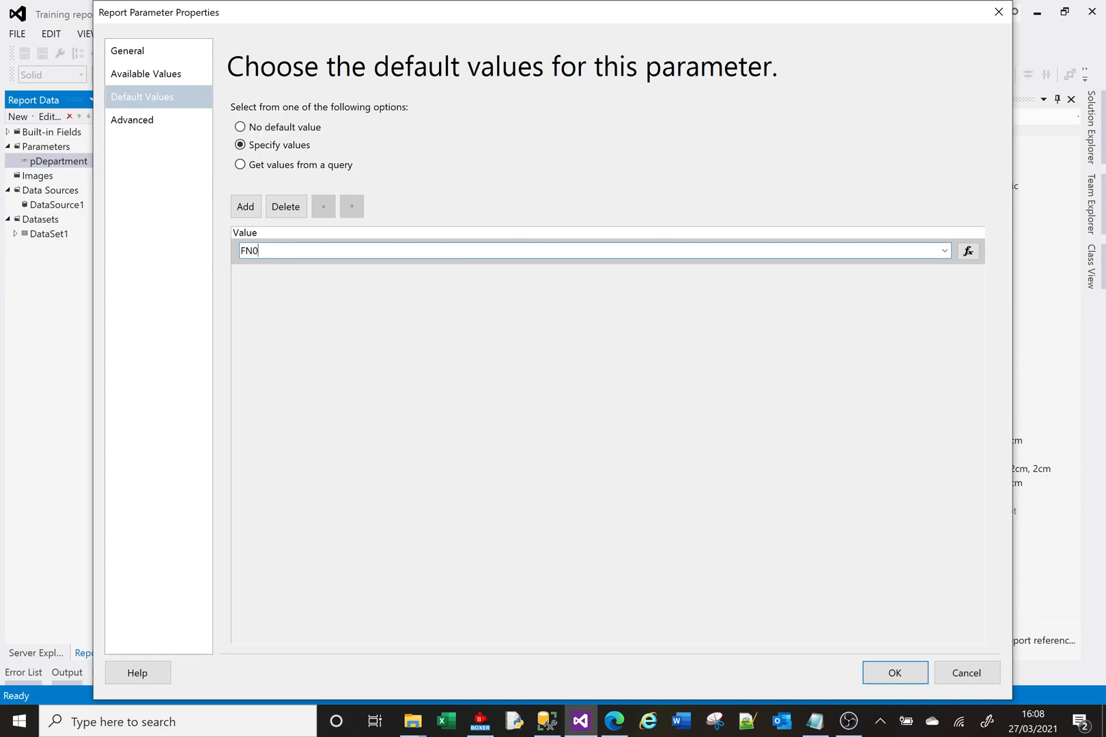
pyautogui.write('1')
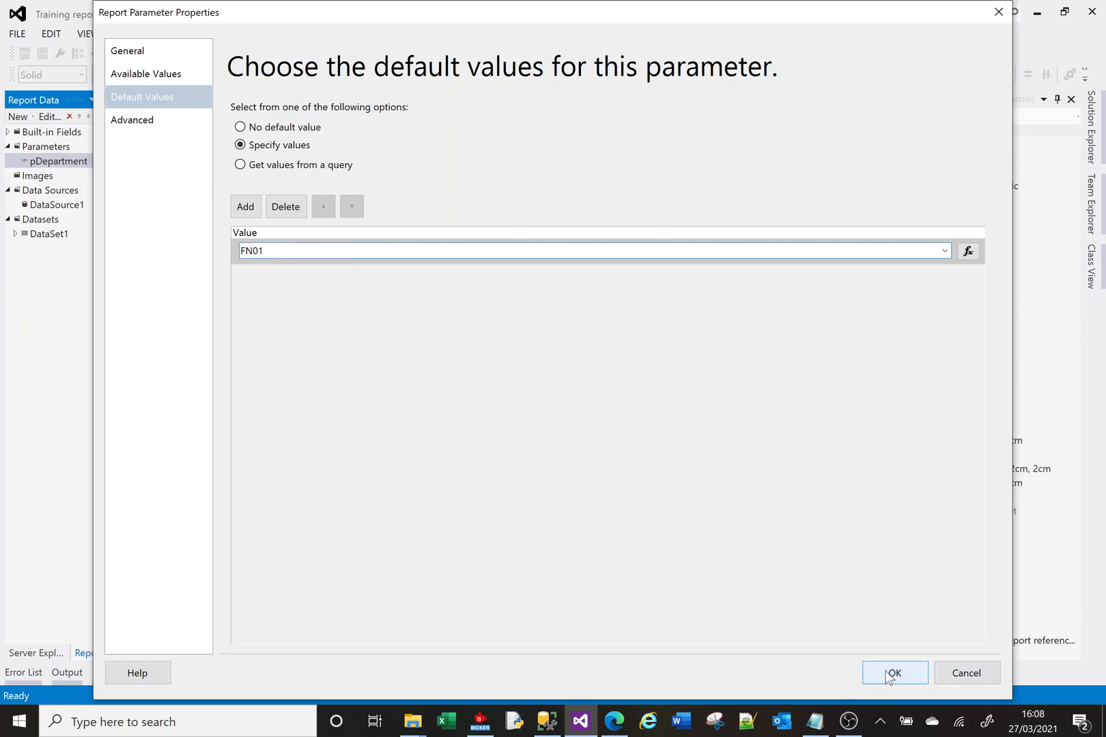
pyautogui.click(894, 673)
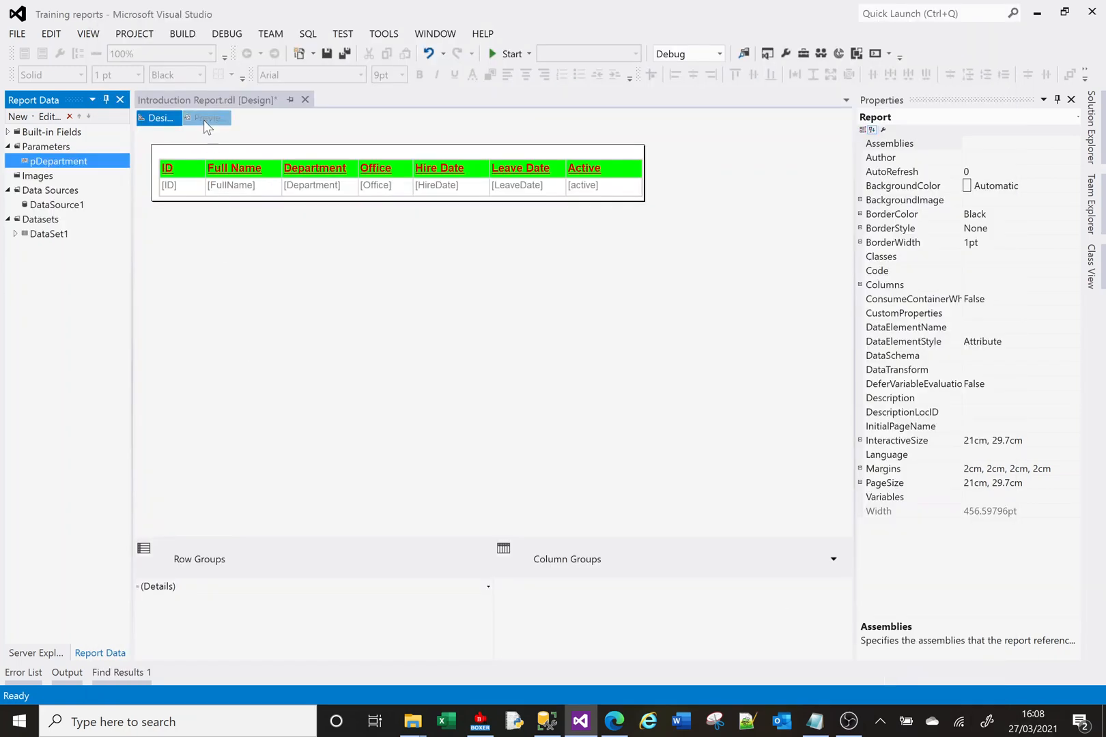
# Preview seven FN01 employees loaded by default, then rerun the report with HR01 for four employees
pyautogui.click(207, 118)
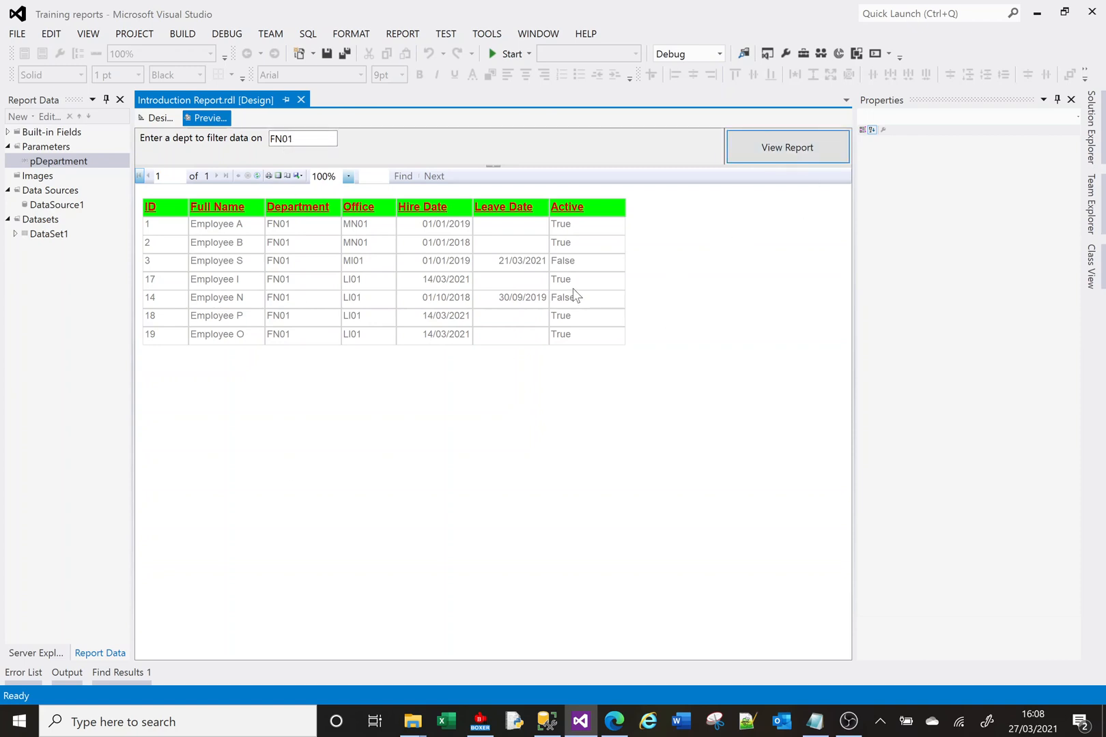
pyautogui.click(302, 138)
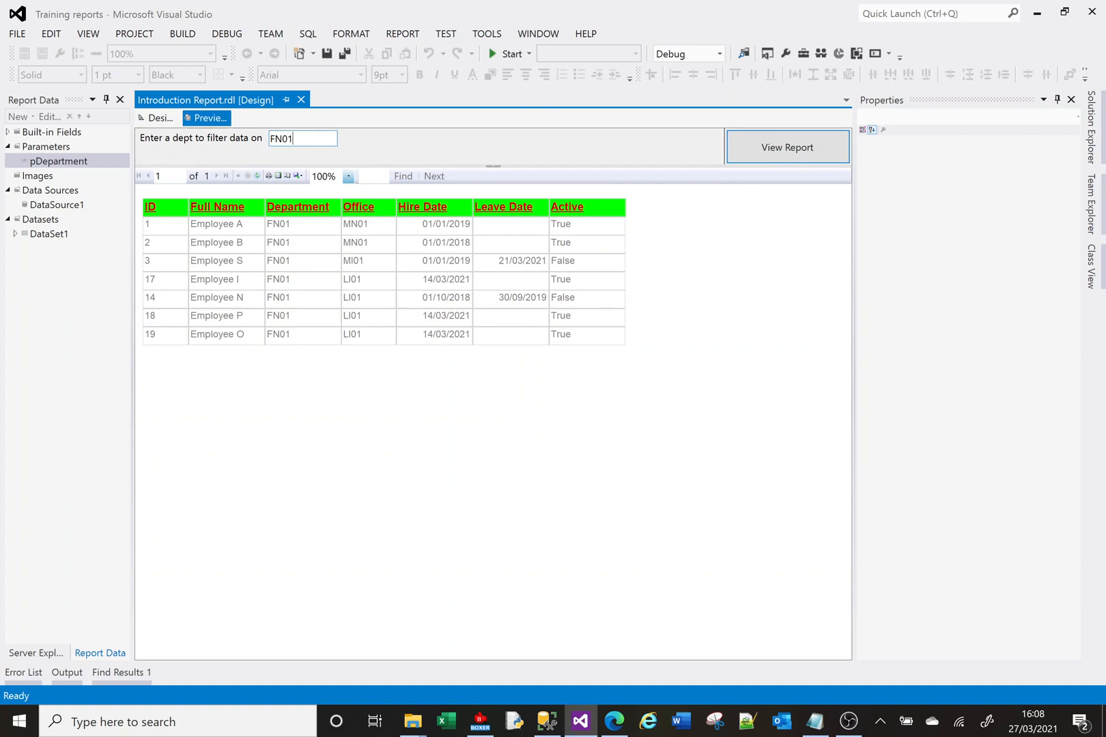
pyautogui.moveTo(291, 233)
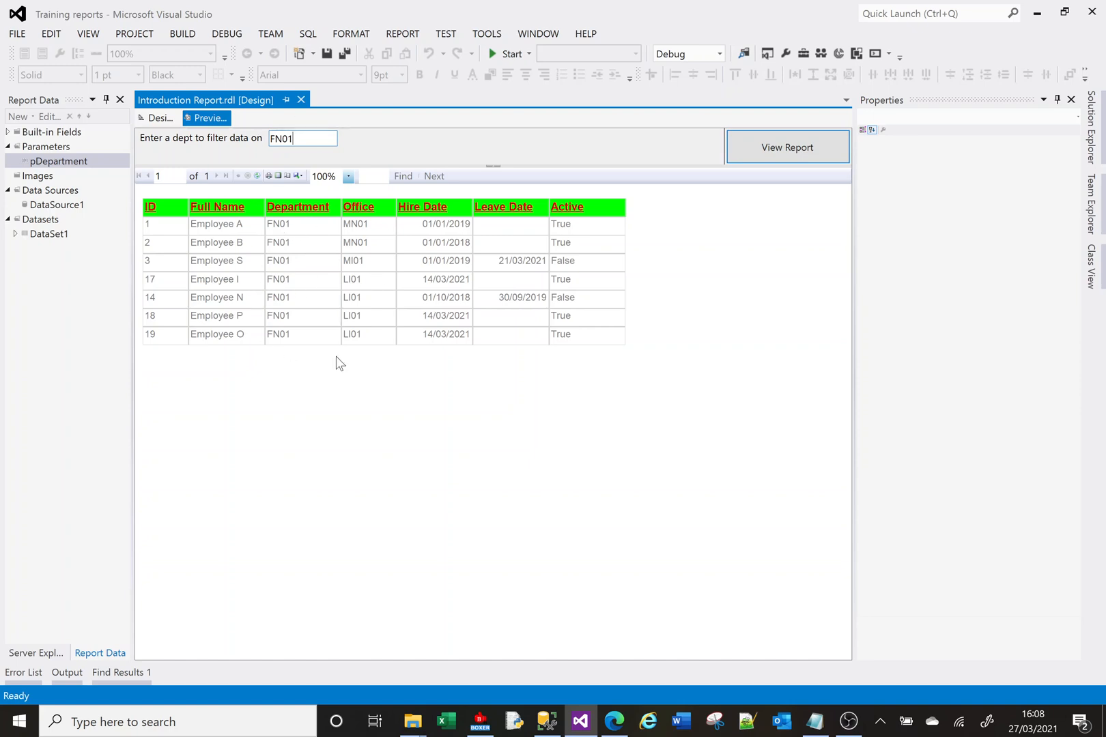
pyautogui.click(279, 139)
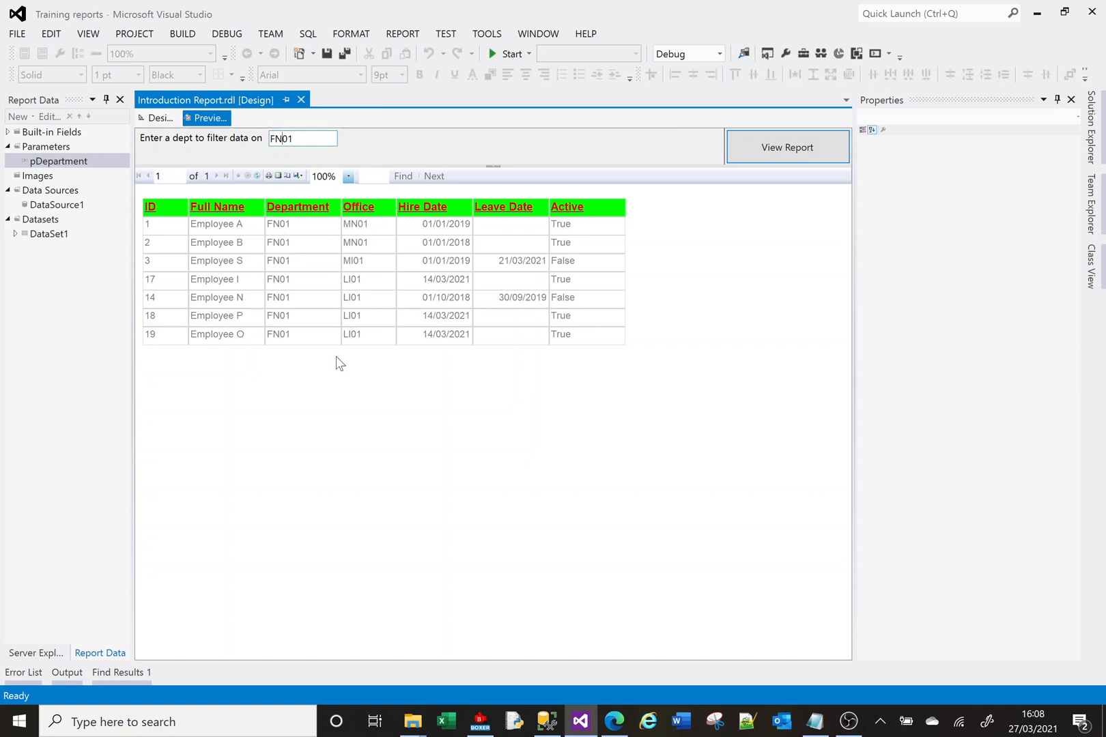
pyautogui.write('HR01')
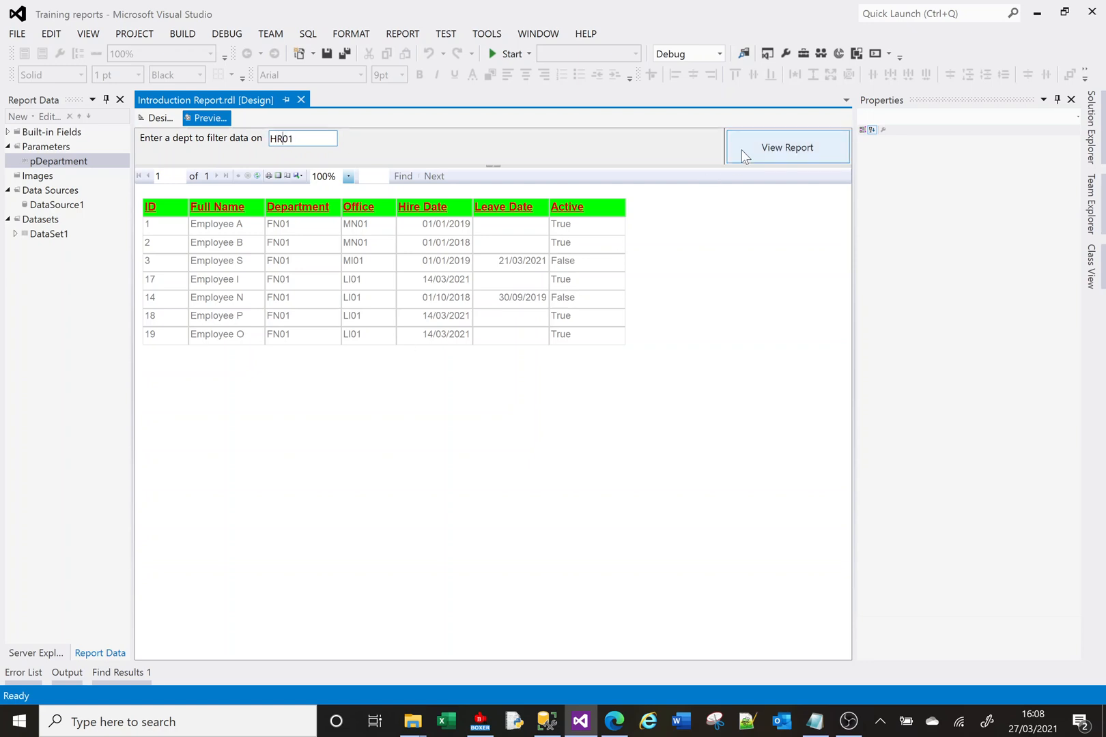
pyautogui.click(788, 146)
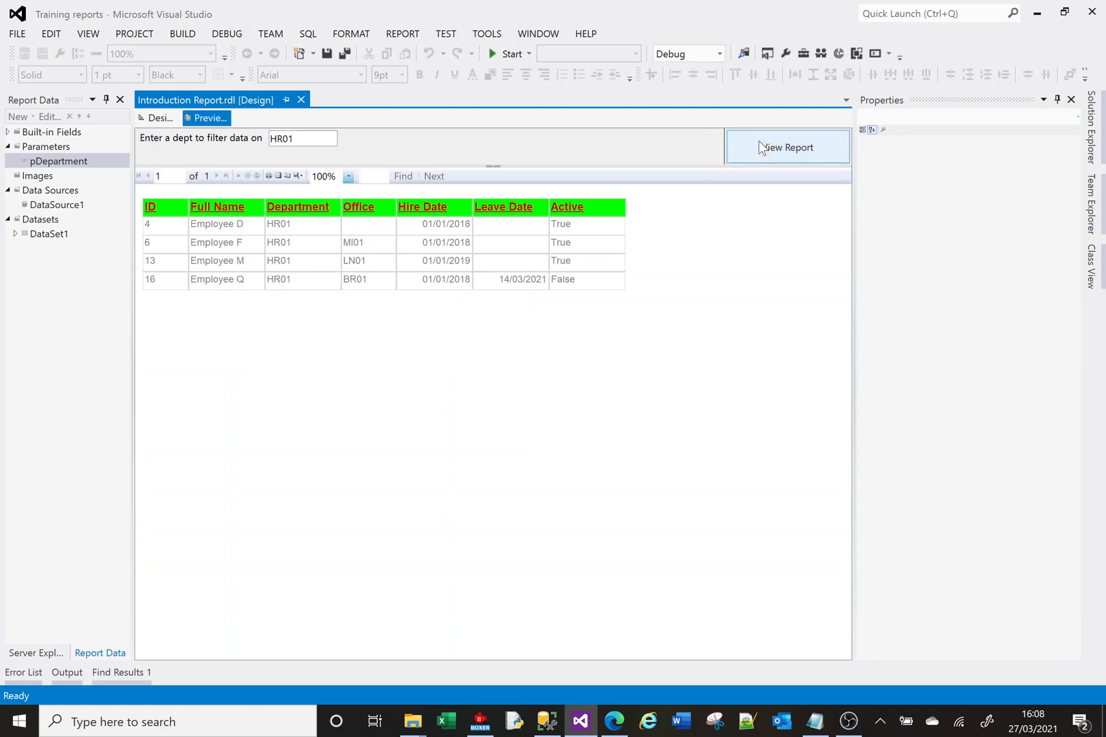